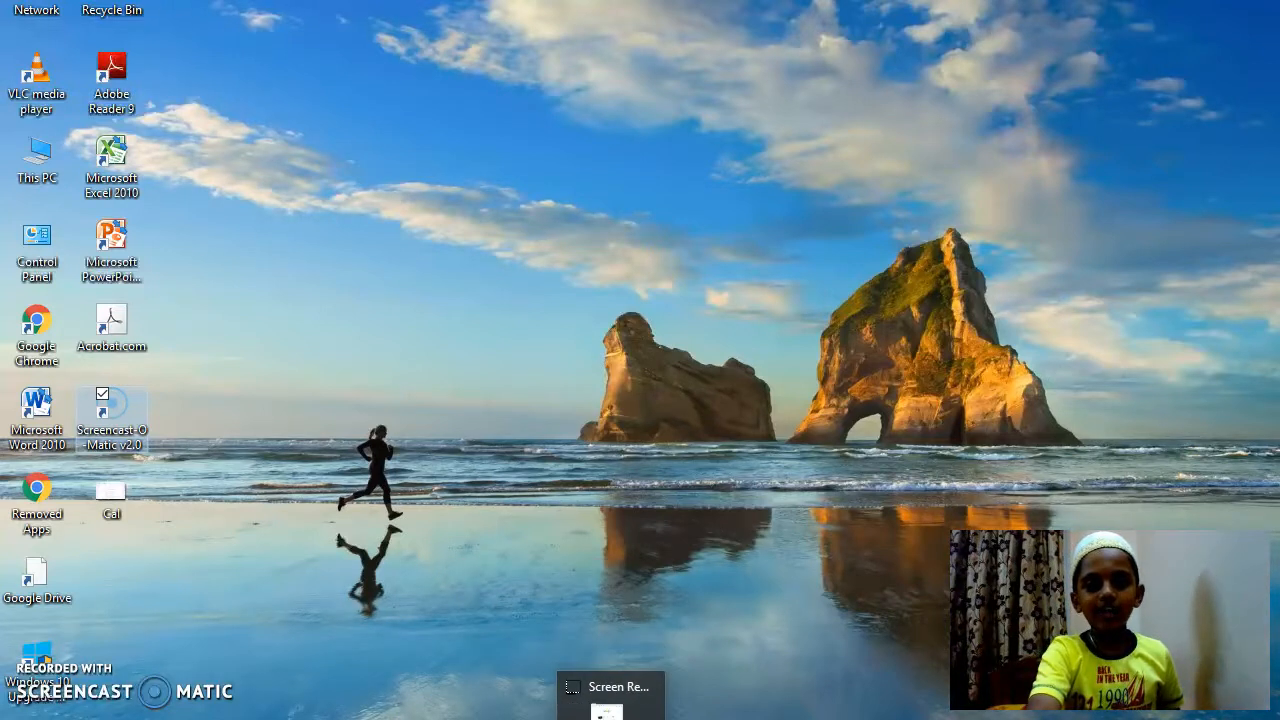
Step: Launch Chrome and open Google Calendar from the Google apps grid
click(37, 320)
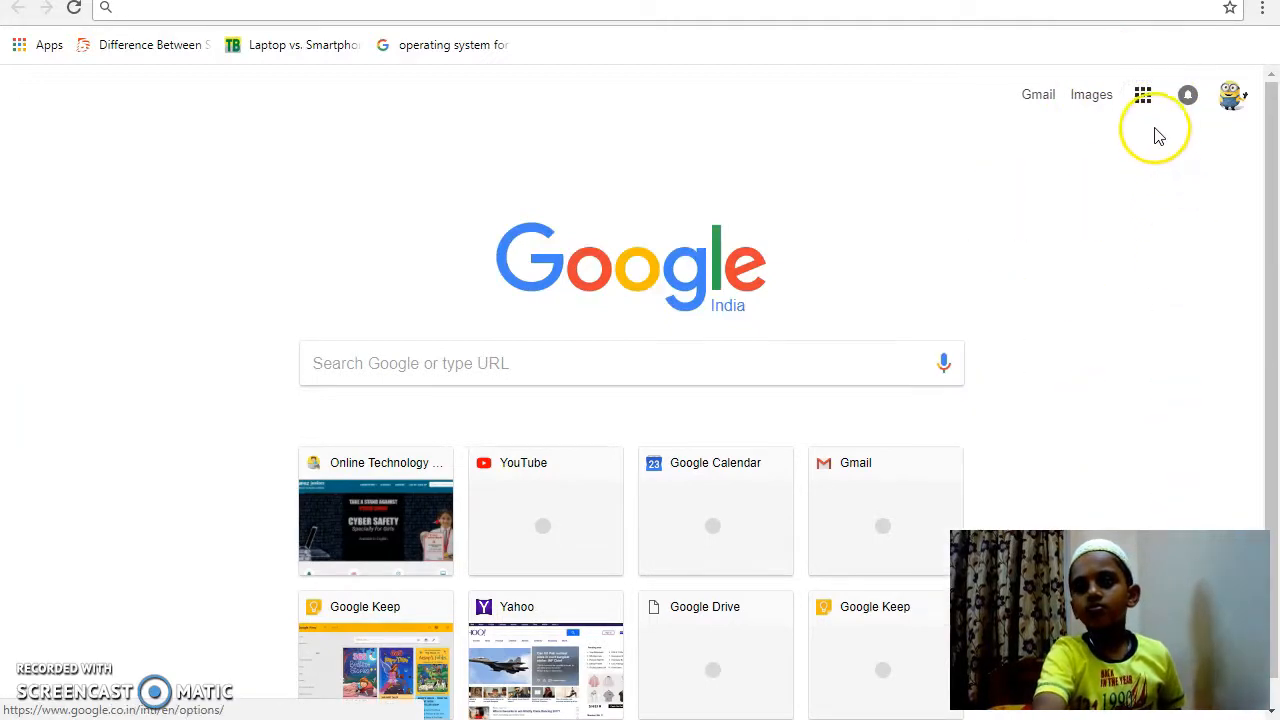
click(1142, 94)
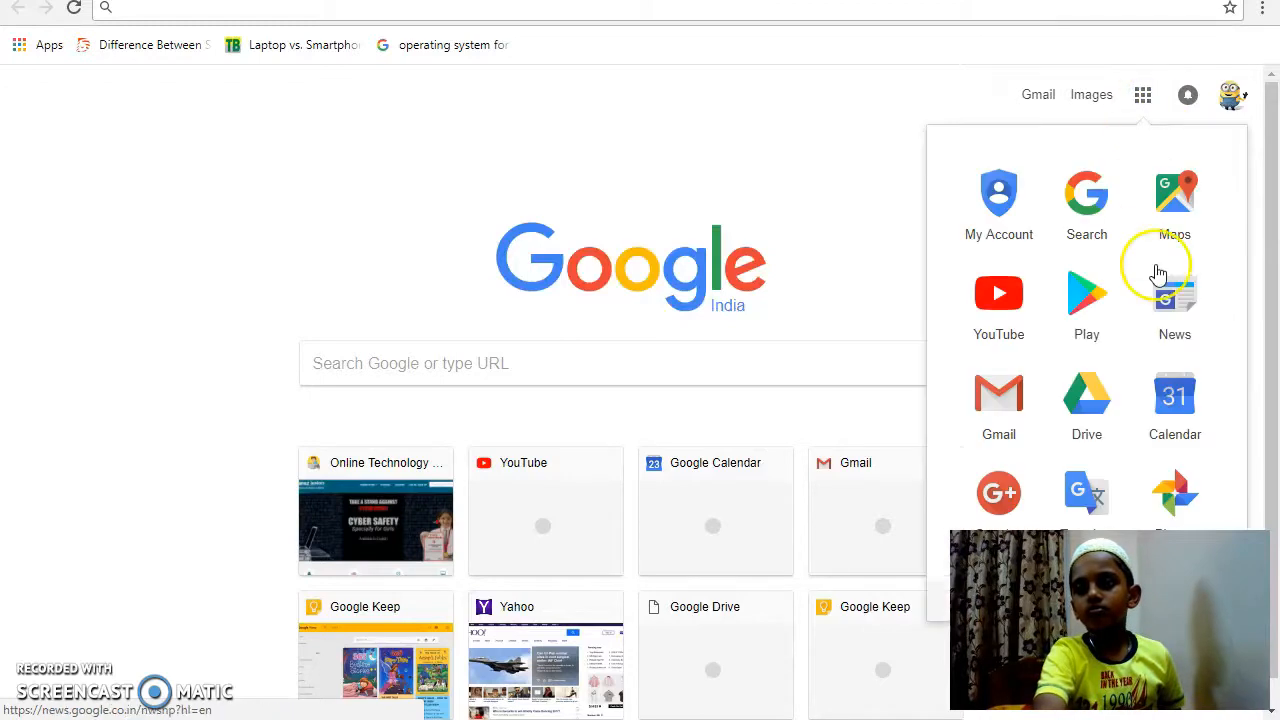
click(1174, 393)
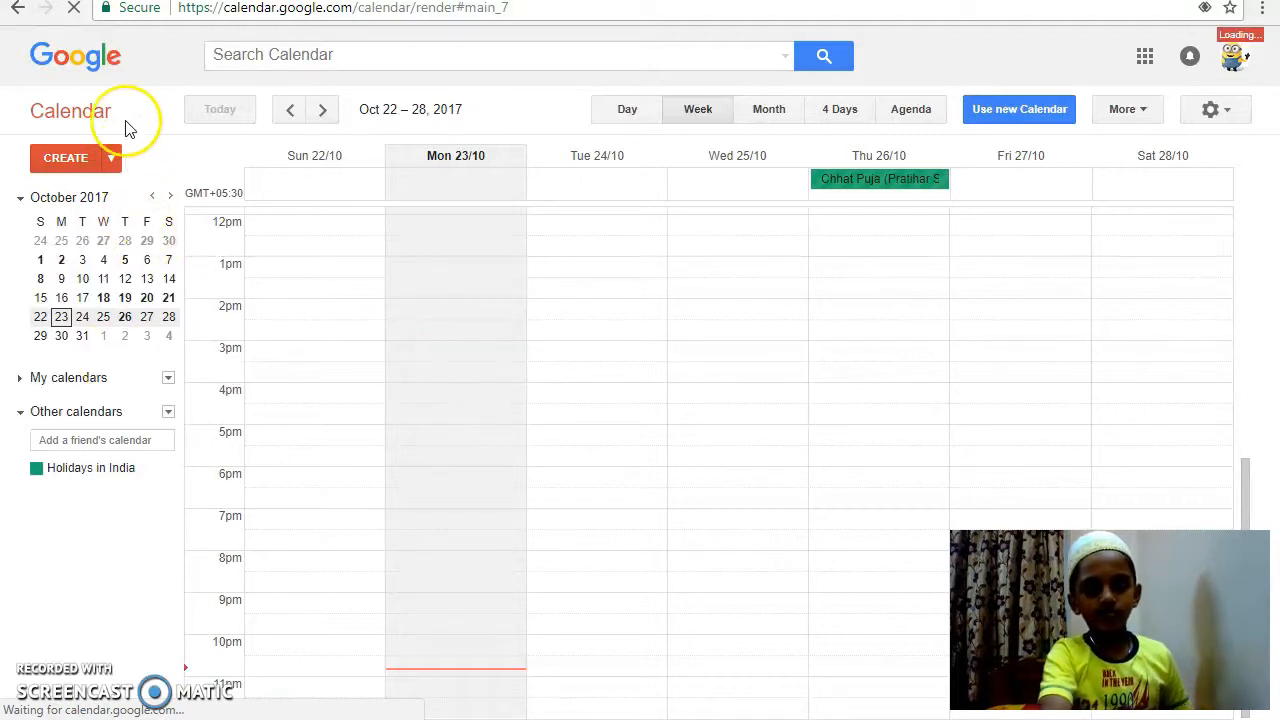
Step: Quick-add an event titled 'ANNUAL SPORTS DAY' and open its details page
click(110, 157)
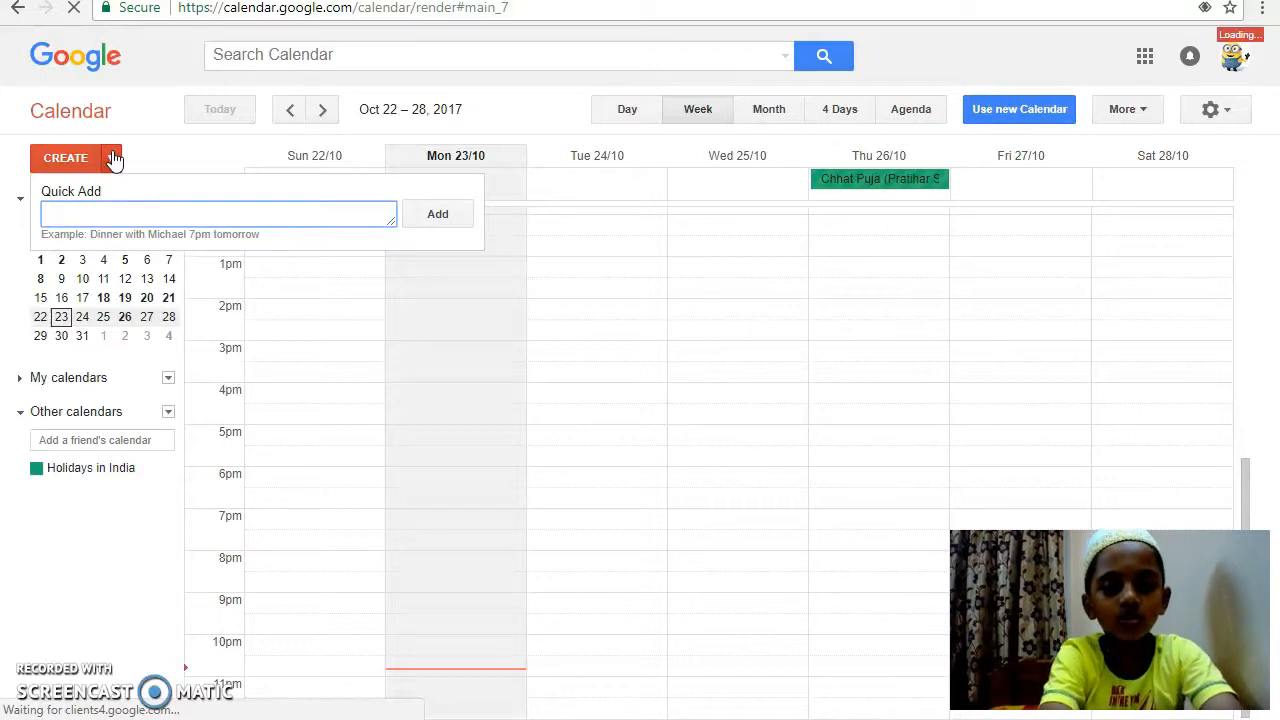
text(ANNUAL SPORTS DA)
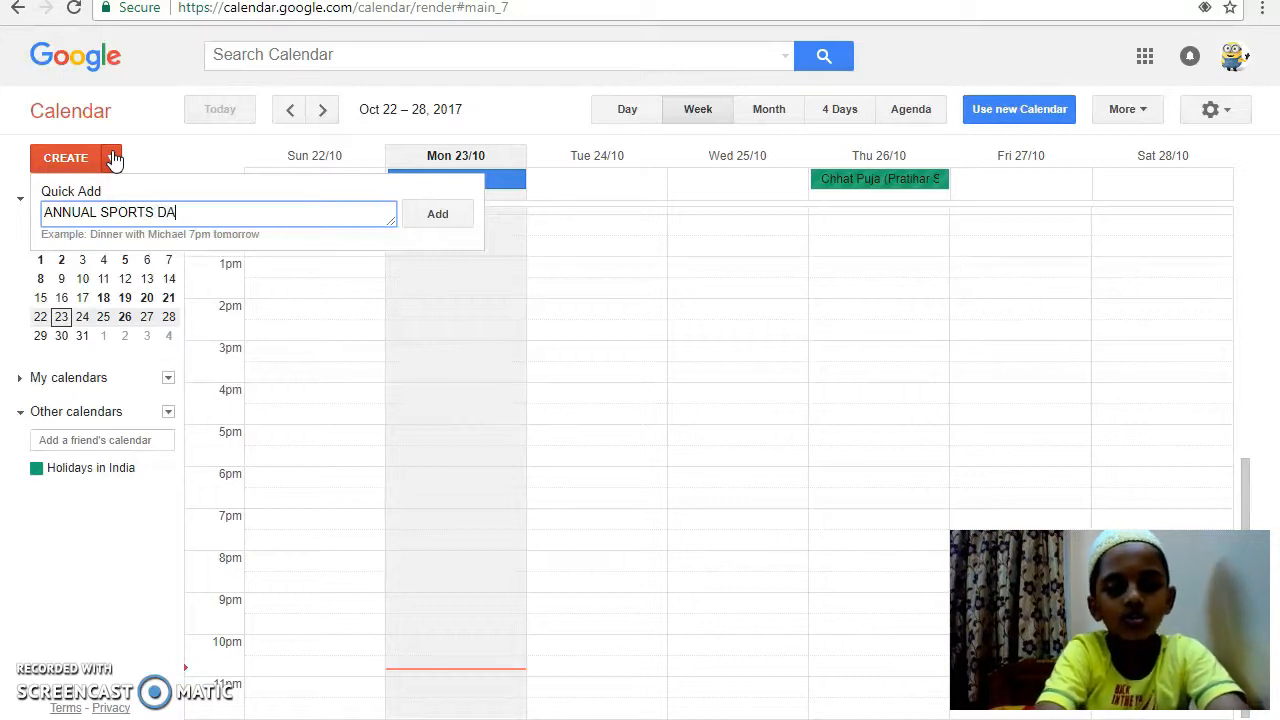
text(Y)
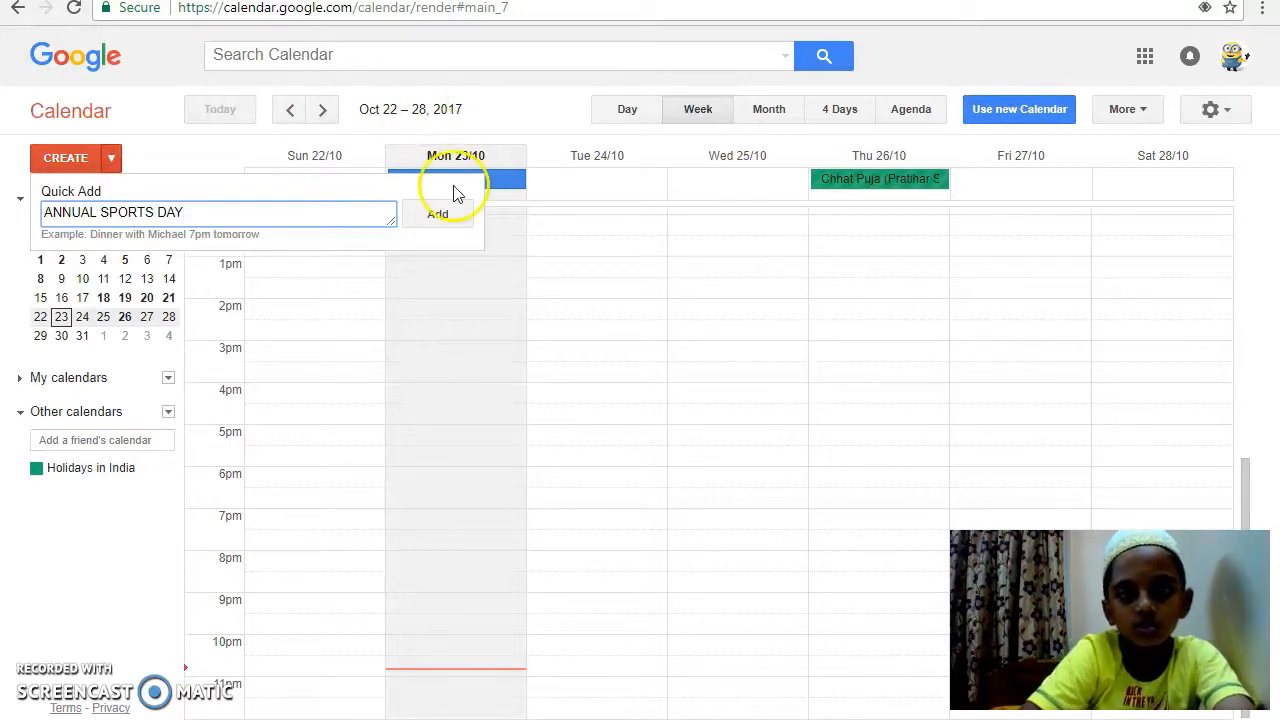
click(437, 213)
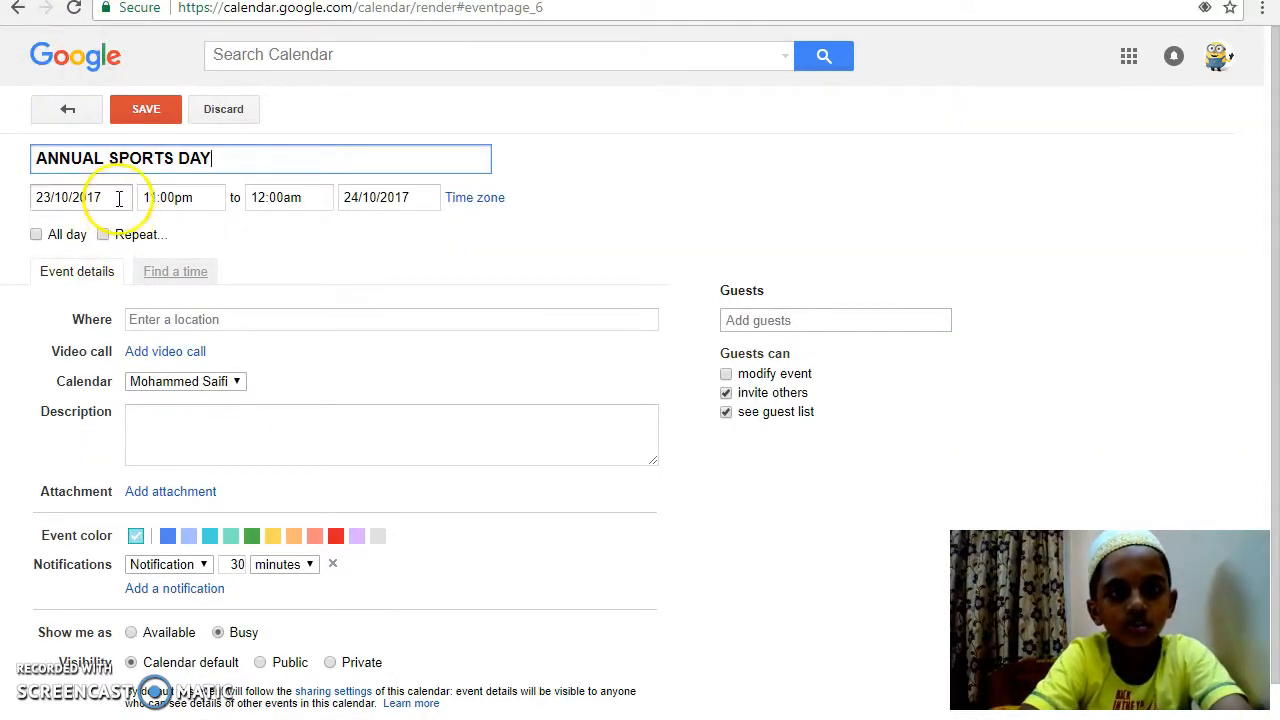
Step: Set the event's start date to 8 November 2017
click(80, 197)
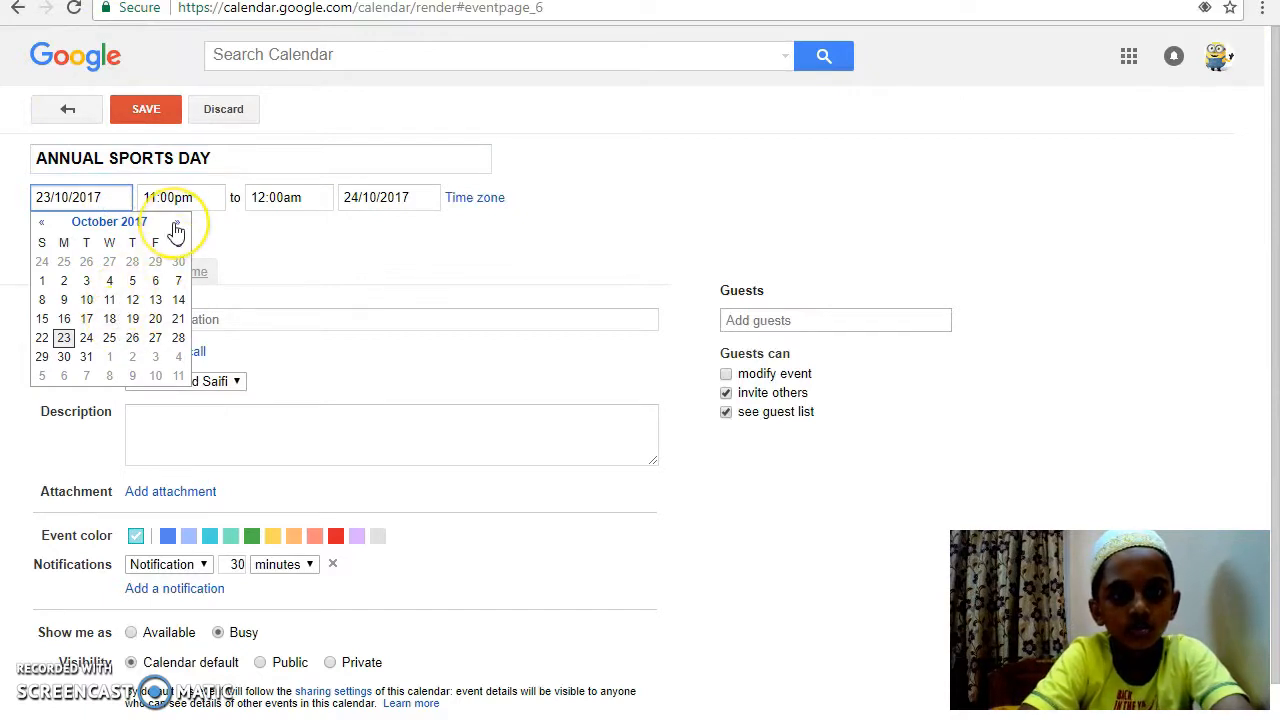
click(177, 221)
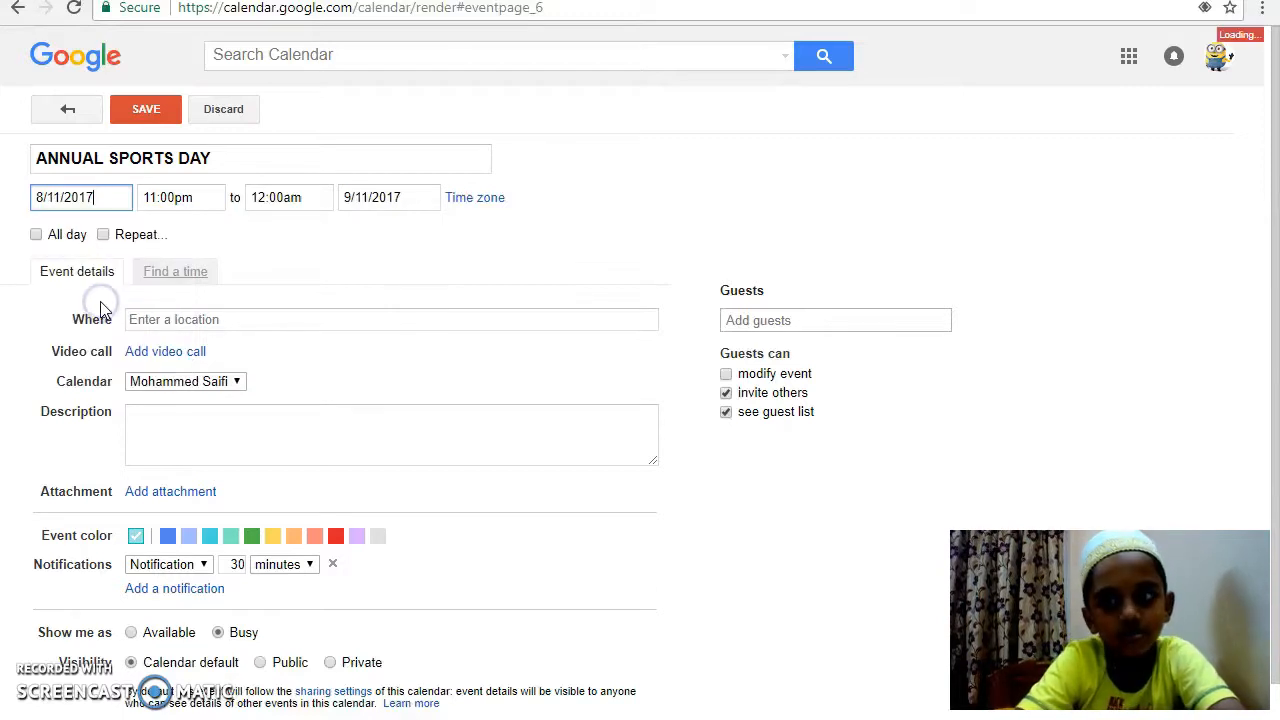
click(180, 197)
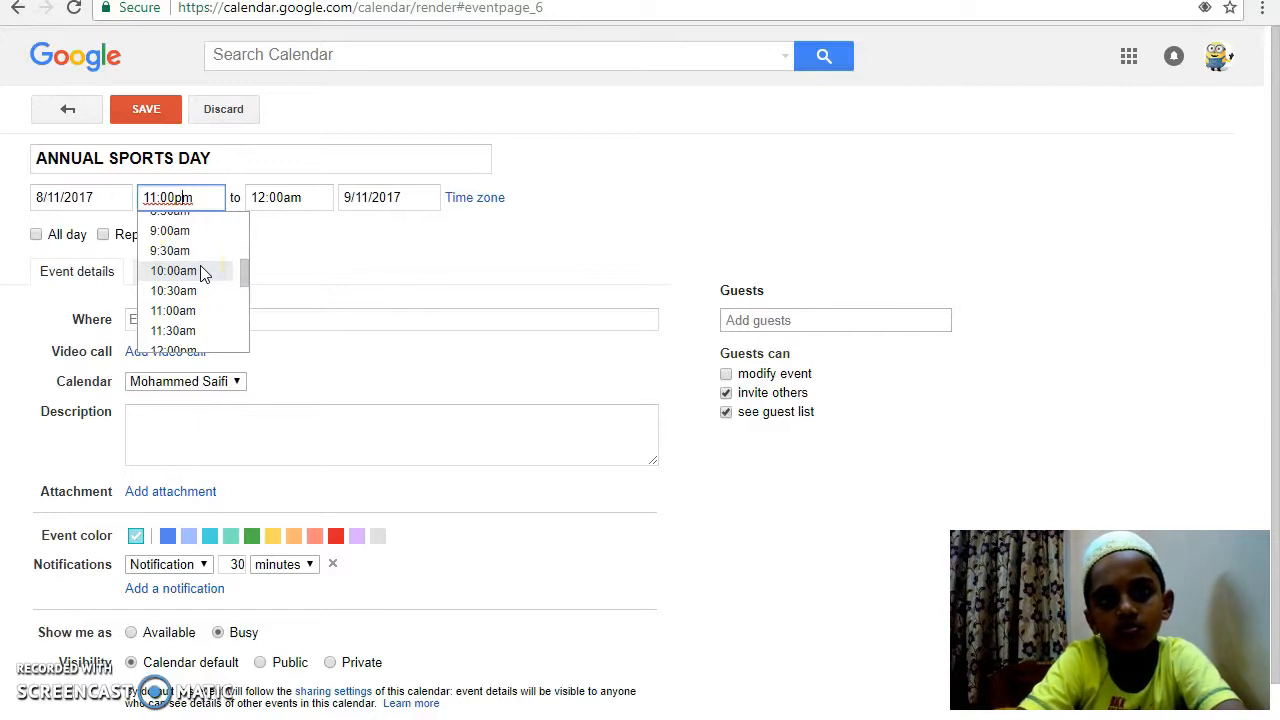
Step: Set the event to run from 10:00am to 3:00pm
click(173, 271)
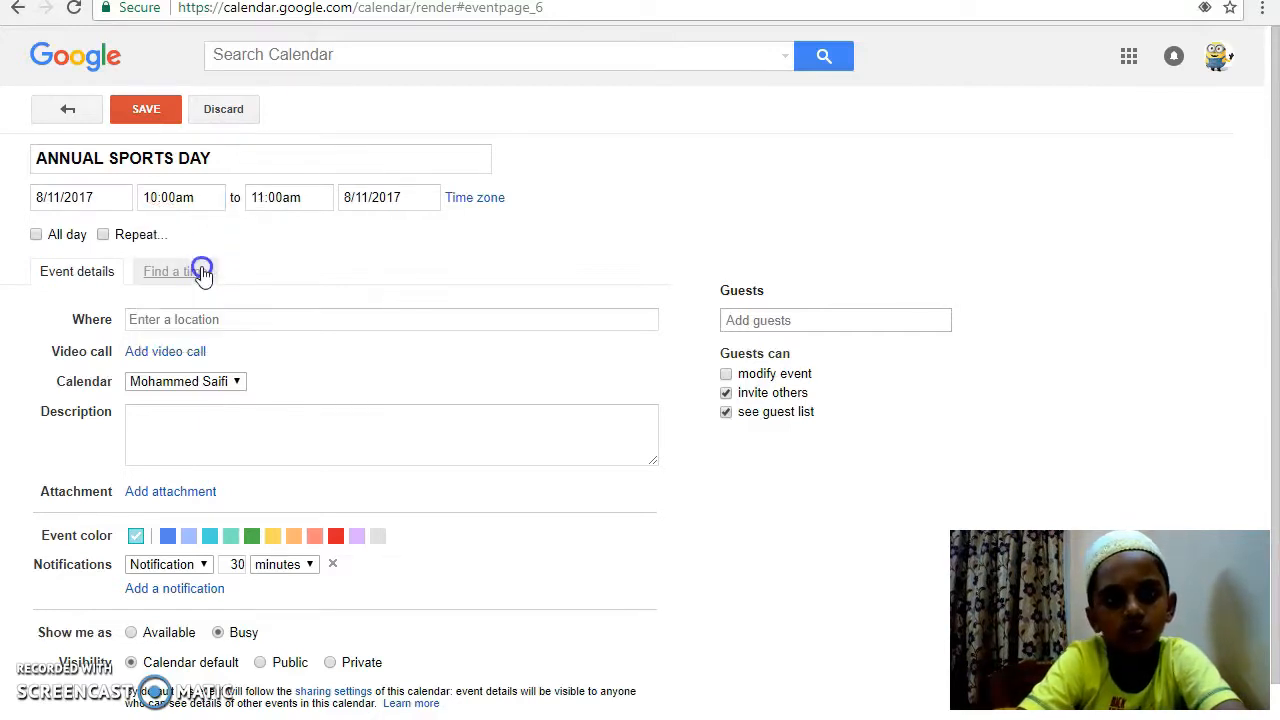
click(175, 271)
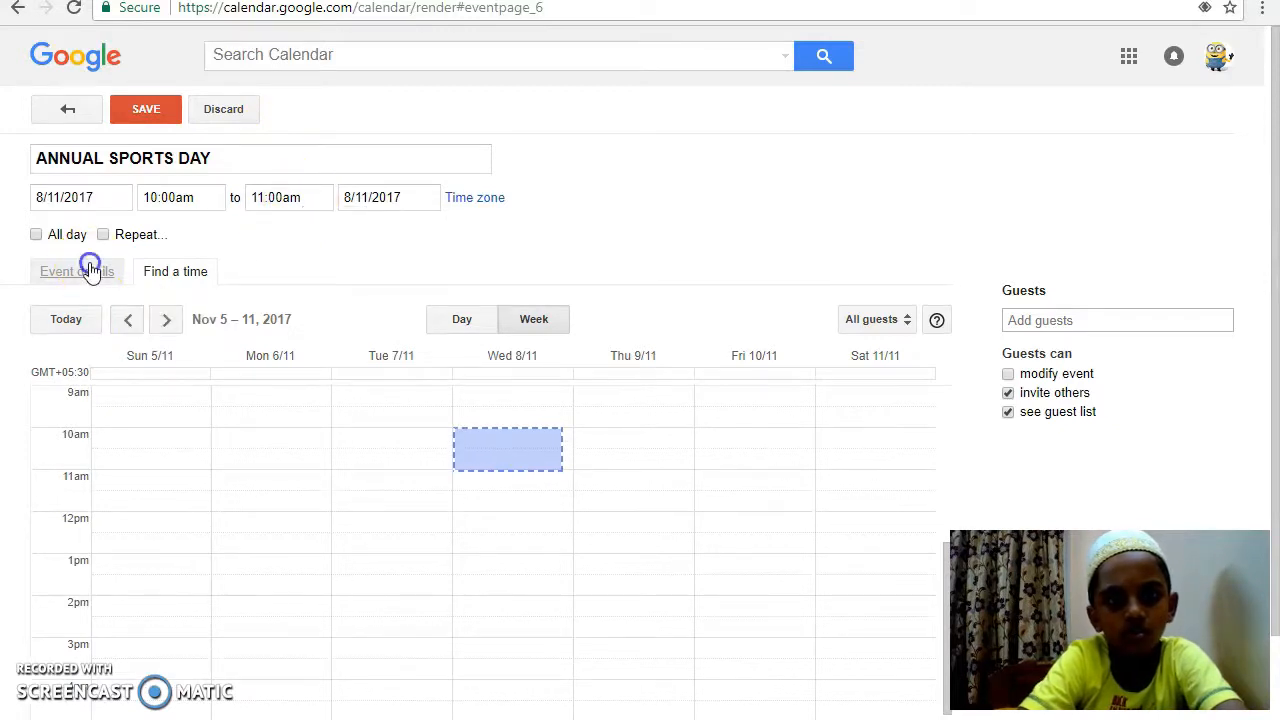
click(76, 271)
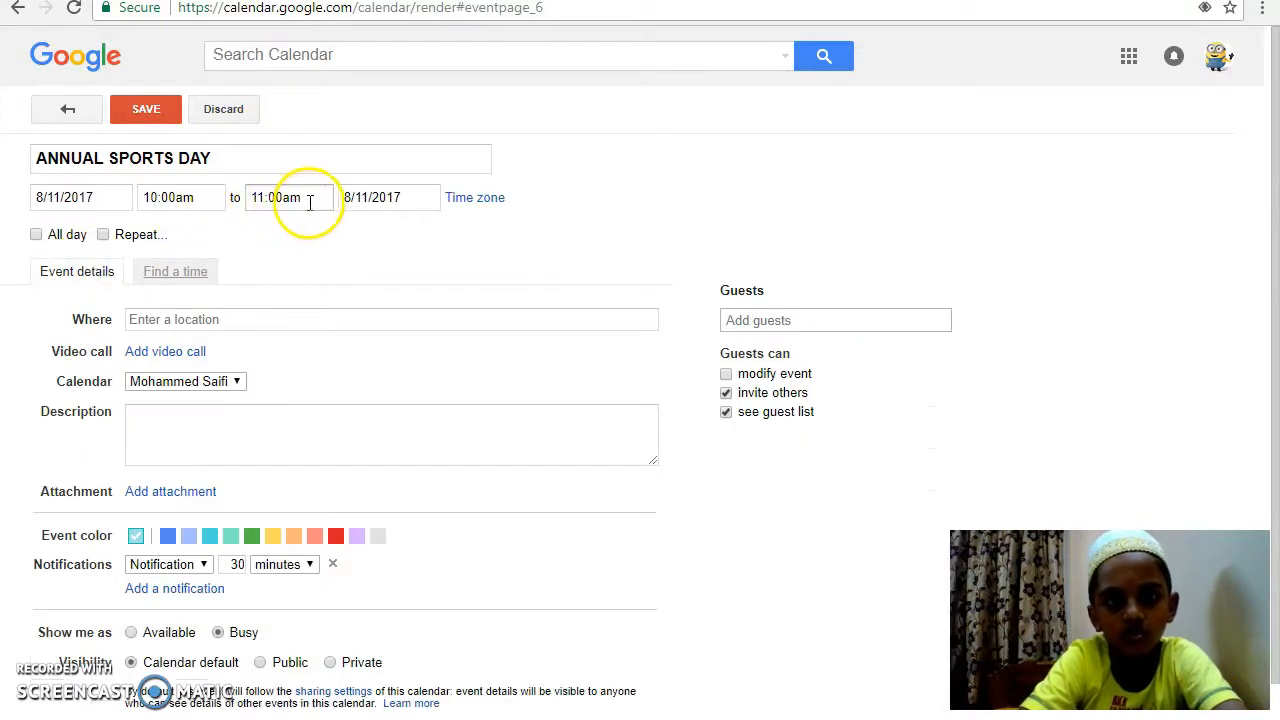
click(289, 197)
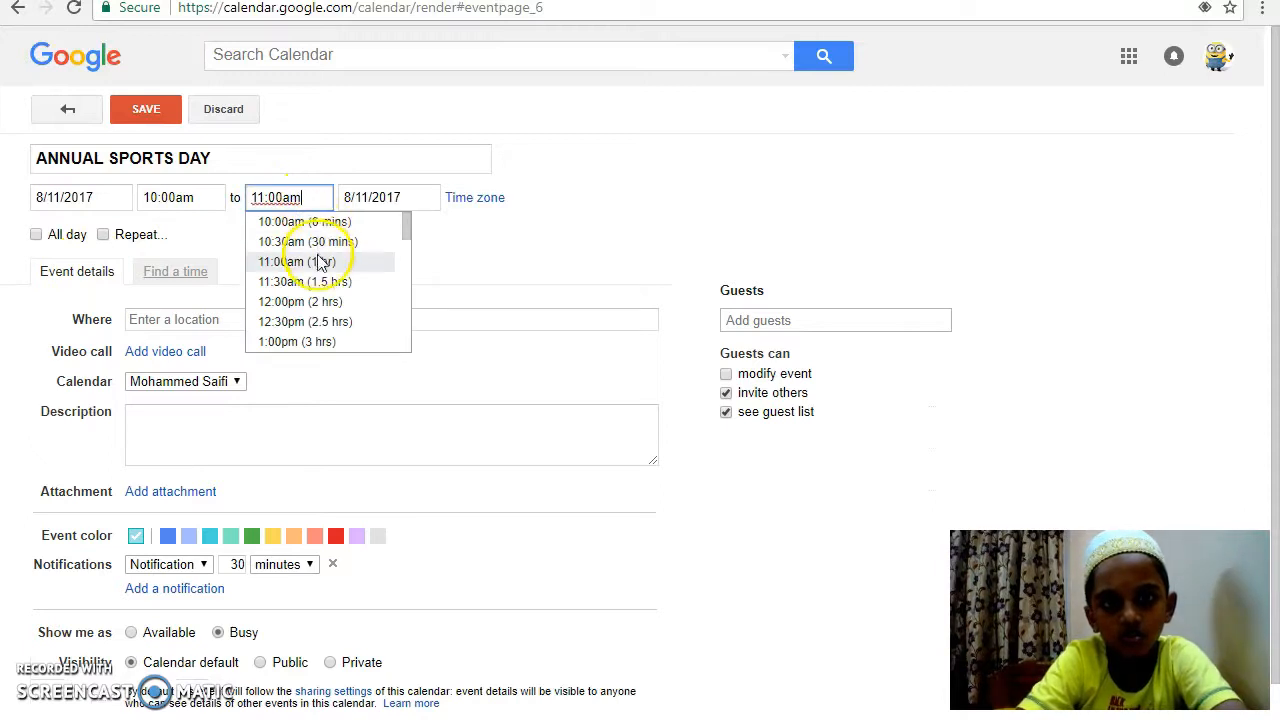
scroll(down, 3)
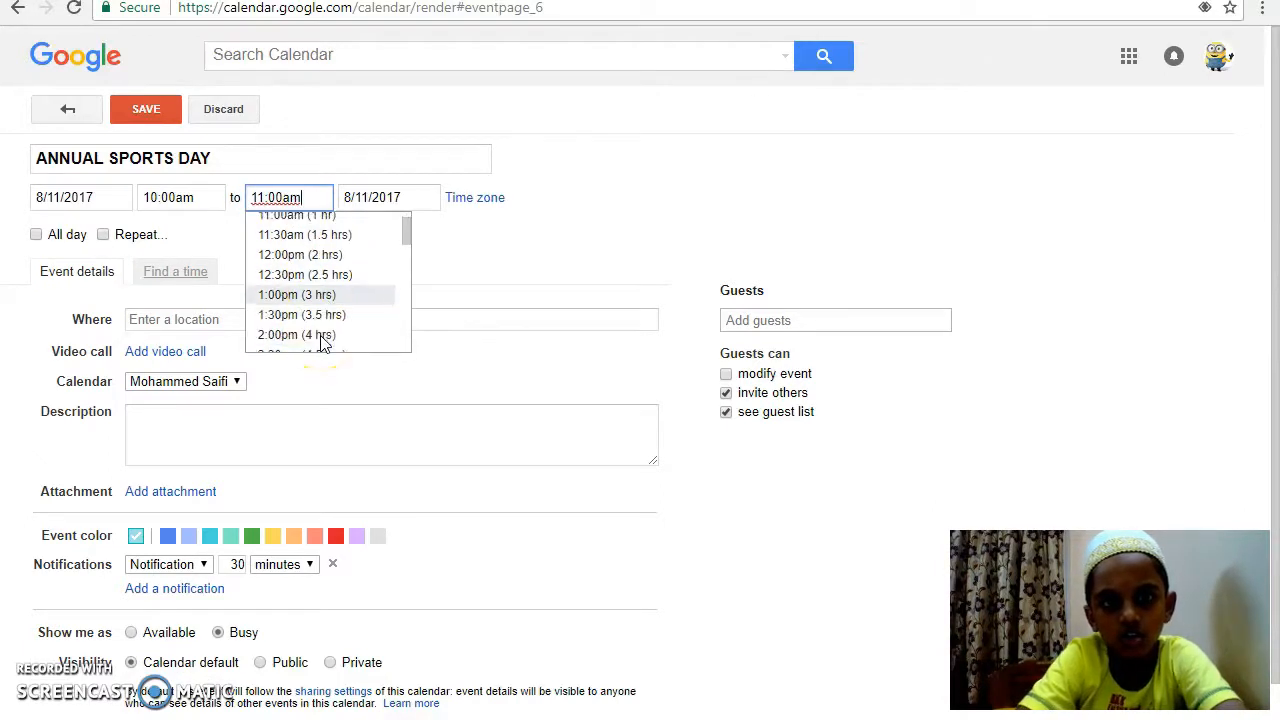
scroll(down, 3)
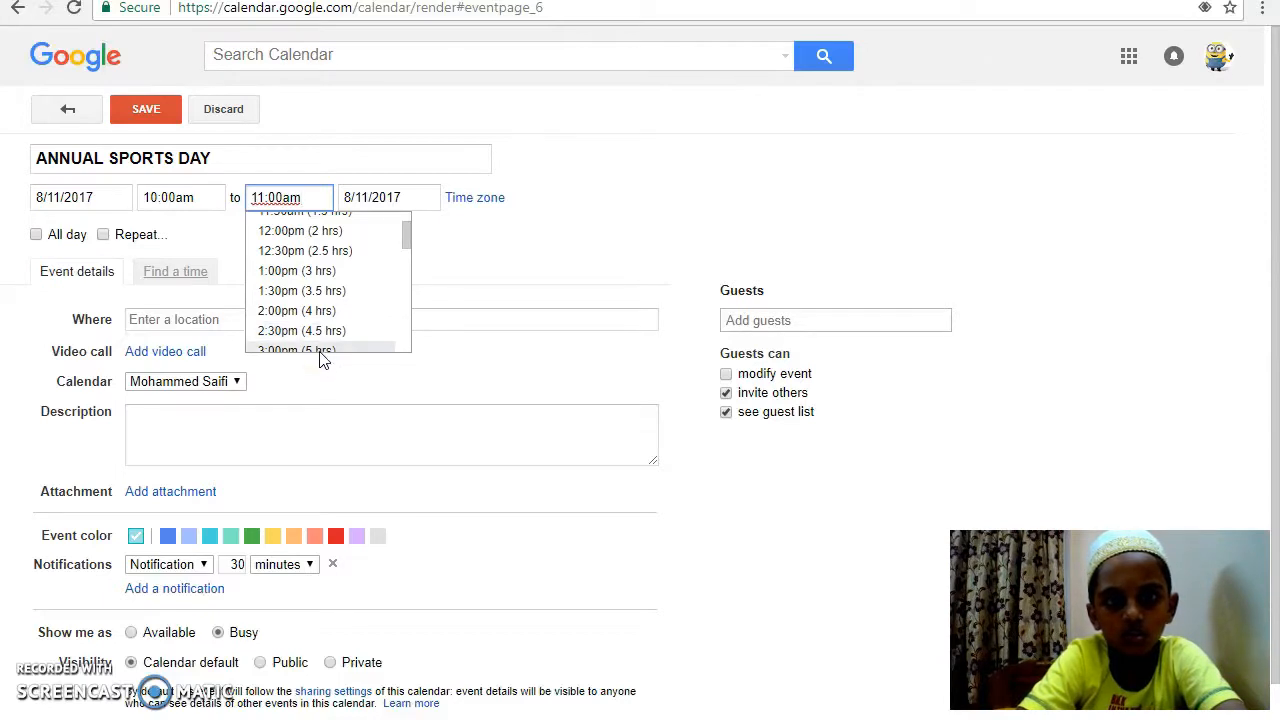
click(296, 349)
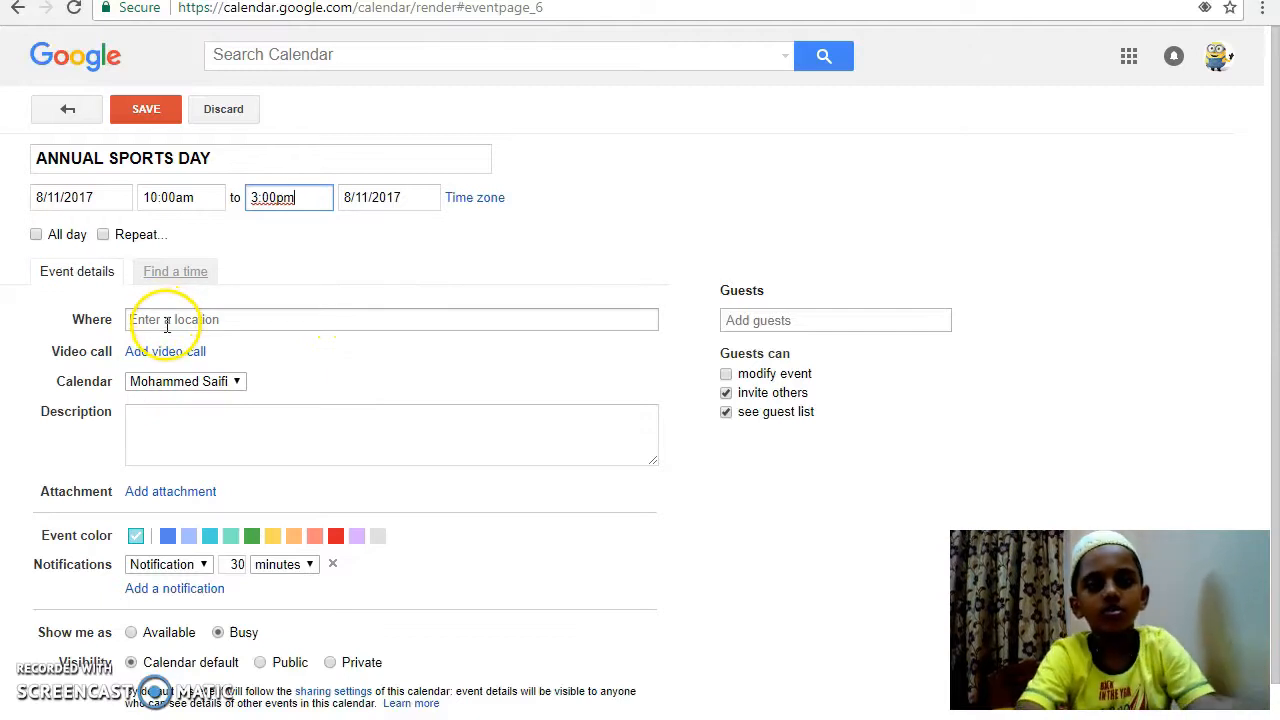
Step: Set the event location to Mumbai, Maharashtra, India from the suggestions
click(392, 319)
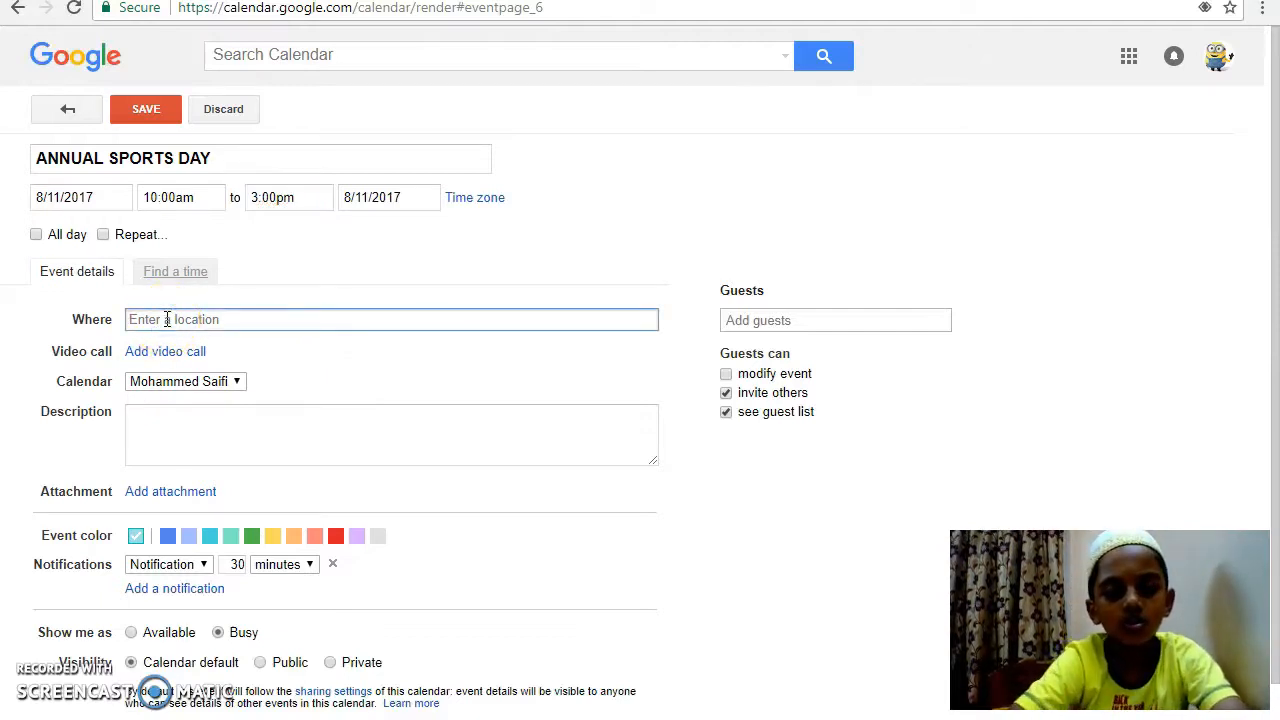
text(M)
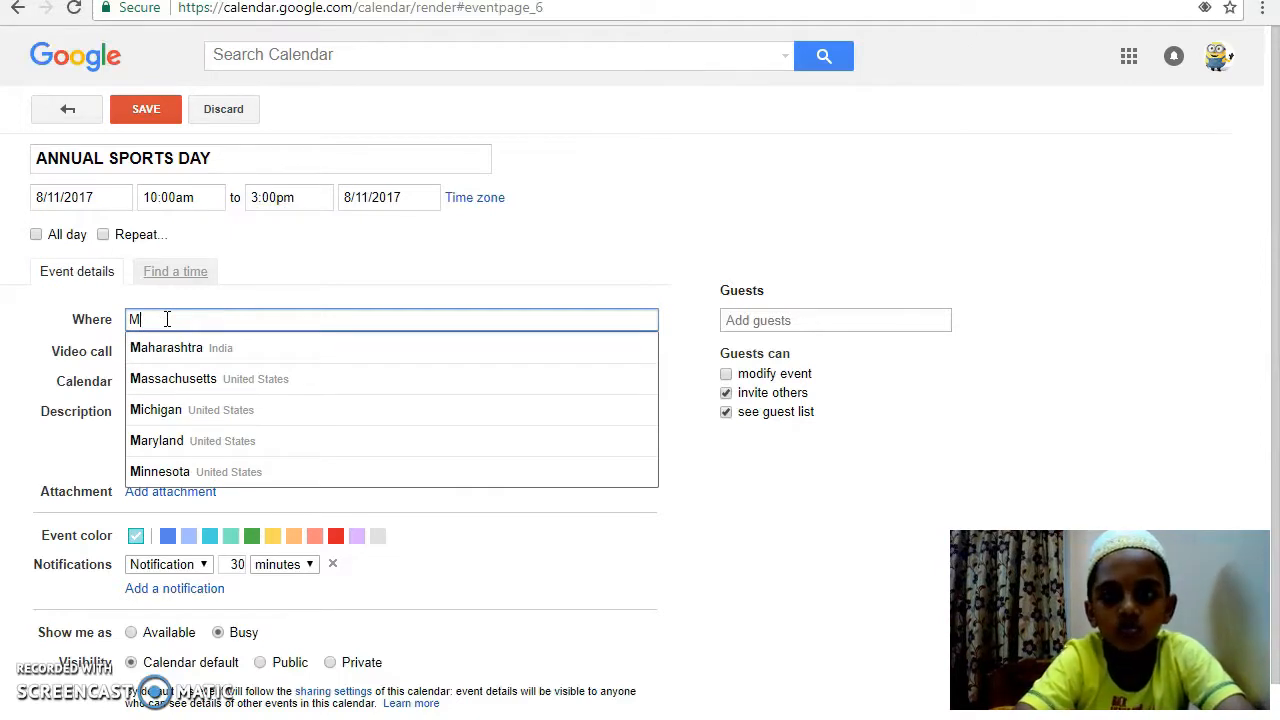
text(U)
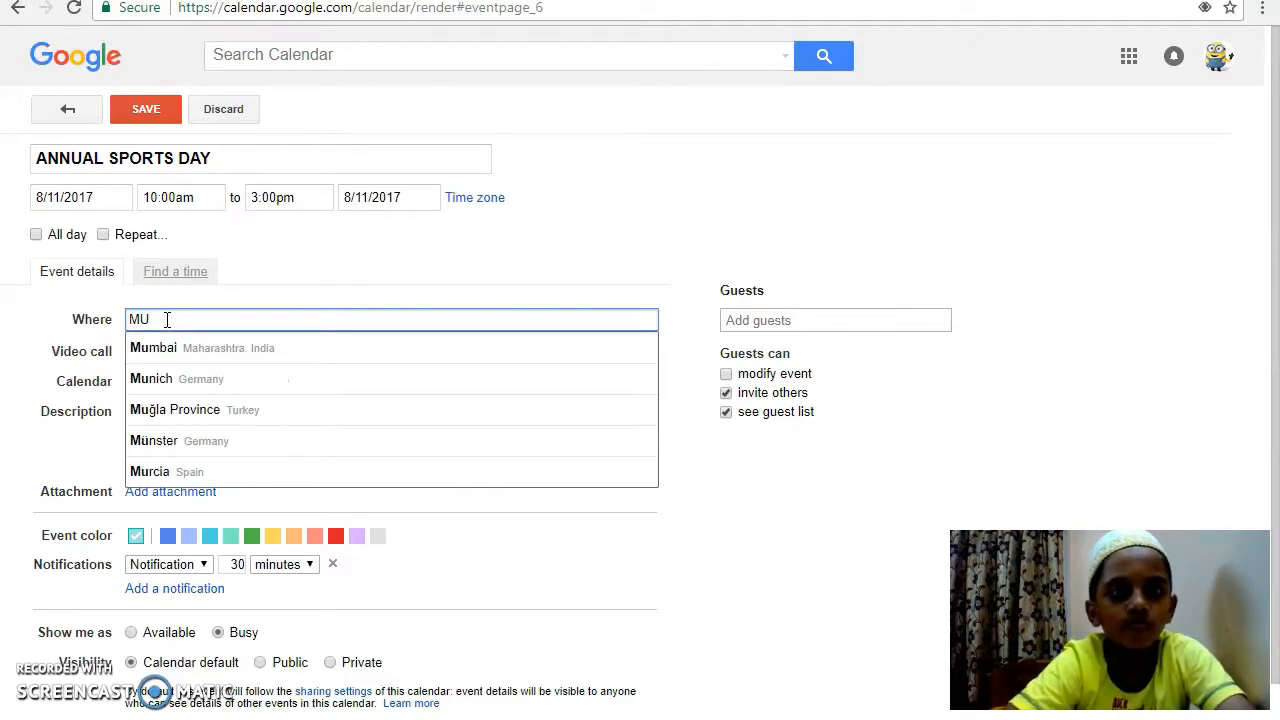
click(153, 347)
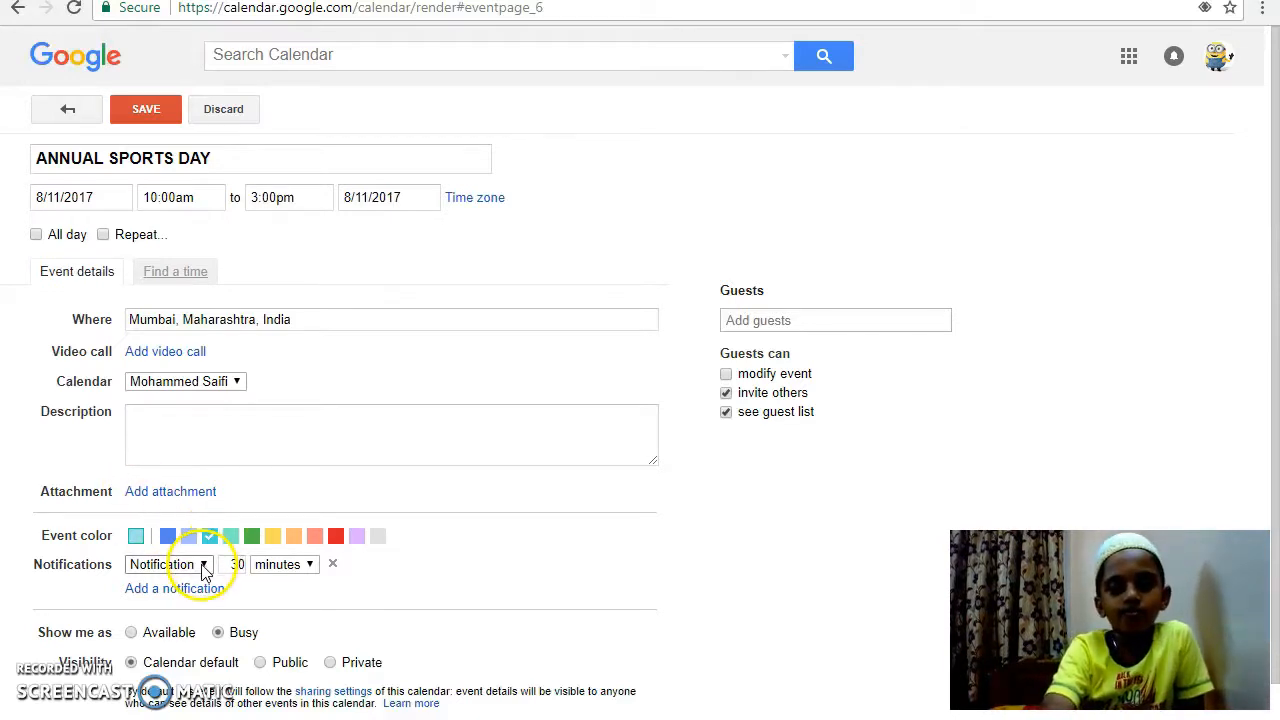
Step: Change the notification to an email reminder 3 days before the event
click(203, 564)
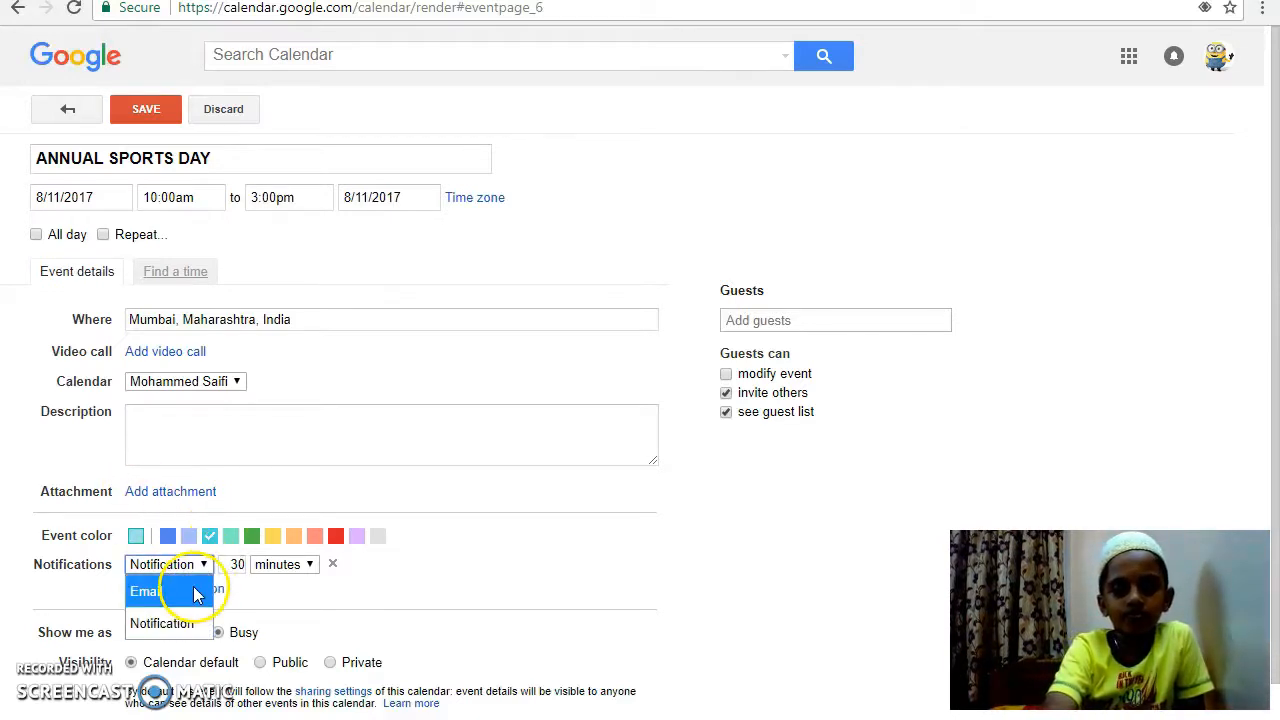
click(145, 591)
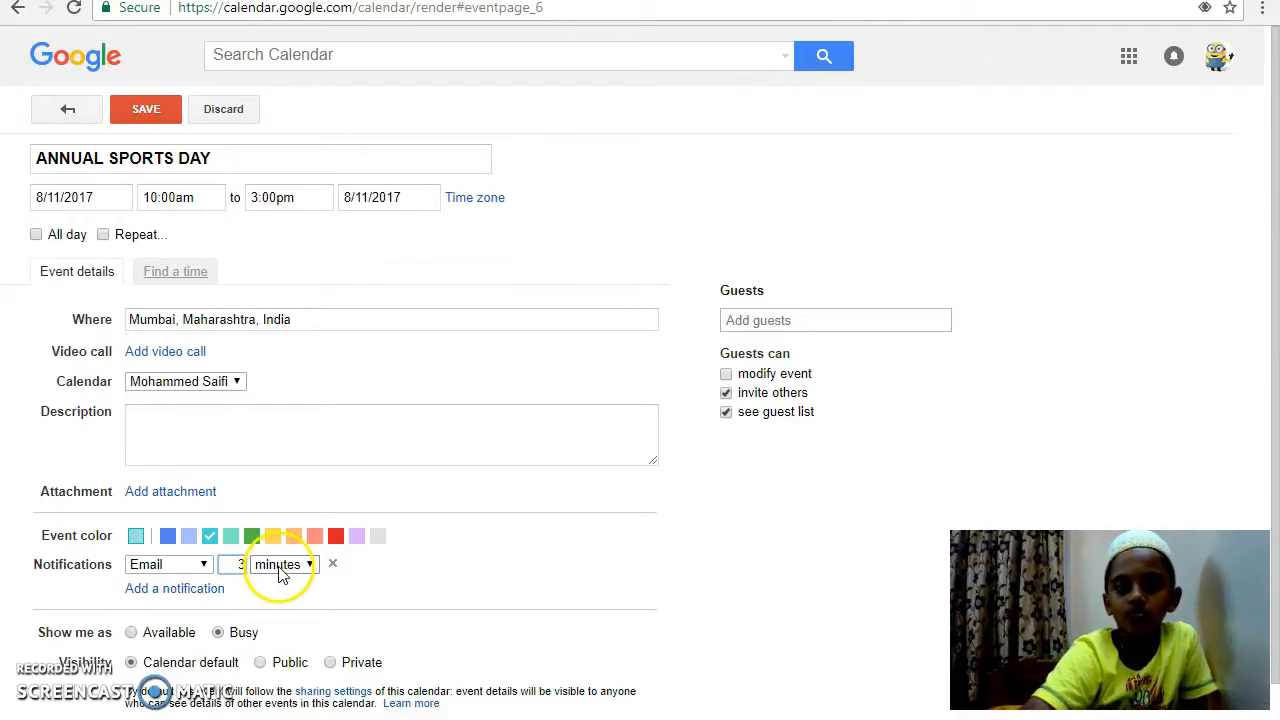
click(284, 564)
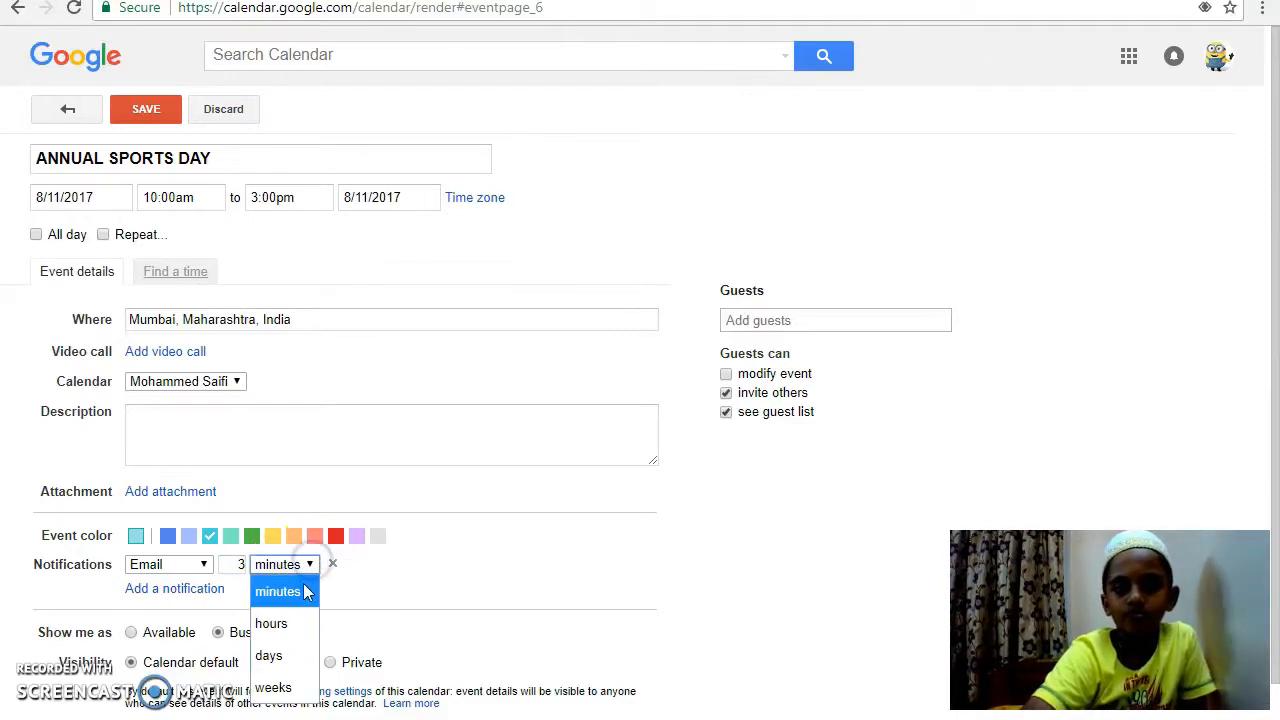
click(268, 655)
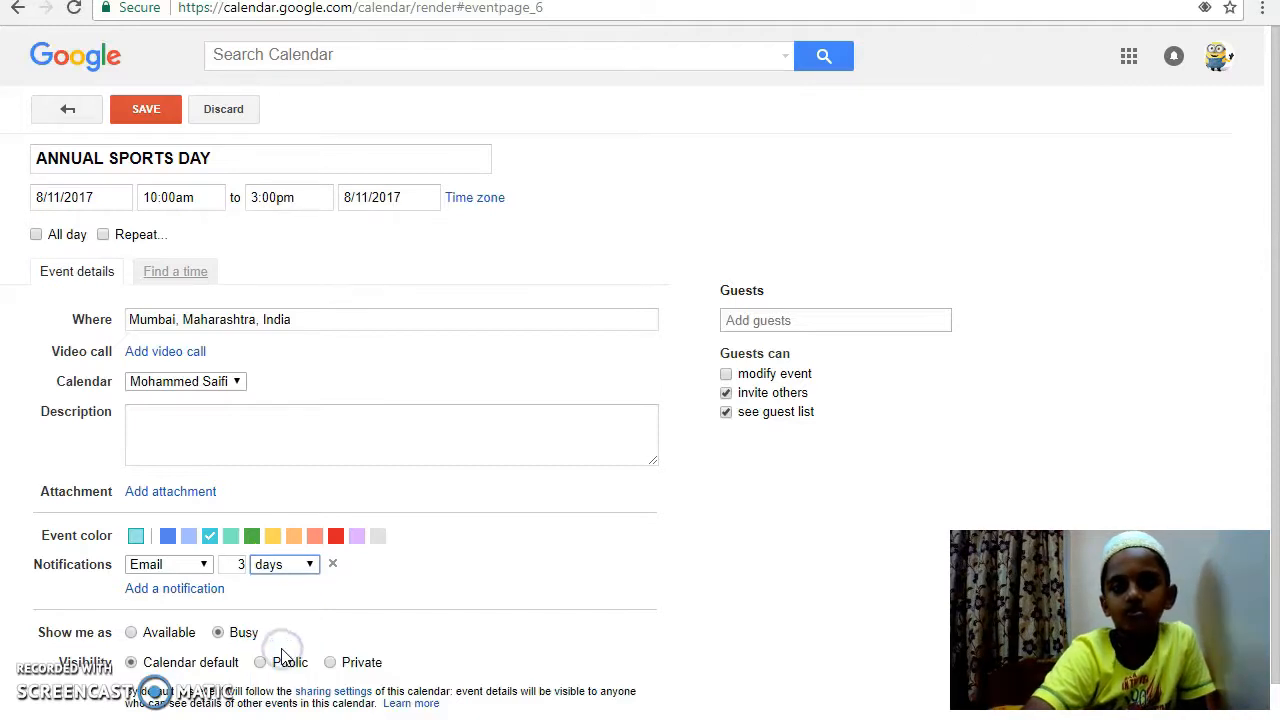
click(838, 319)
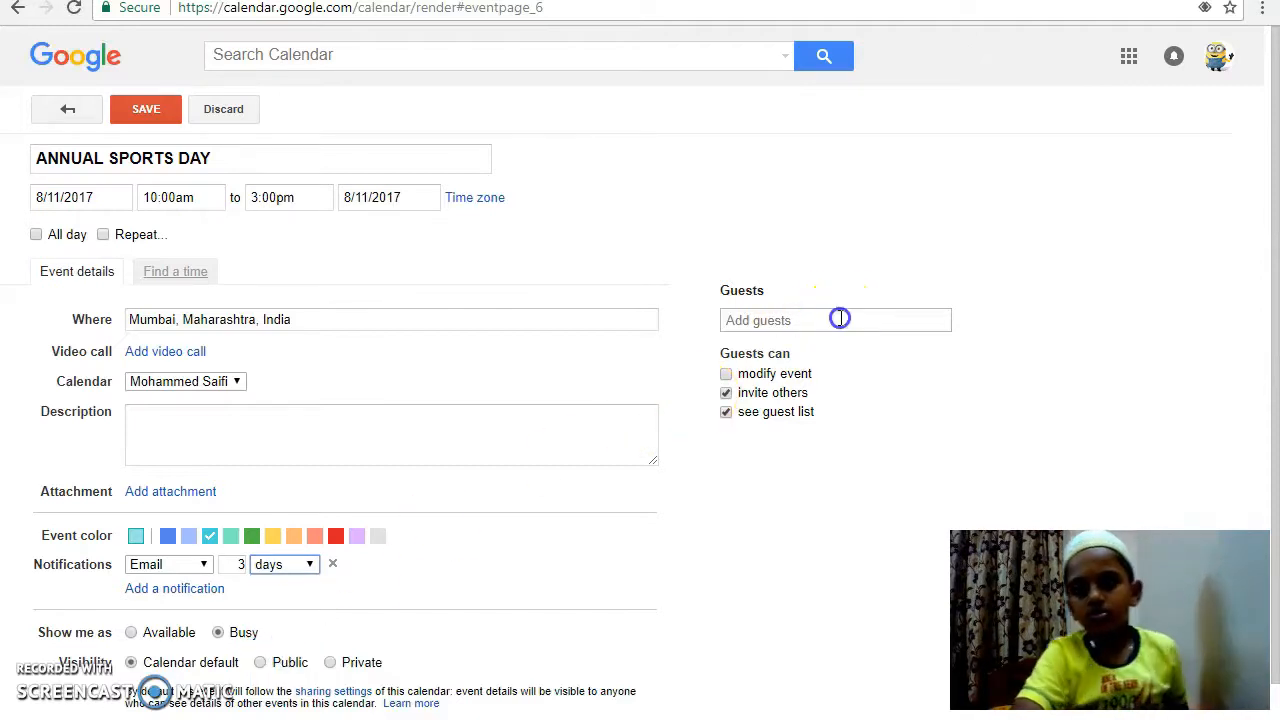
text(M)
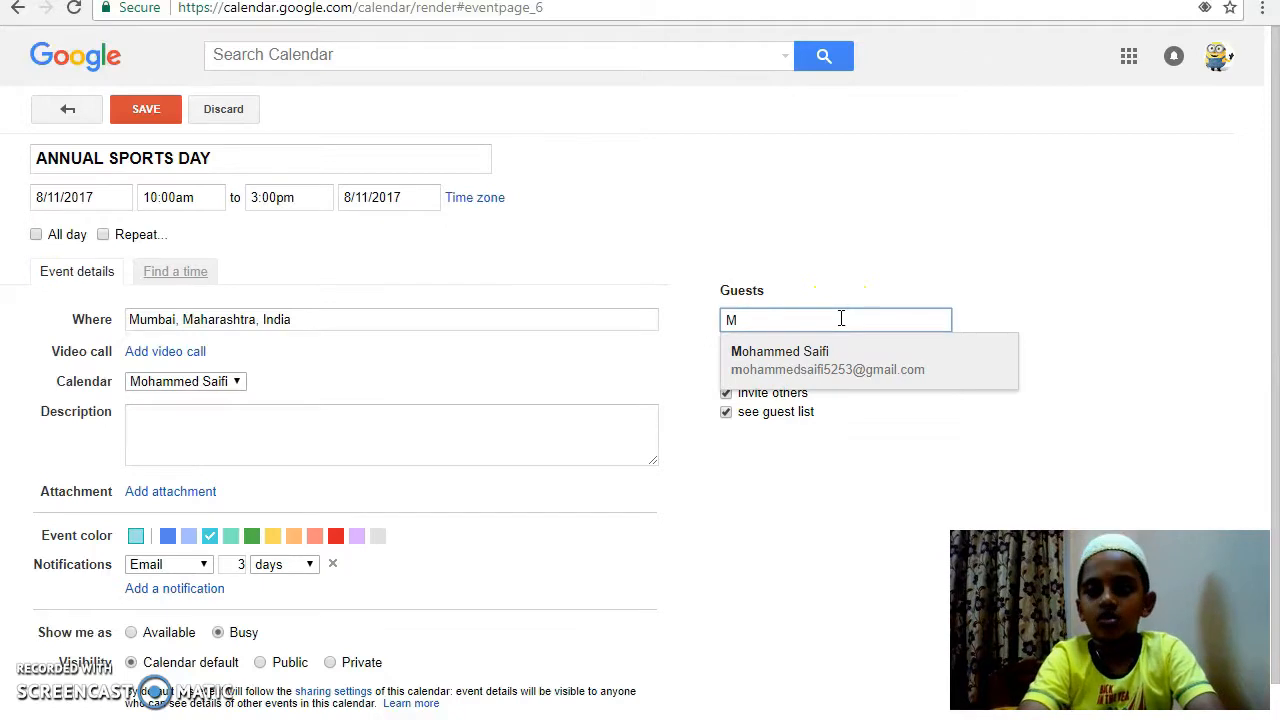
text(H)
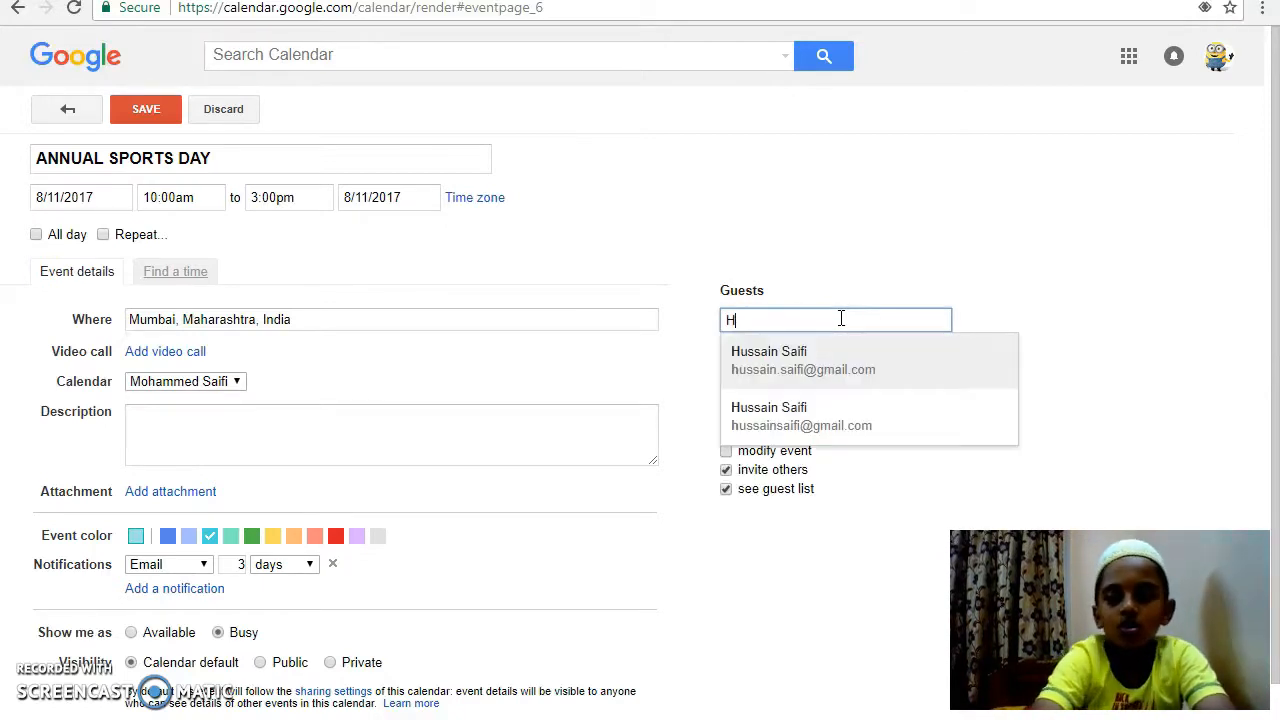
text(A)
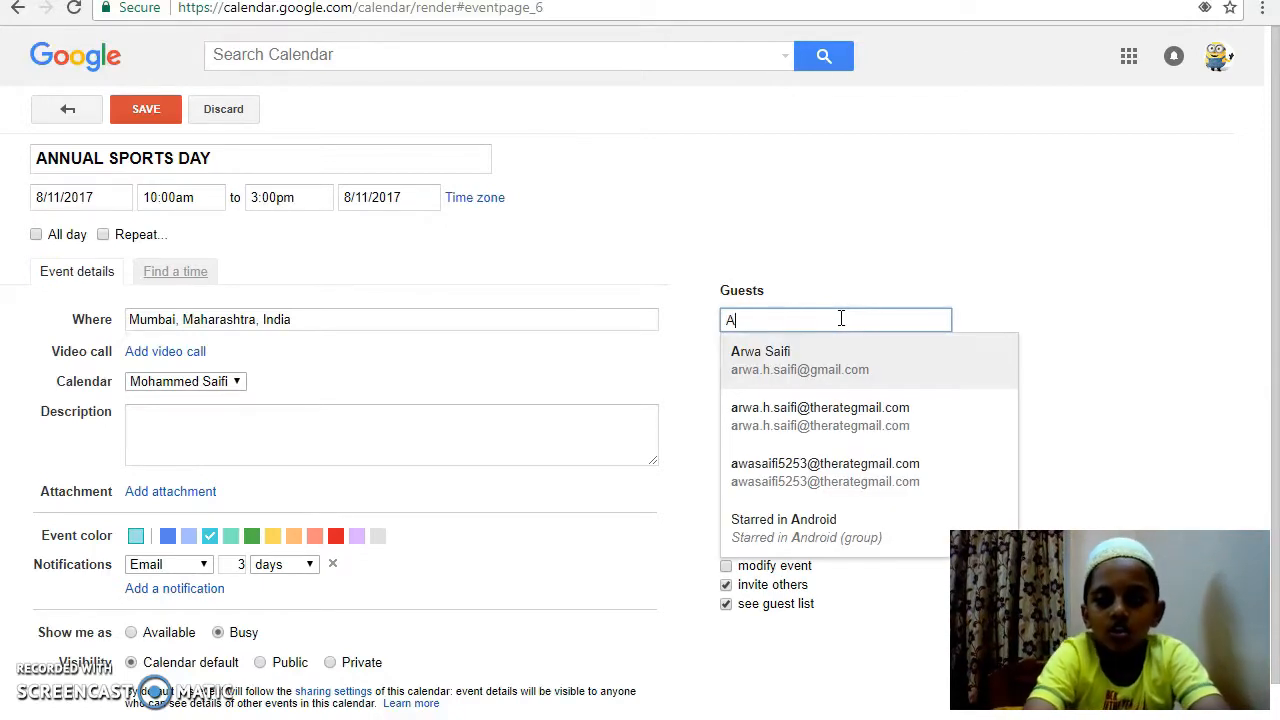
click(760, 360)
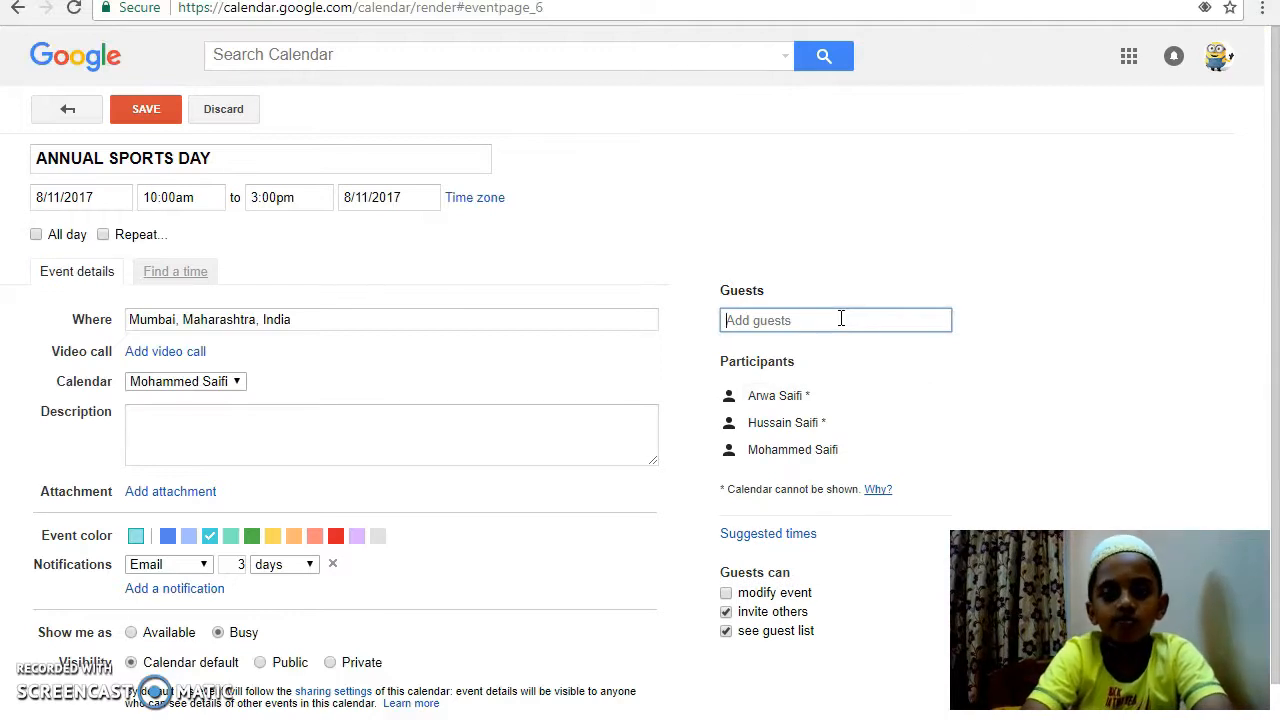
text(S)
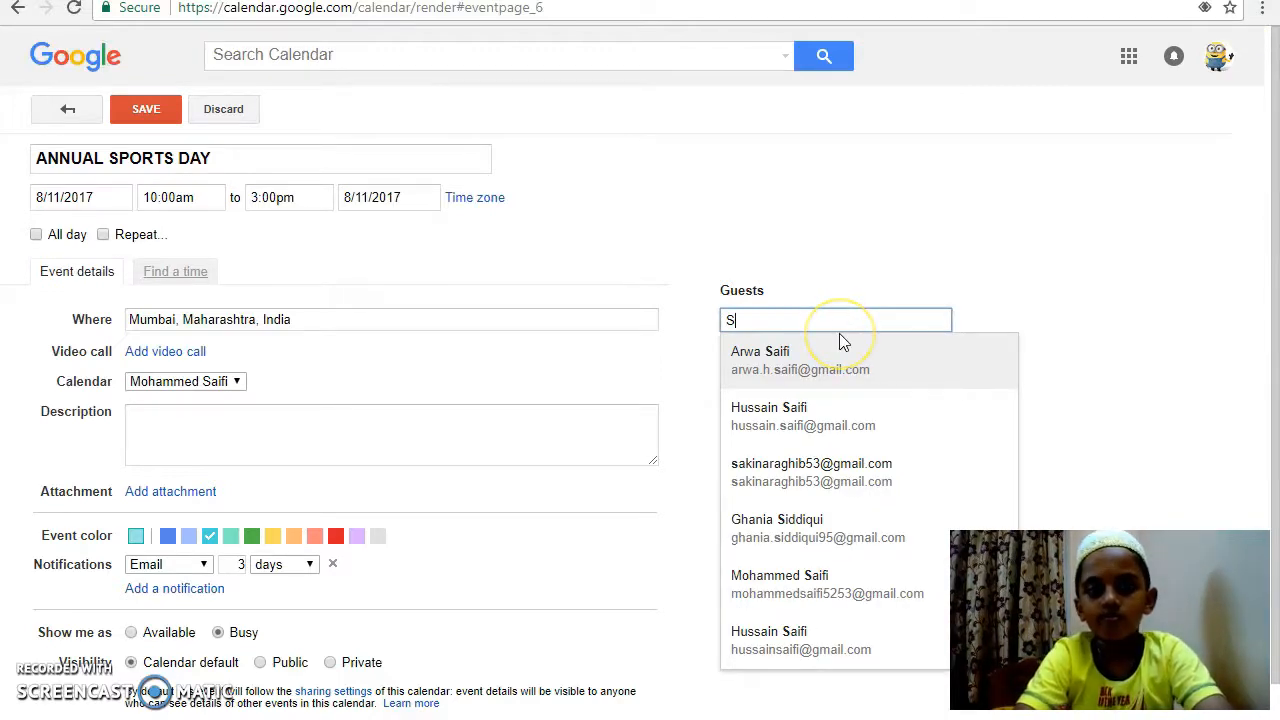
text(A)
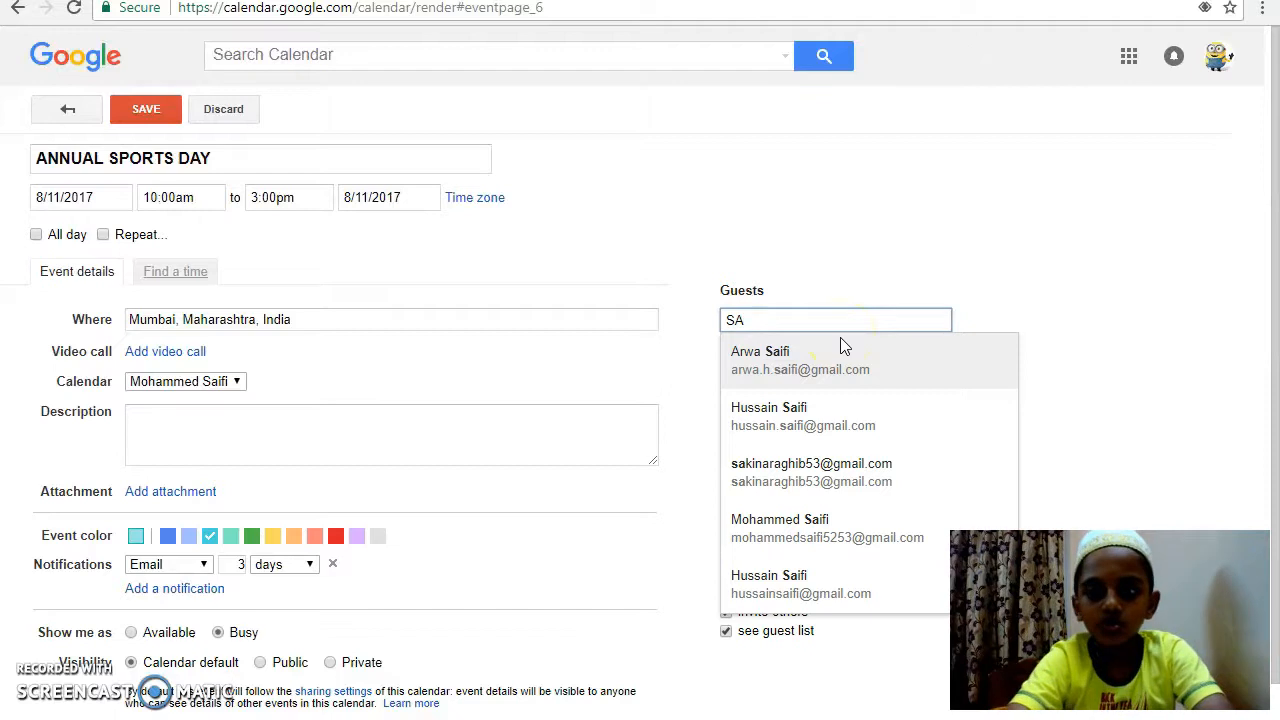
key(Backspace)
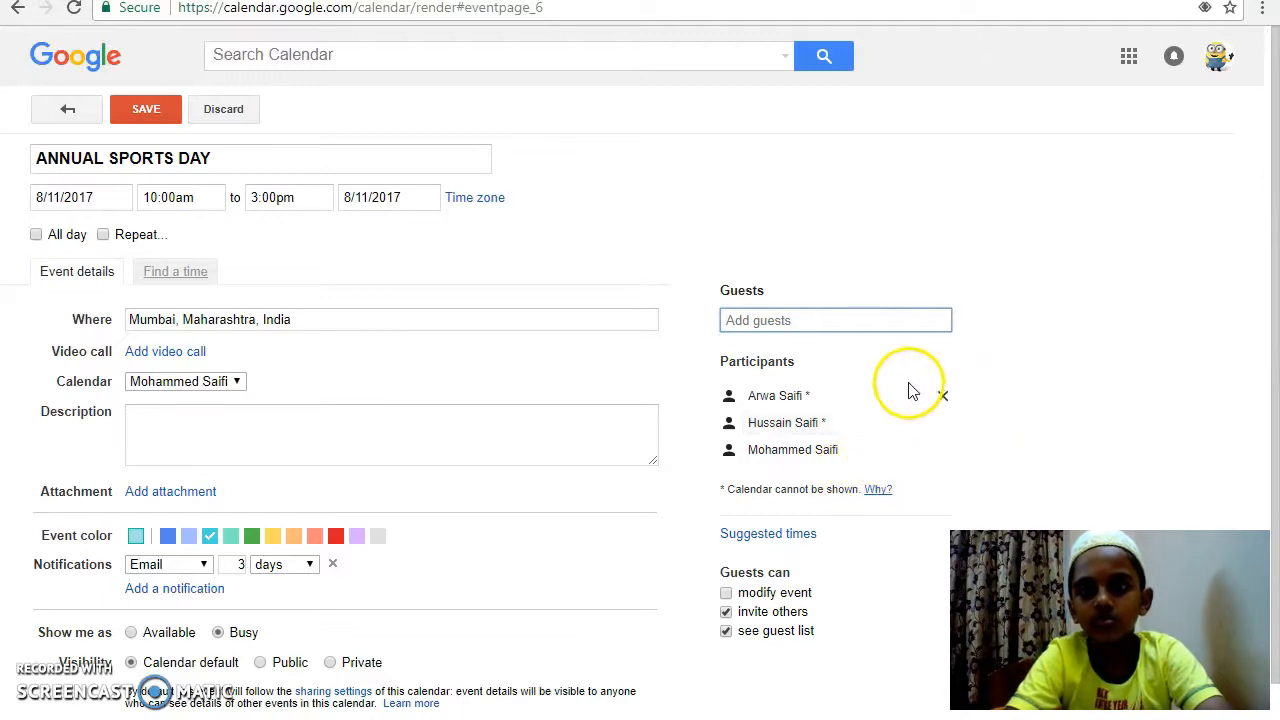
mouse_move(892, 370)
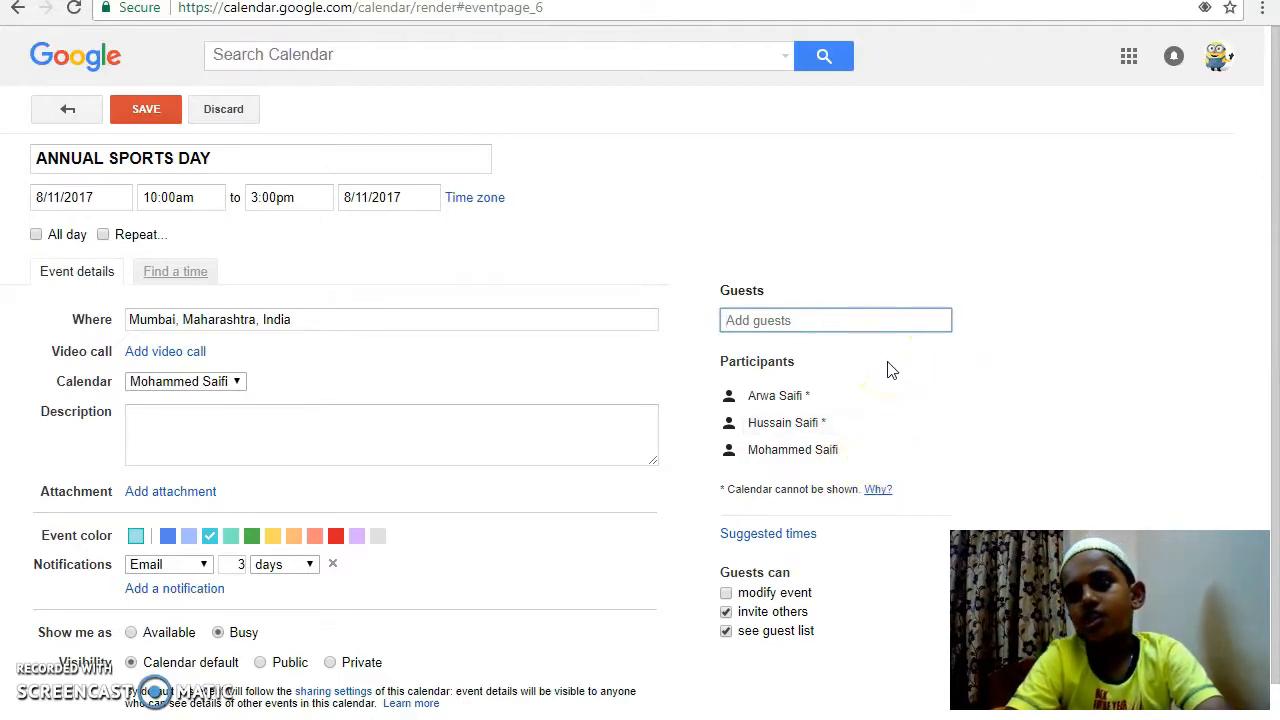
mouse_move(797, 408)
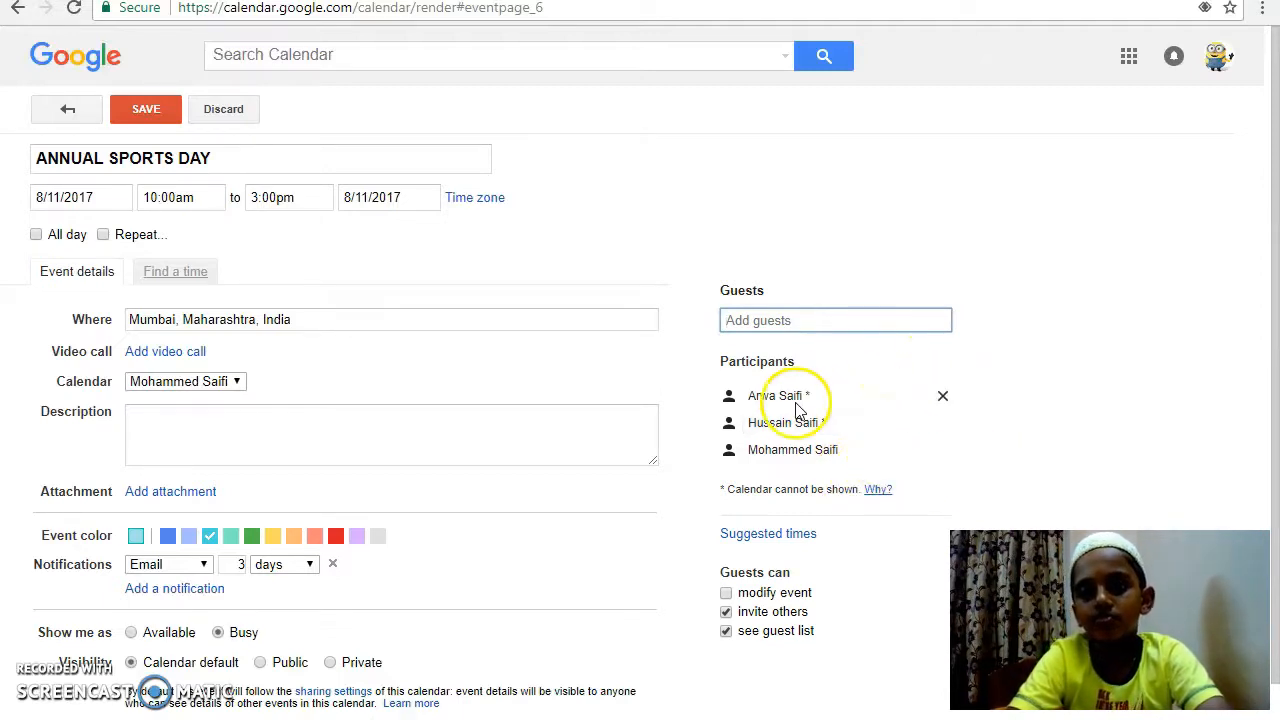
click(835, 320)
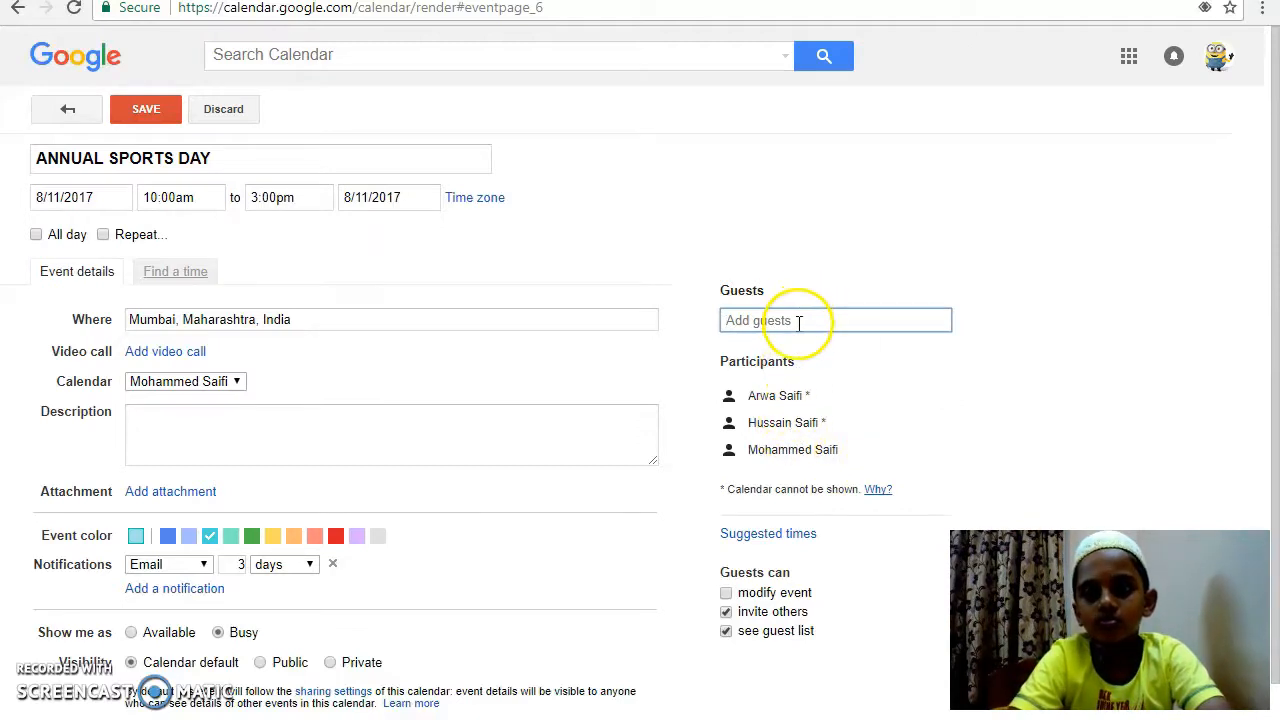
text(S)
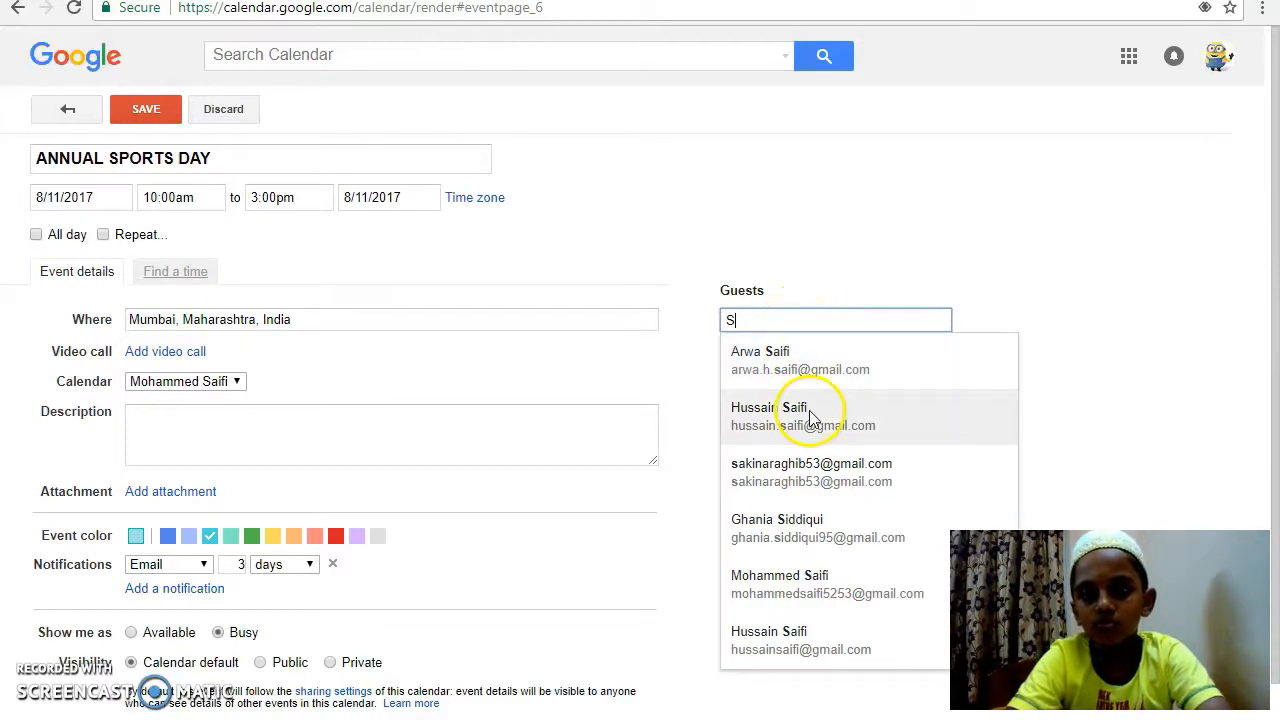
click(803, 416)
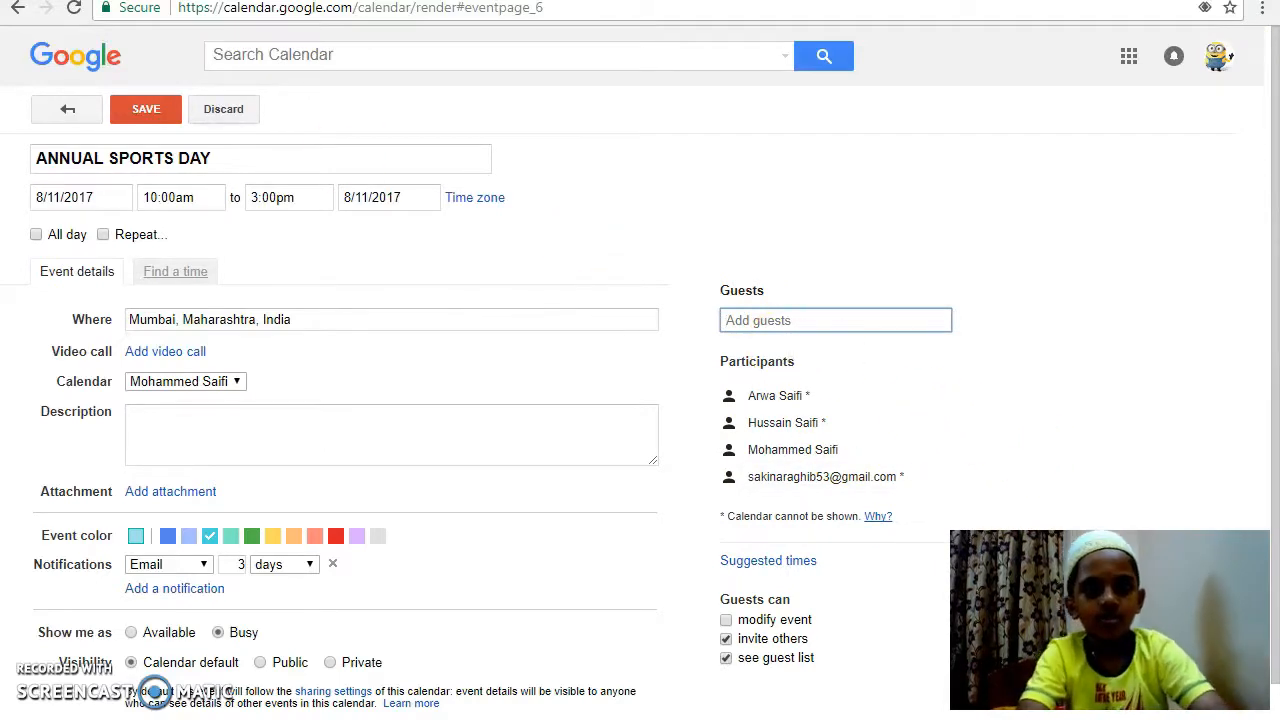
Step: Save ANNUAL SPORTS DAY and confirm Send in the invitations dialog
click(145, 109)
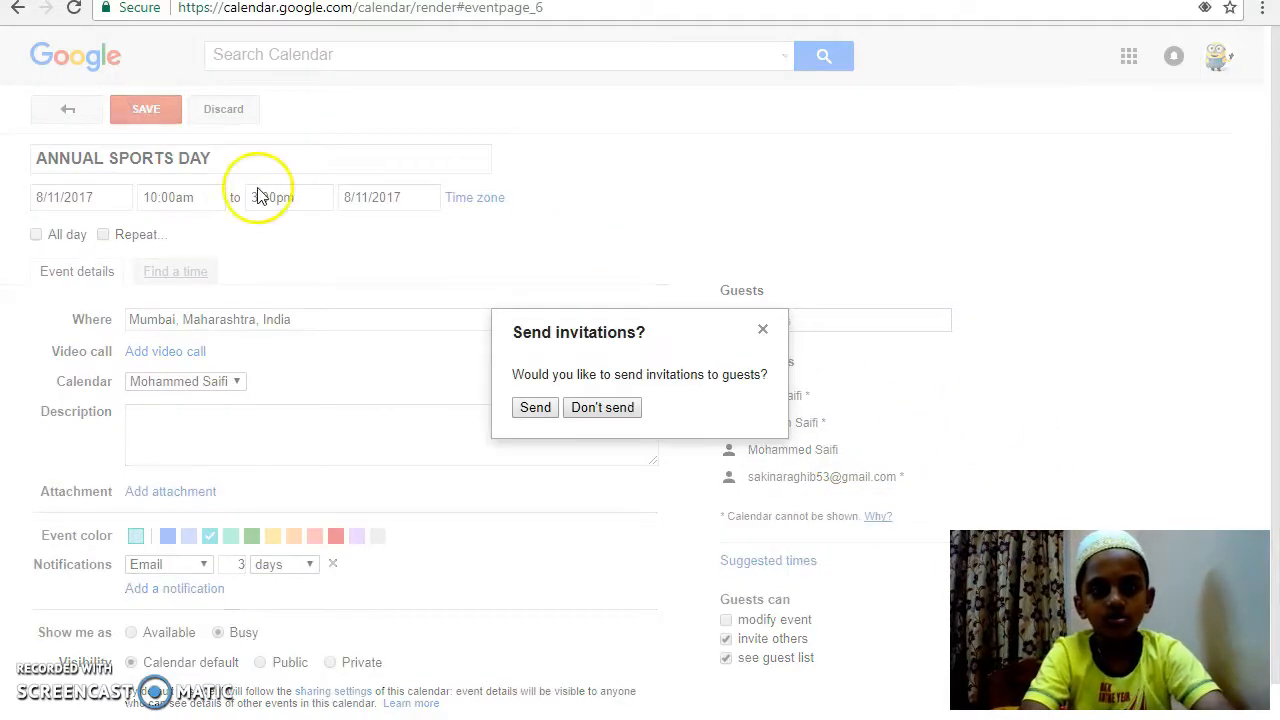
click(535, 407)
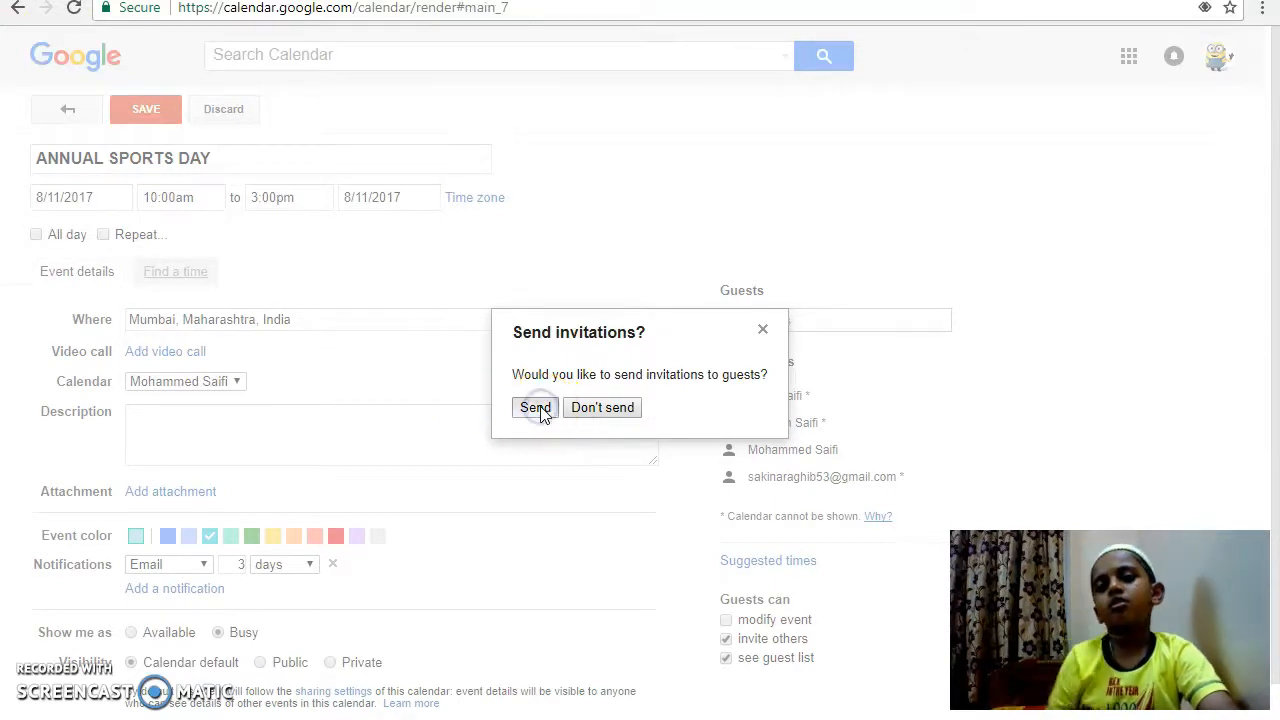
click(535, 407)
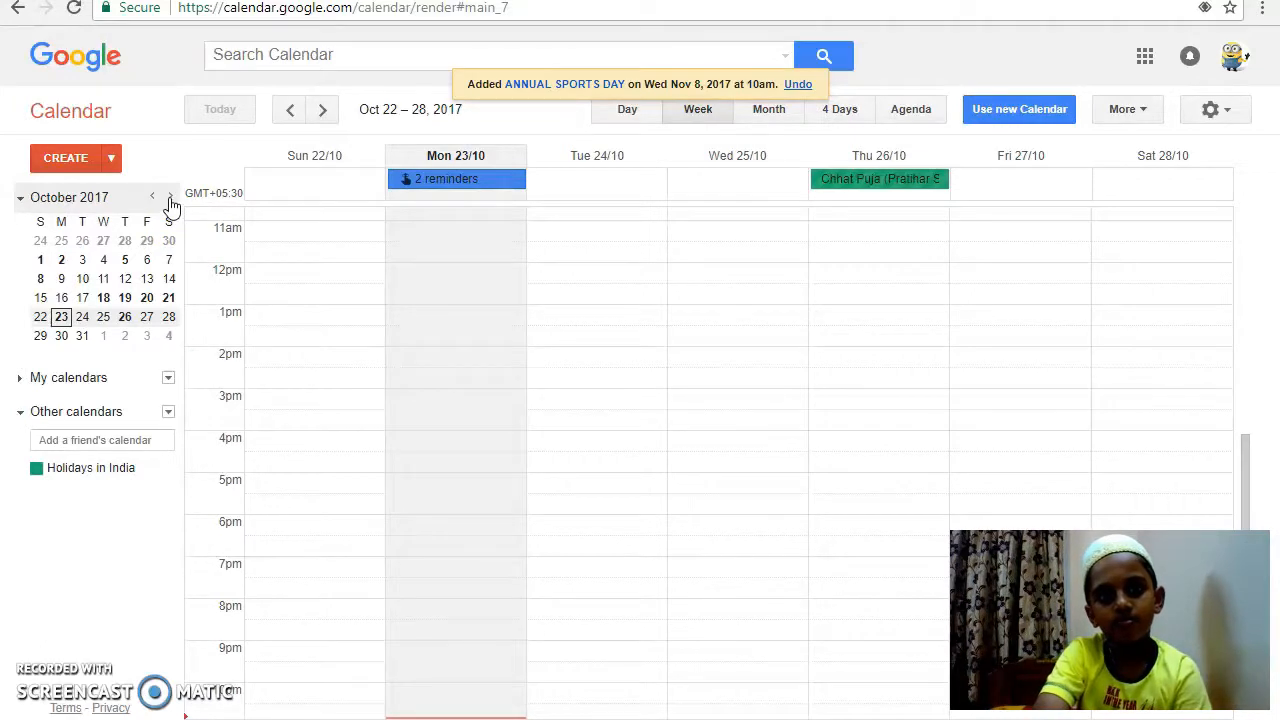
Step: Move to the week of November 5–11 and open ANNUAL SPORTS DAY for editing
click(169, 196)
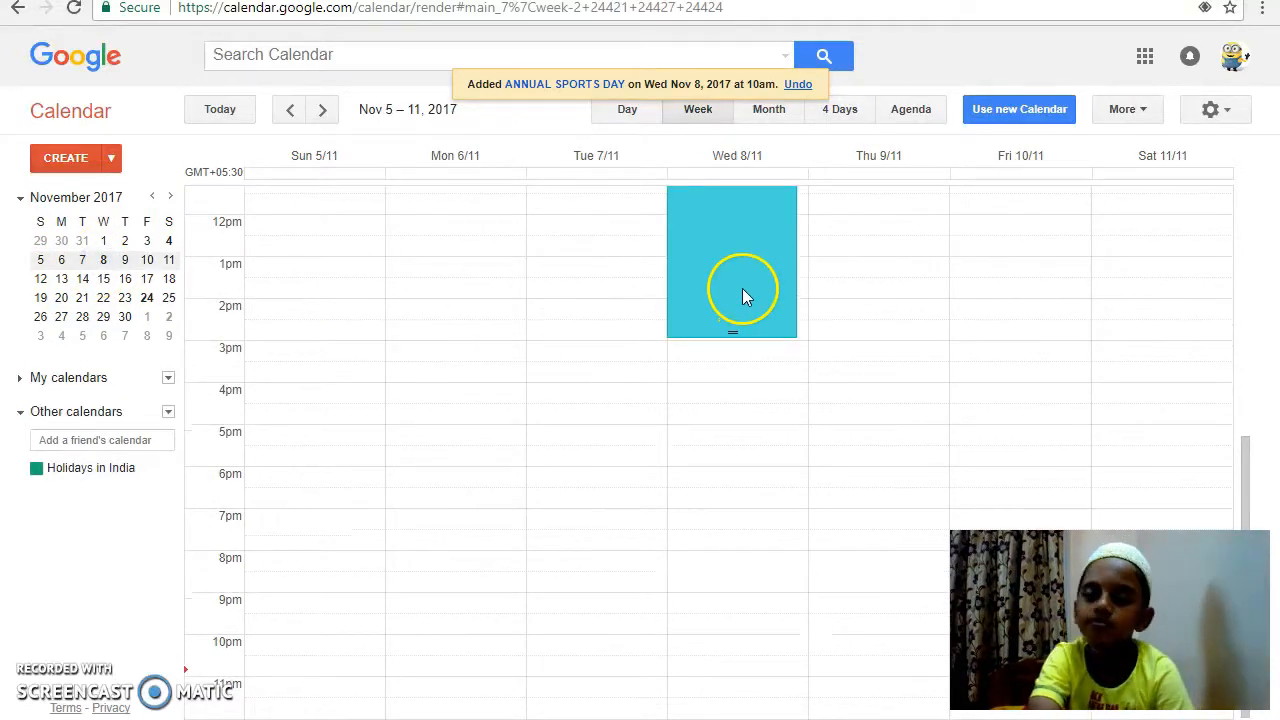
scroll(up, 3)
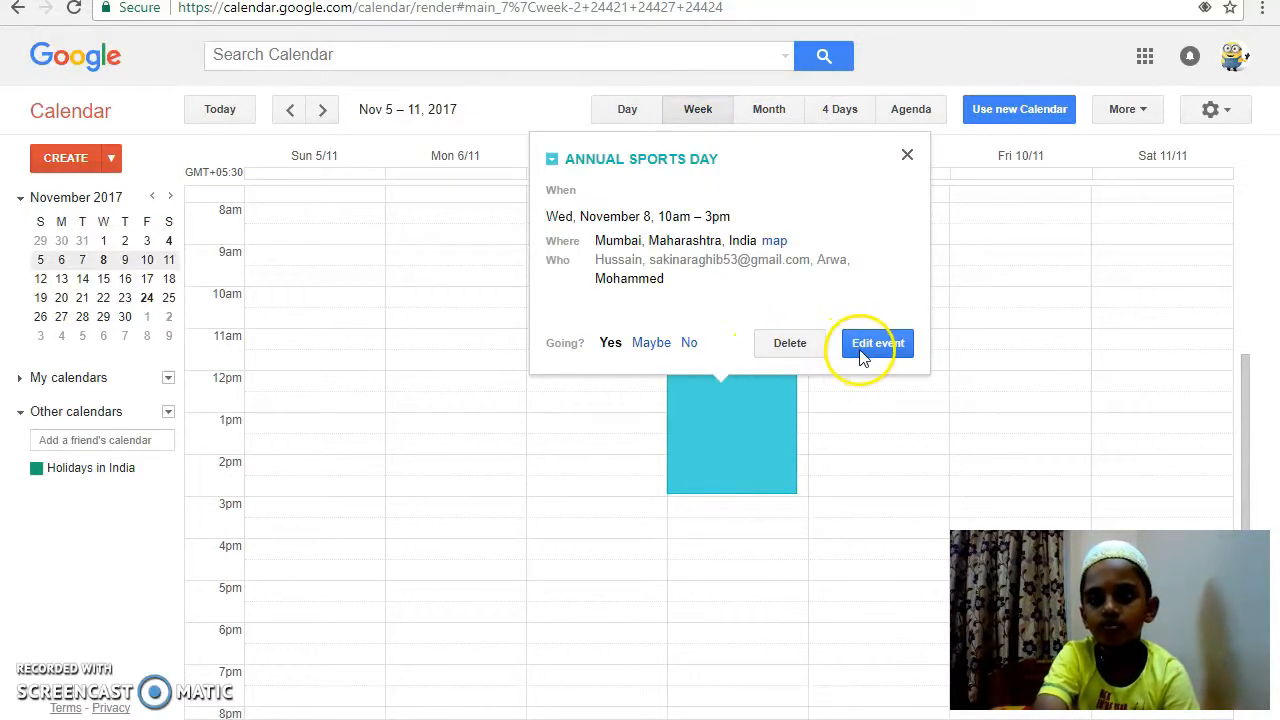
click(877, 343)
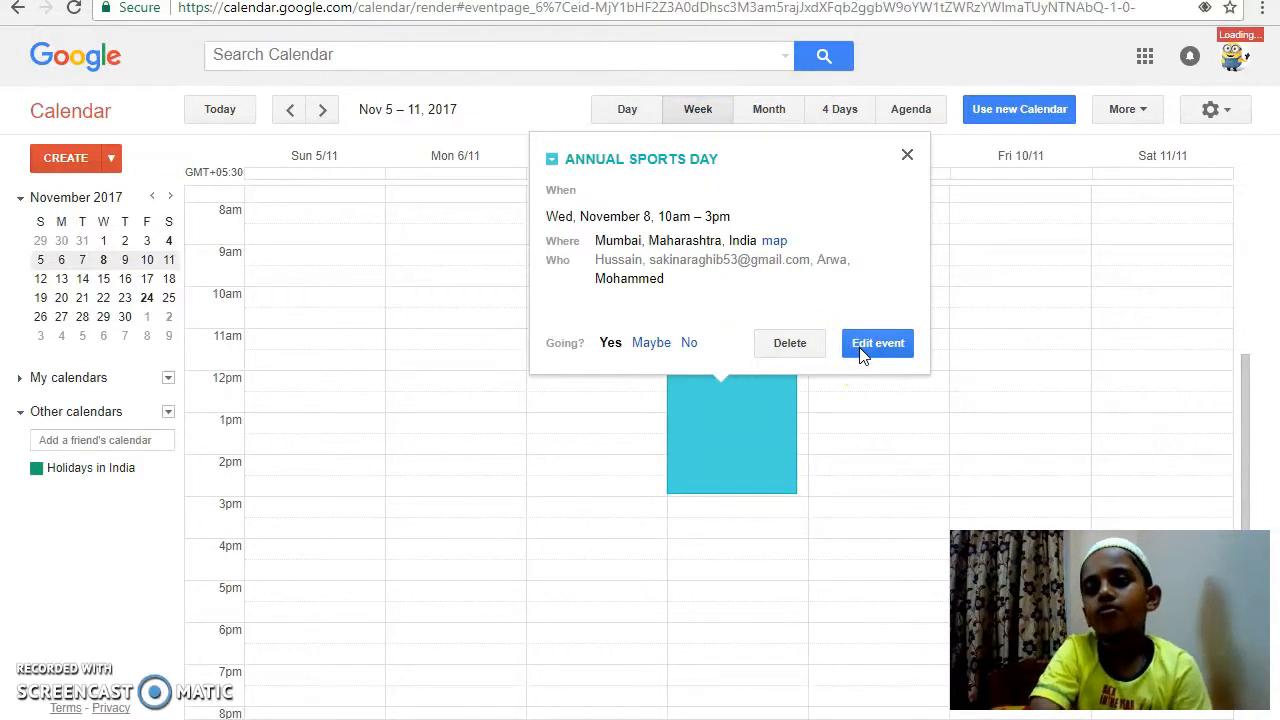
Step: Change the event's time to 11:00am–4:00pm on the edit page
click(877, 343)
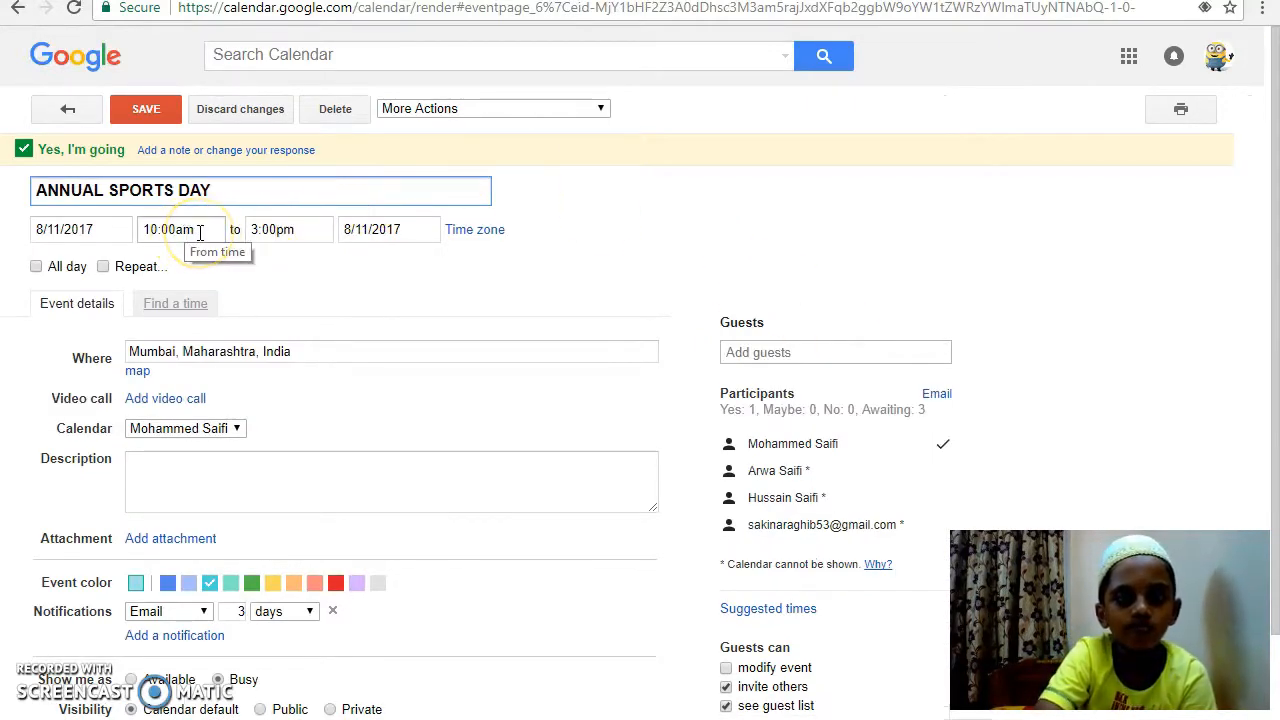
click(180, 229)
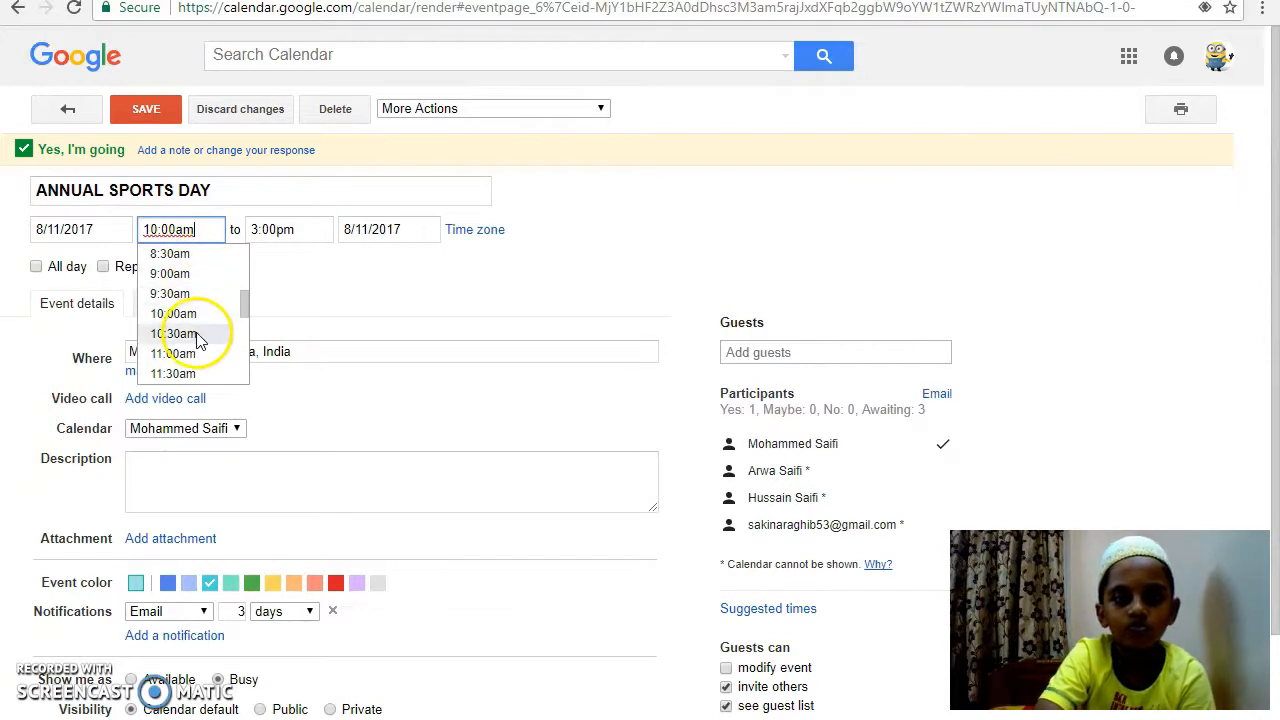
click(170, 353)
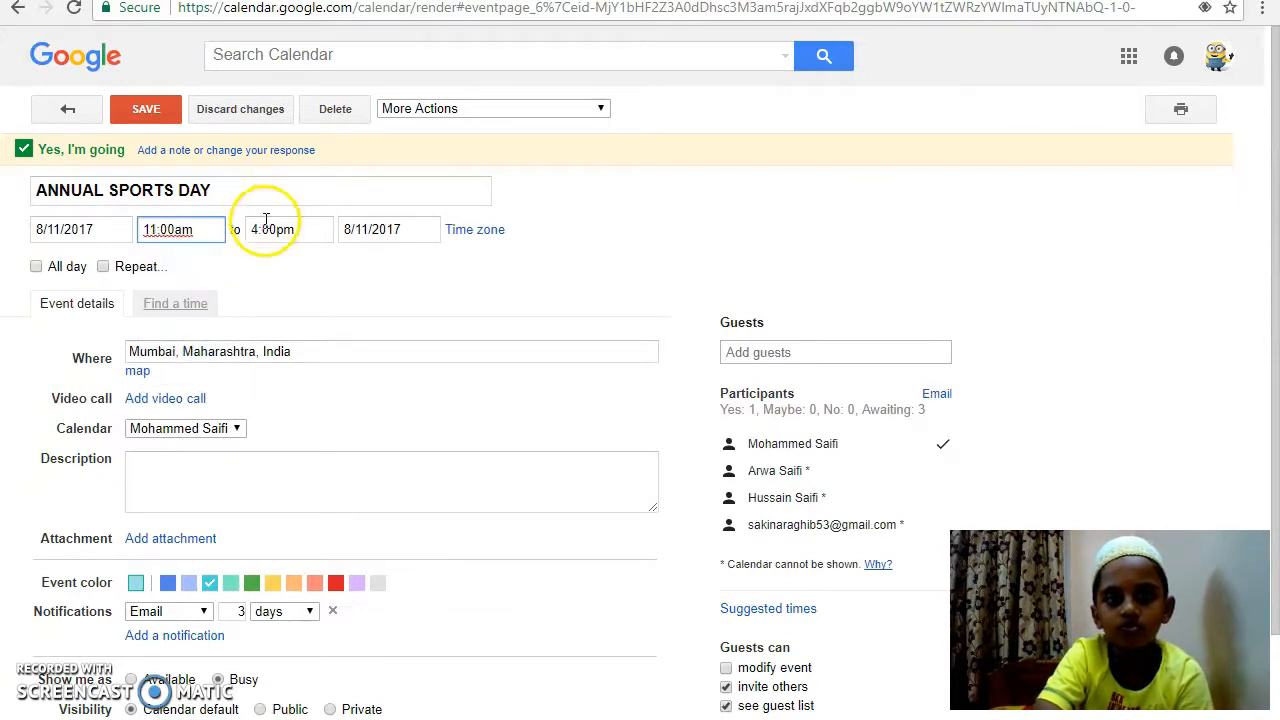
click(289, 229)
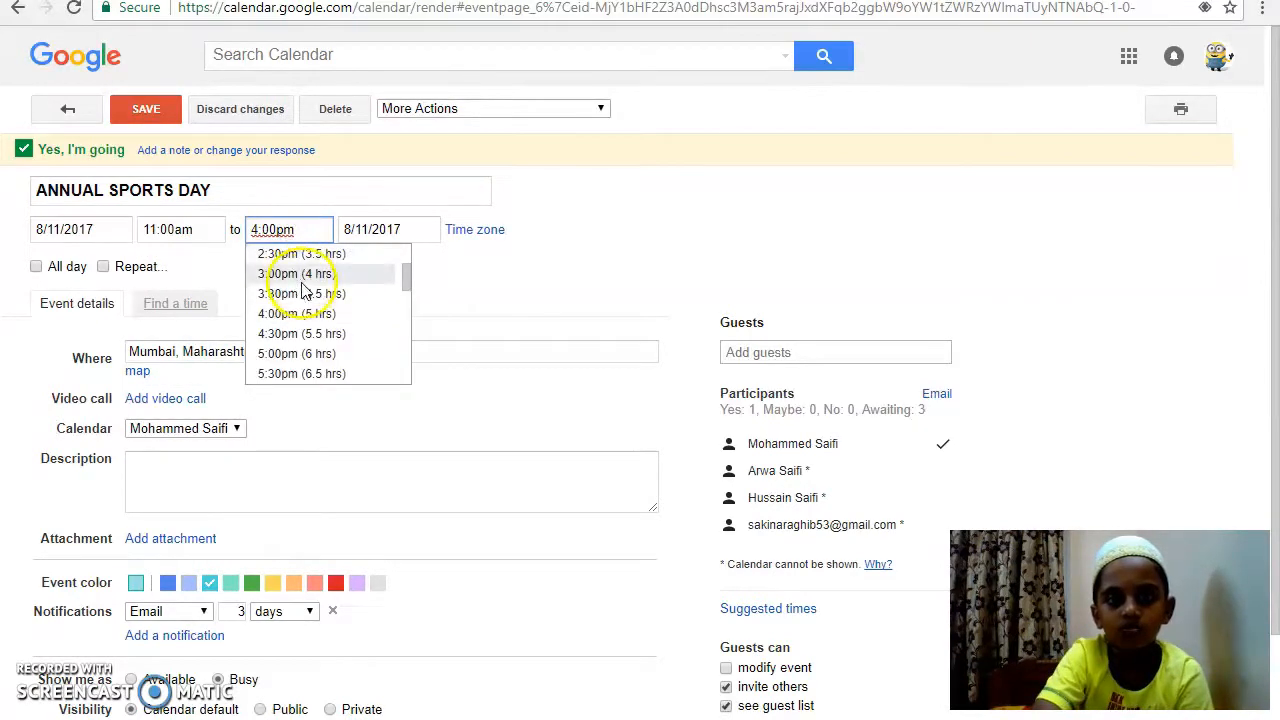
click(290, 273)
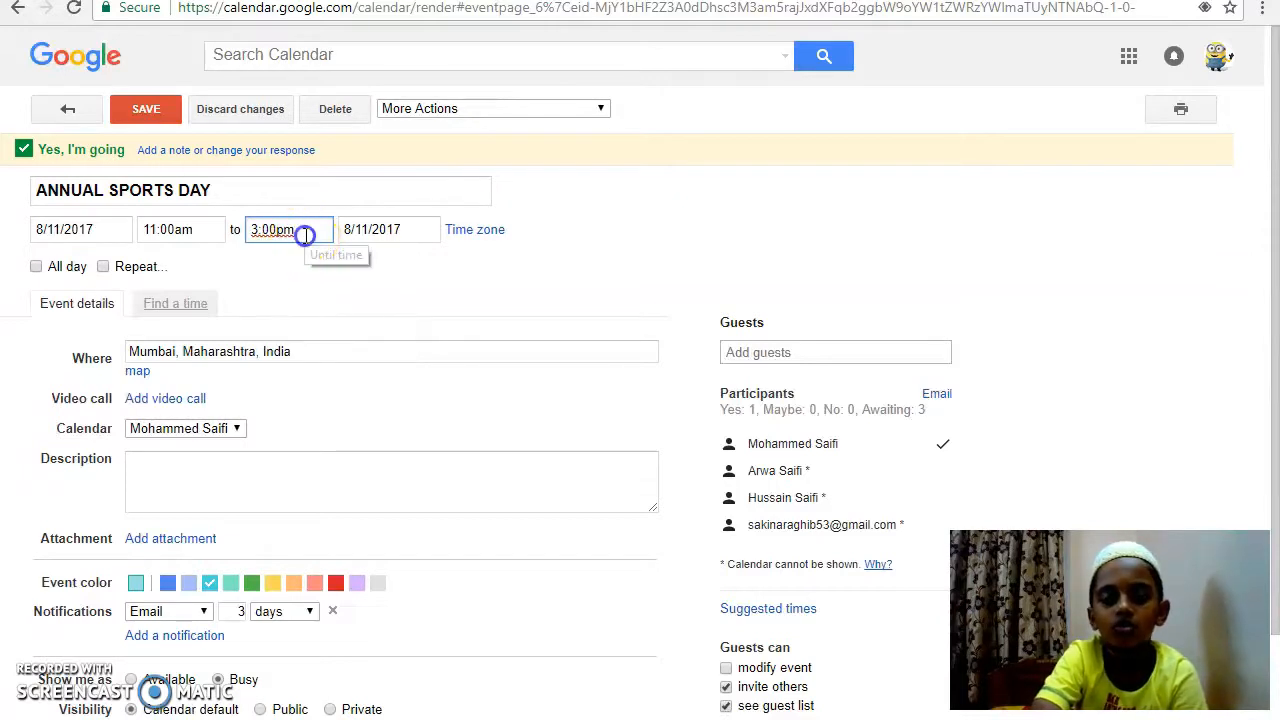
click(289, 229)
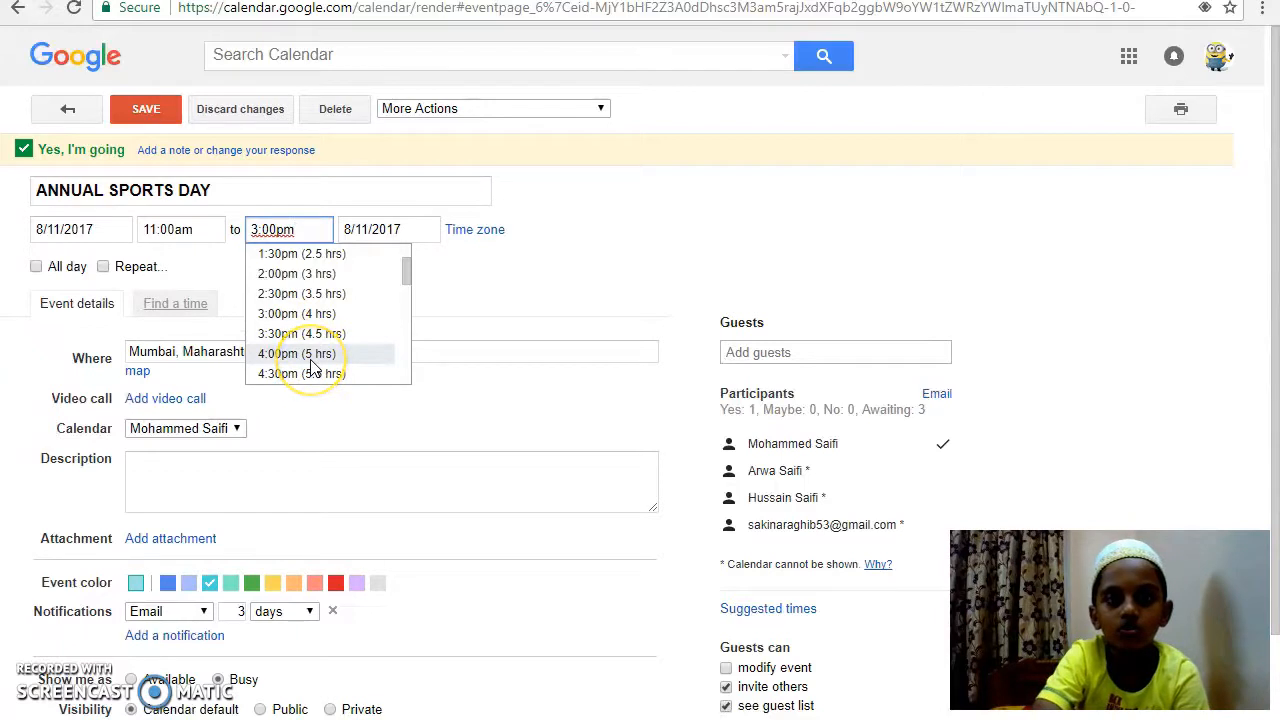
click(294, 353)
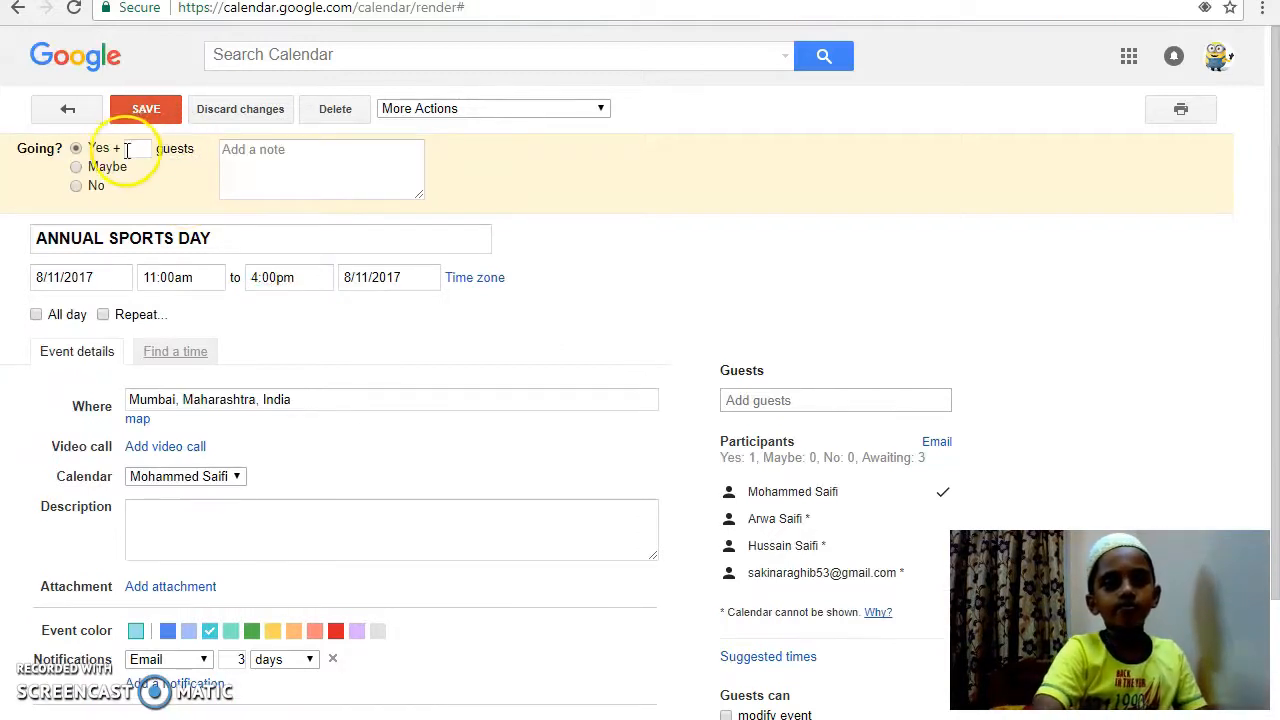
Step: Answer Yes with 3 extra guests, save, and send updates to guests
click(138, 148)
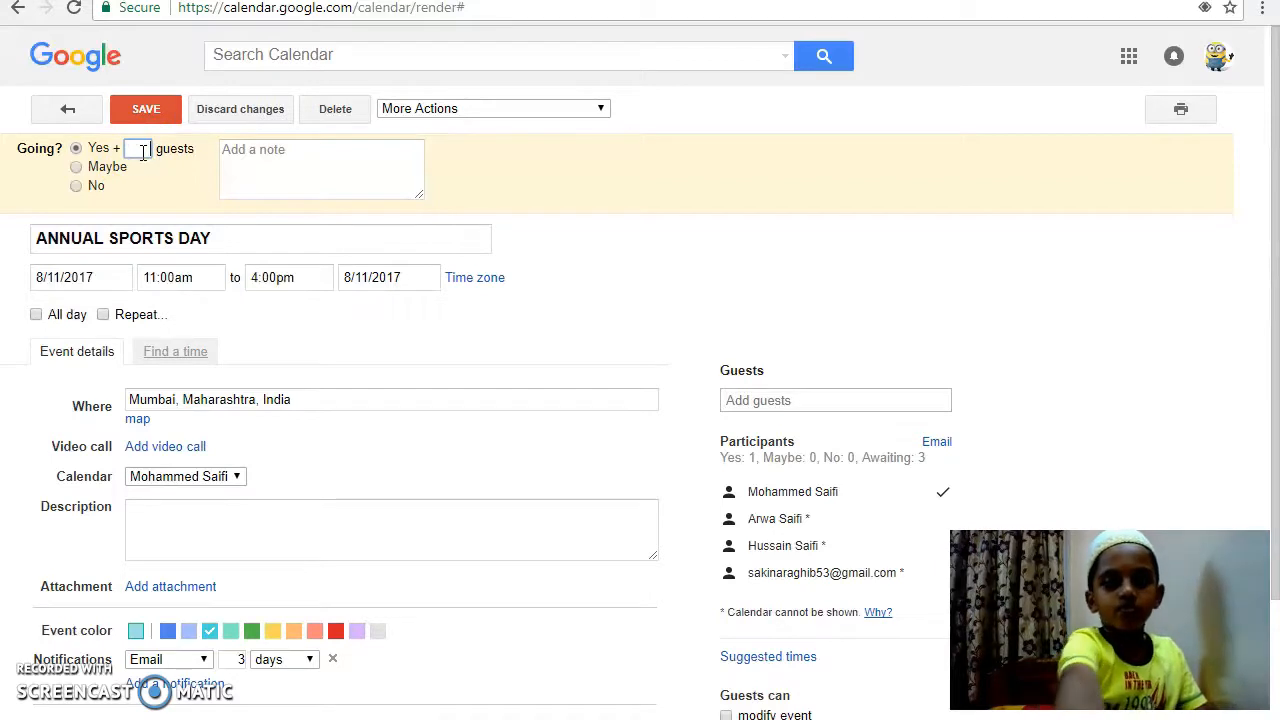
text(3)
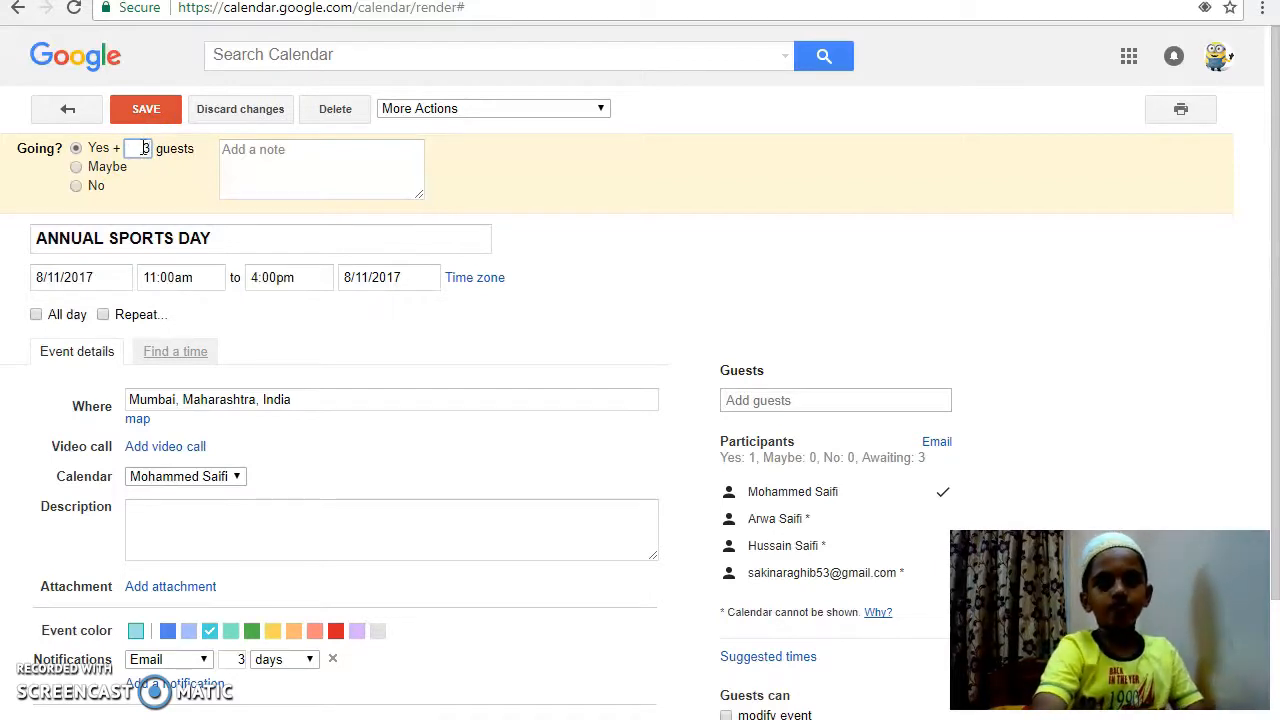
click(145, 108)
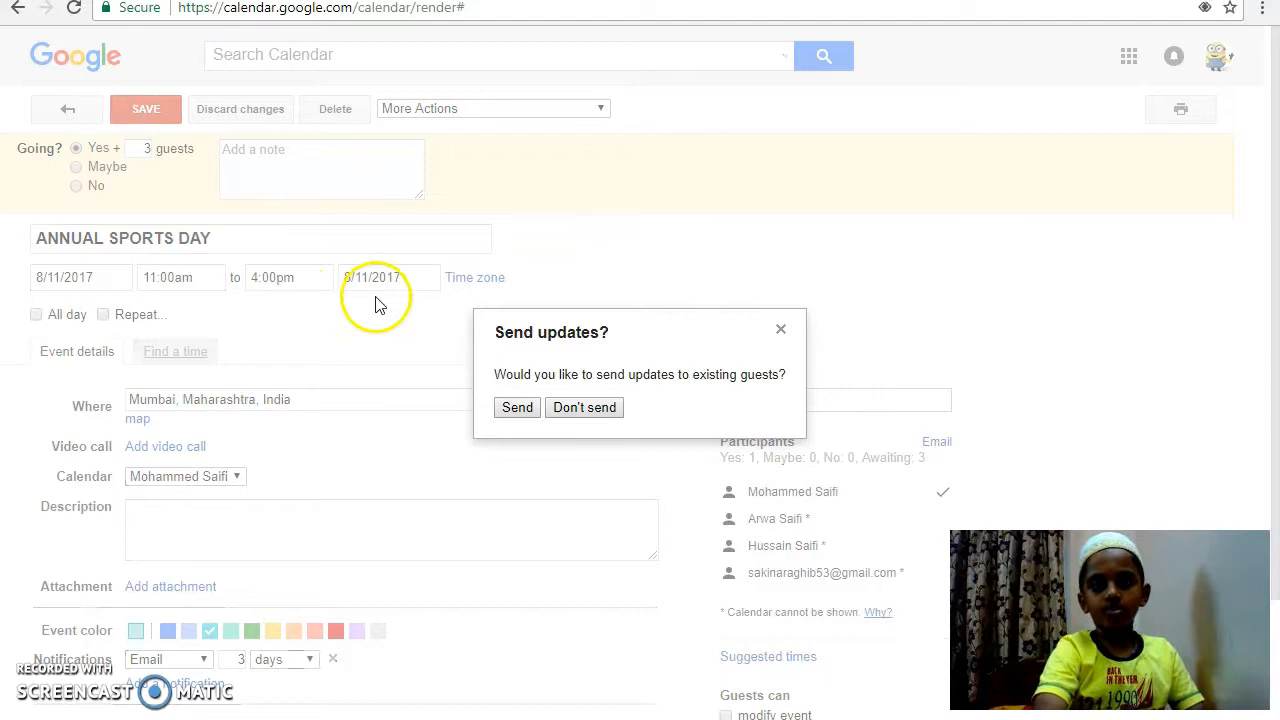
click(517, 407)
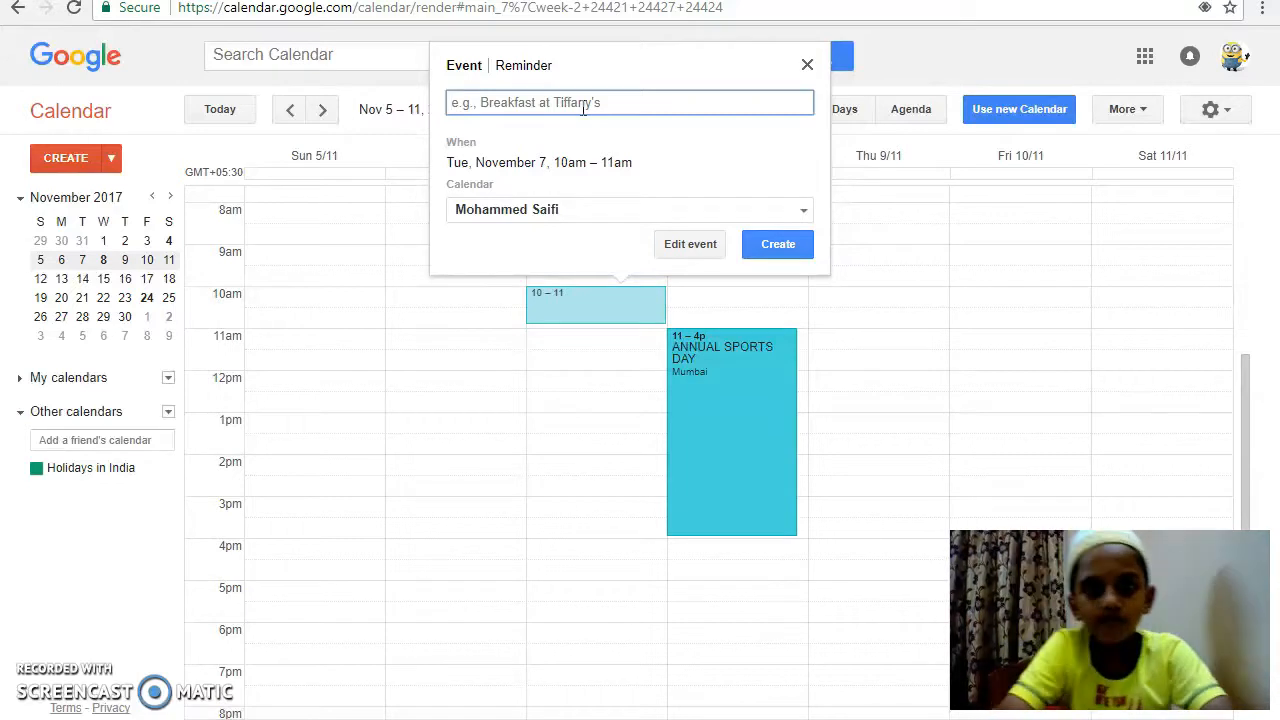
text(A)
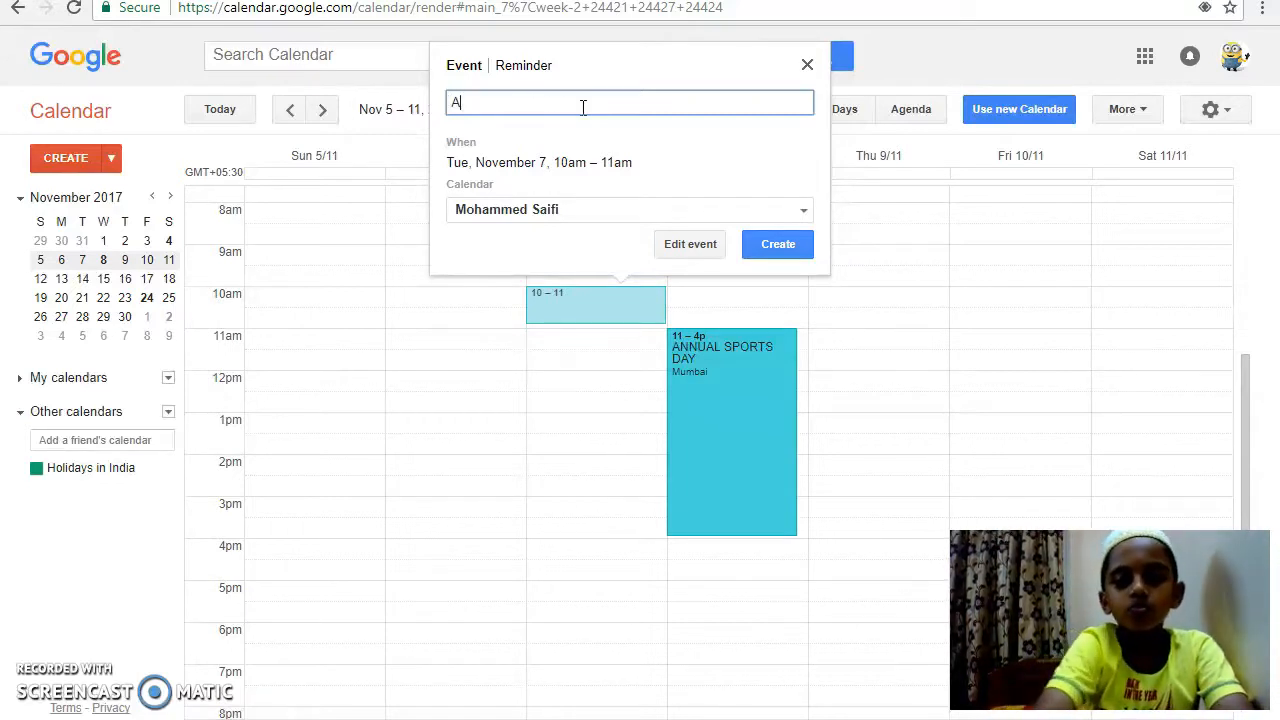
text(NNU)
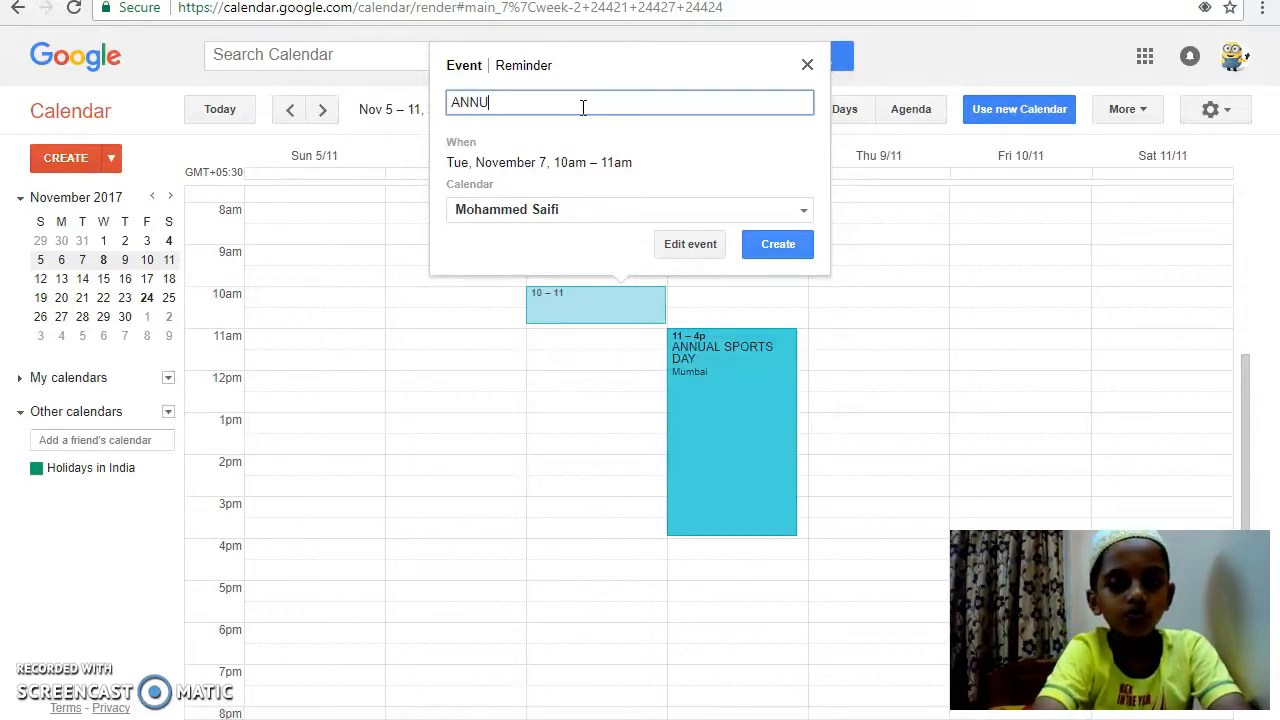
text(AL)
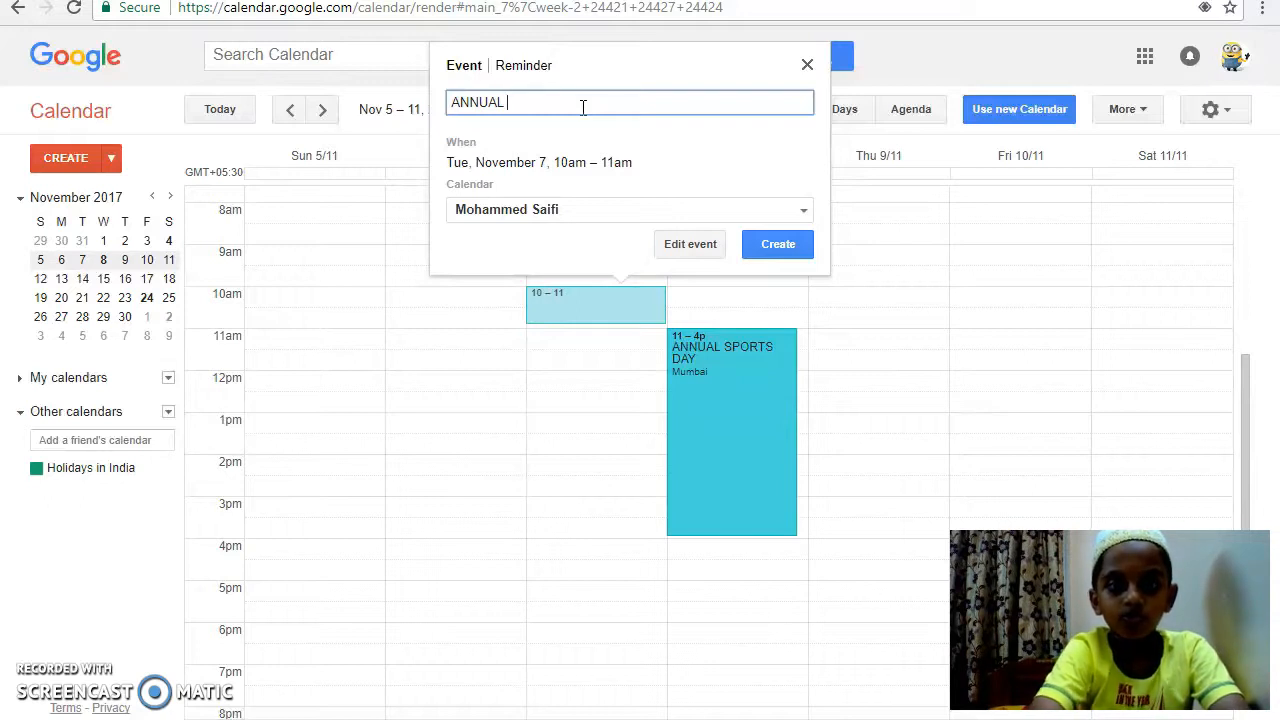
text(SPORT)
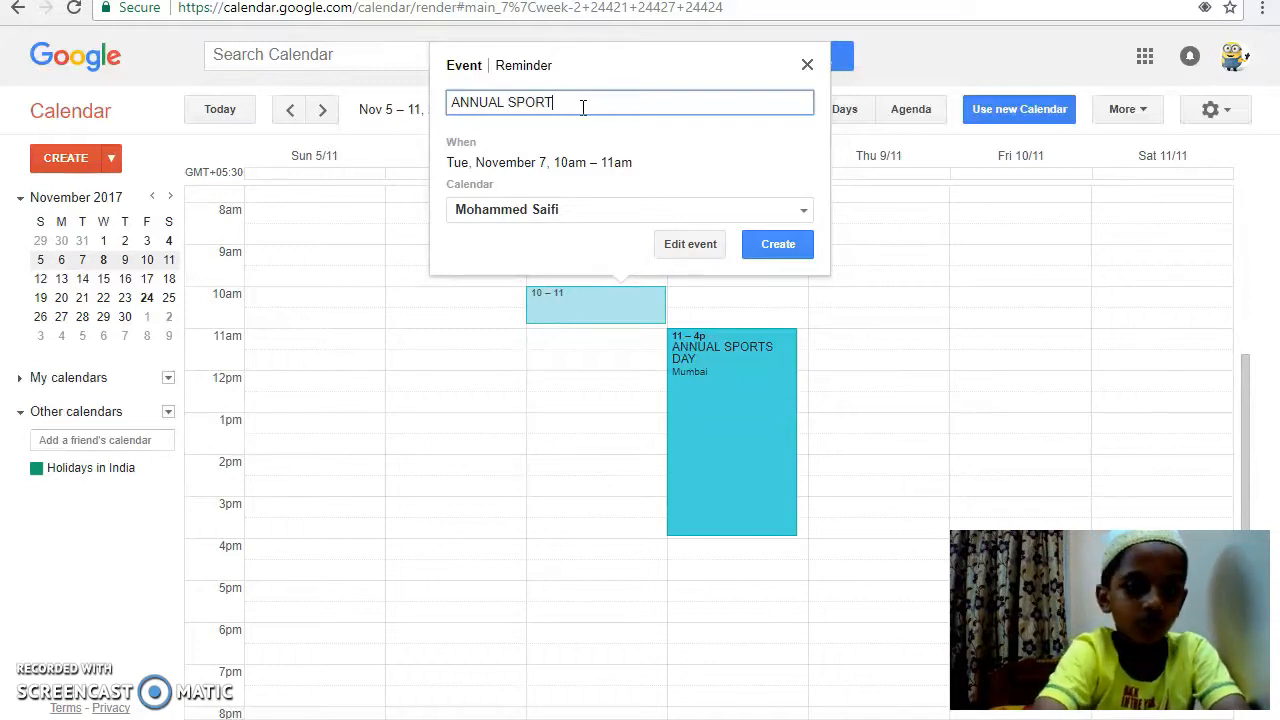
text(S DAY)
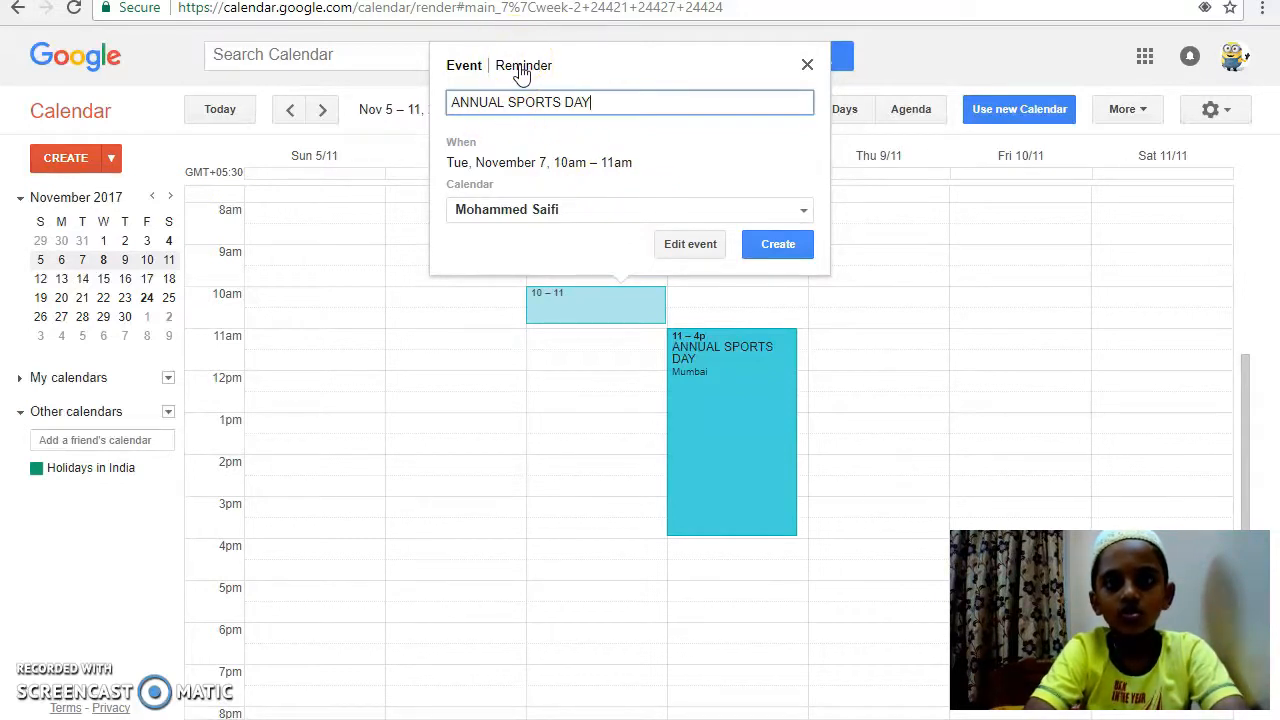
key(Backspace)
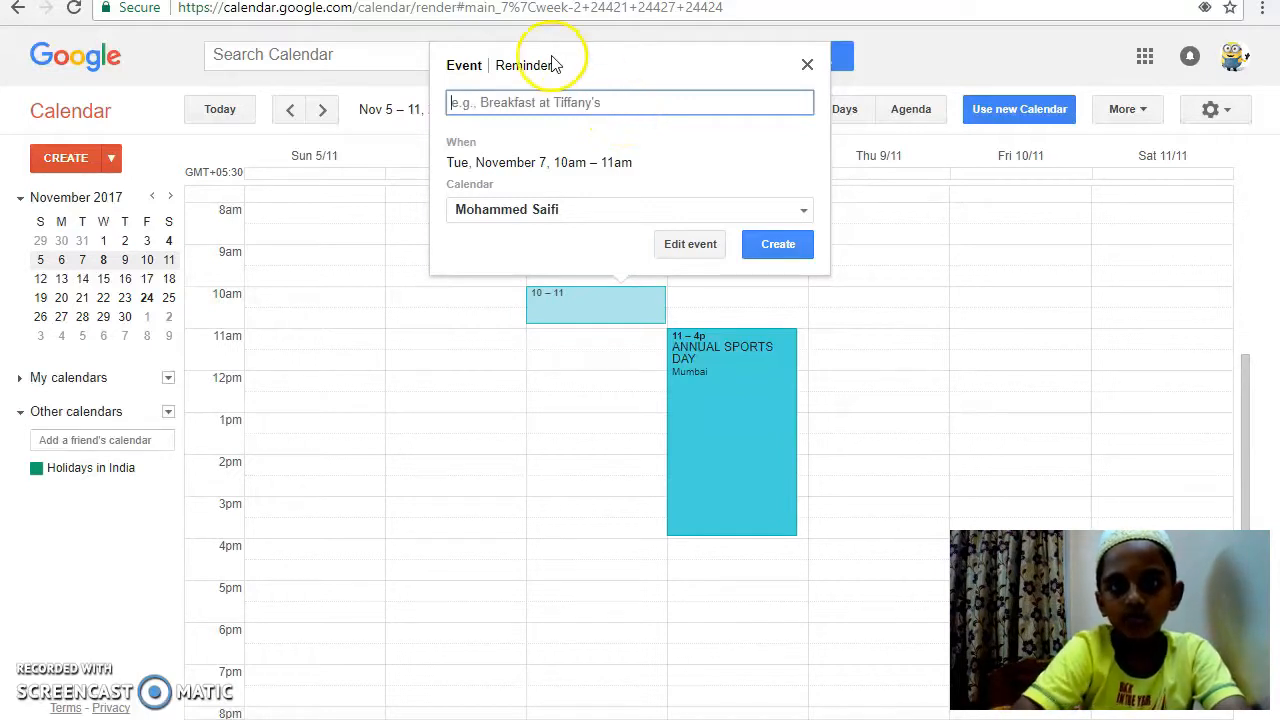
Step: Create a reminder titled ANNUAL SPORTS DAY for Tuesday Nov 7 at 10:00am
click(523, 65)
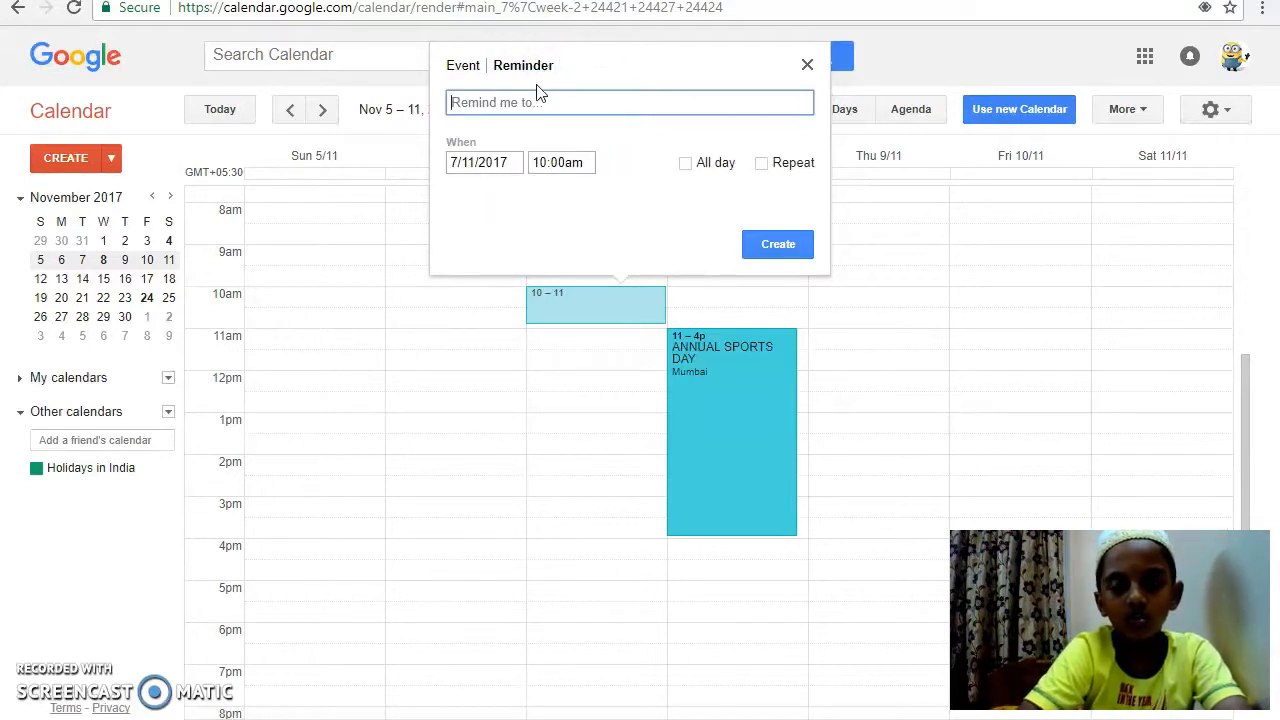
text(ANNUAL)
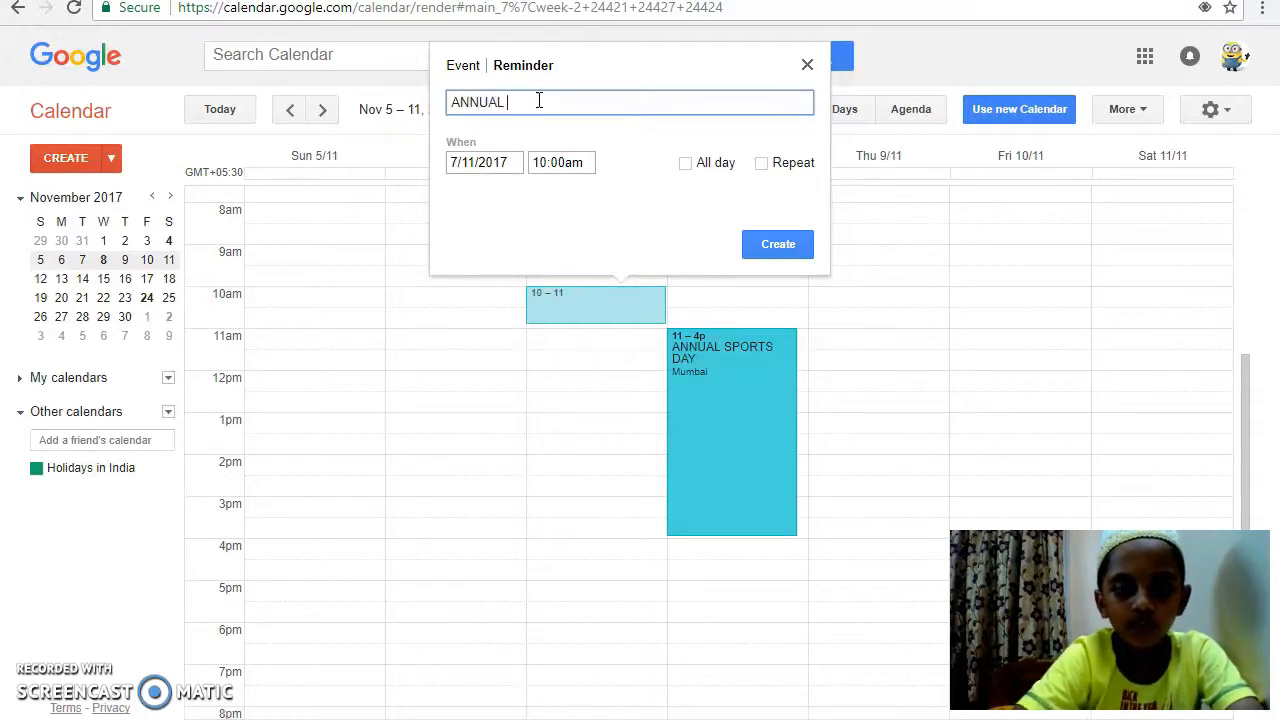
text(SPORTS DAY)
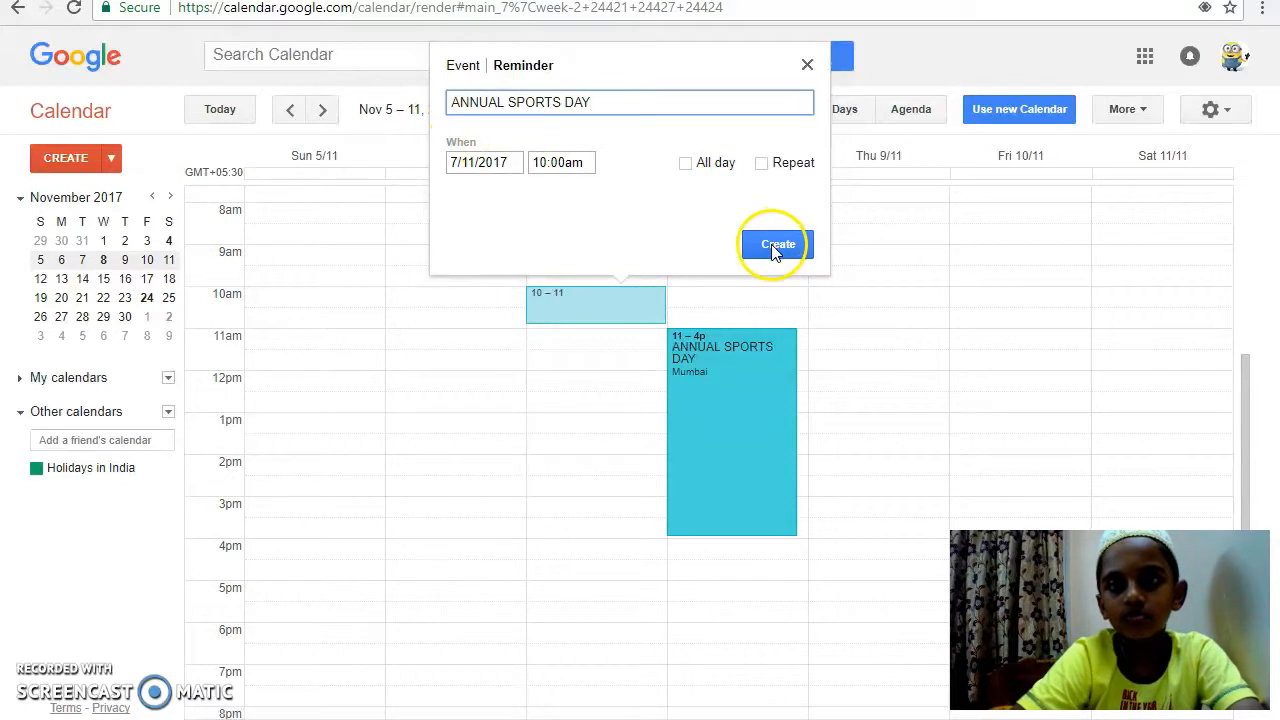
click(777, 244)
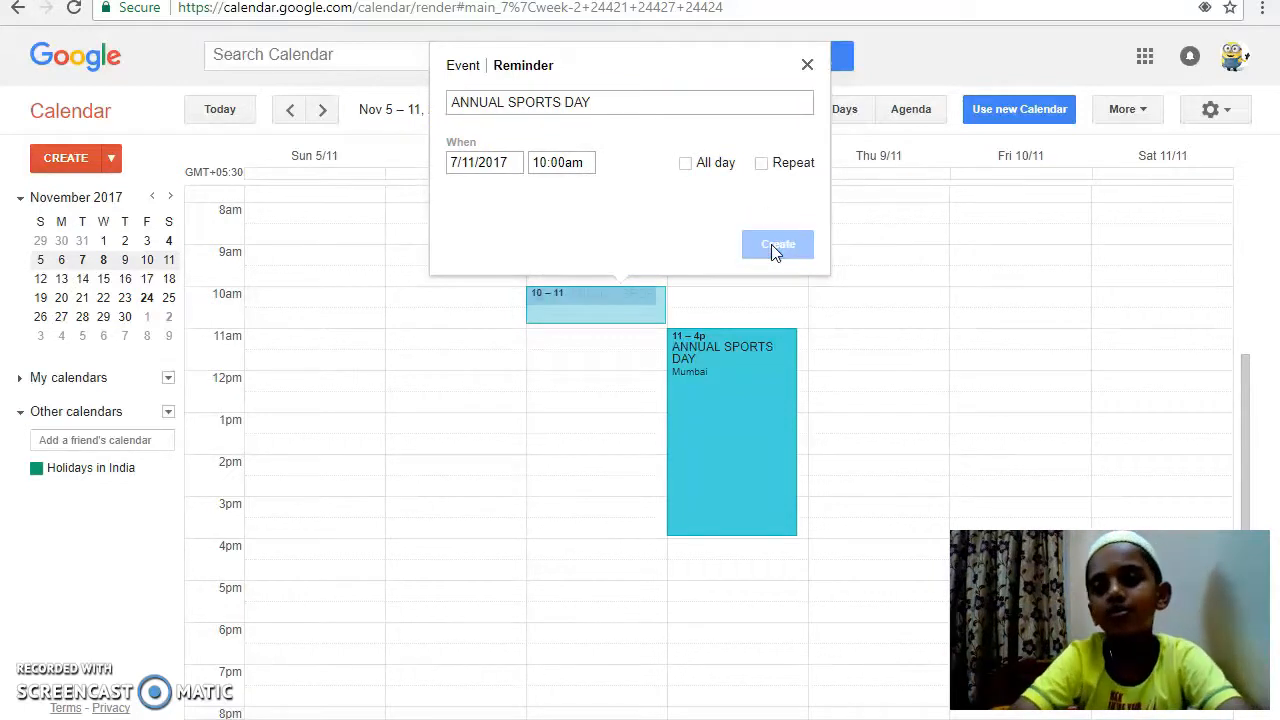
click(777, 244)
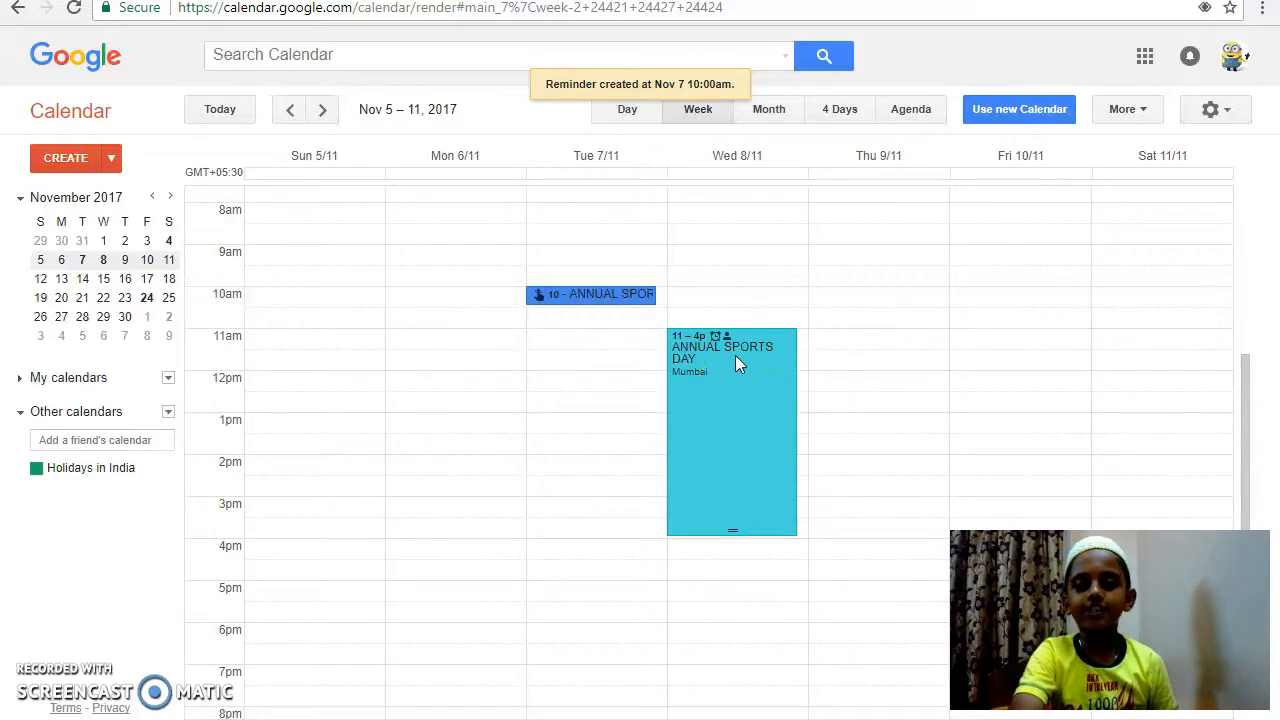
Step: Delete the ANNUAL SPORTS DAY event from Wednesday Nov 8
click(722, 352)
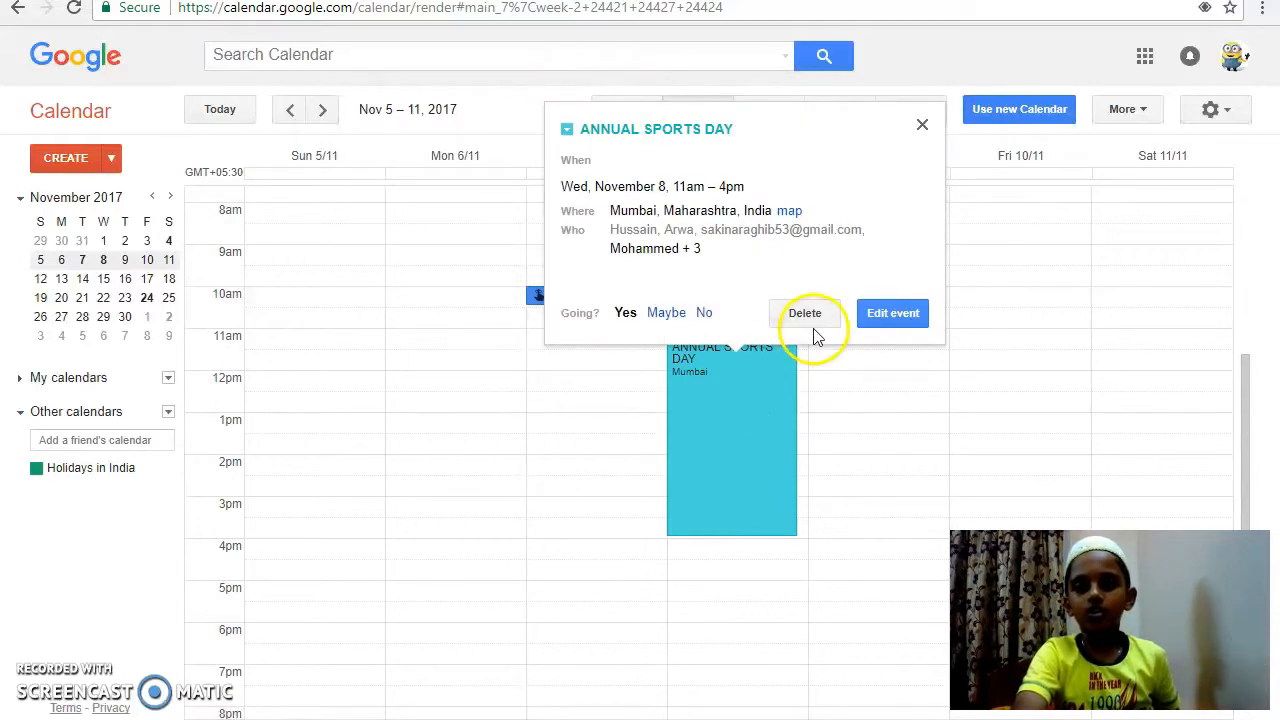
click(805, 313)
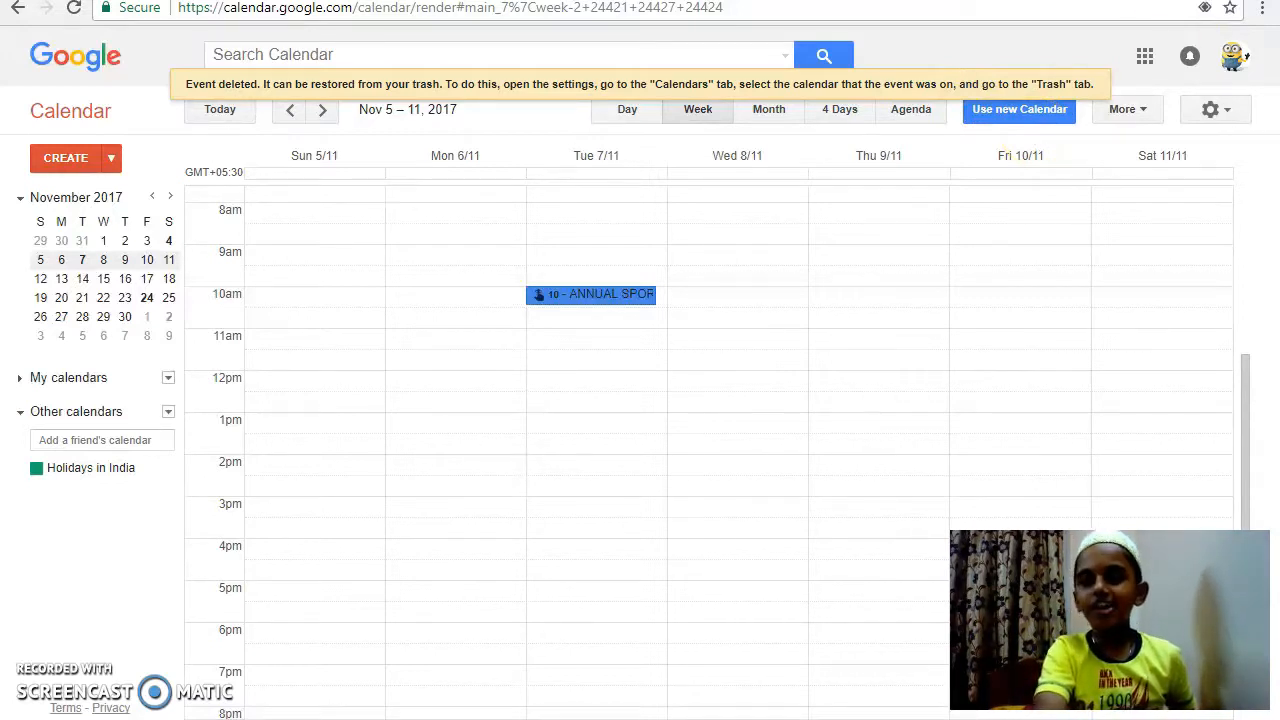
click(1210, 109)
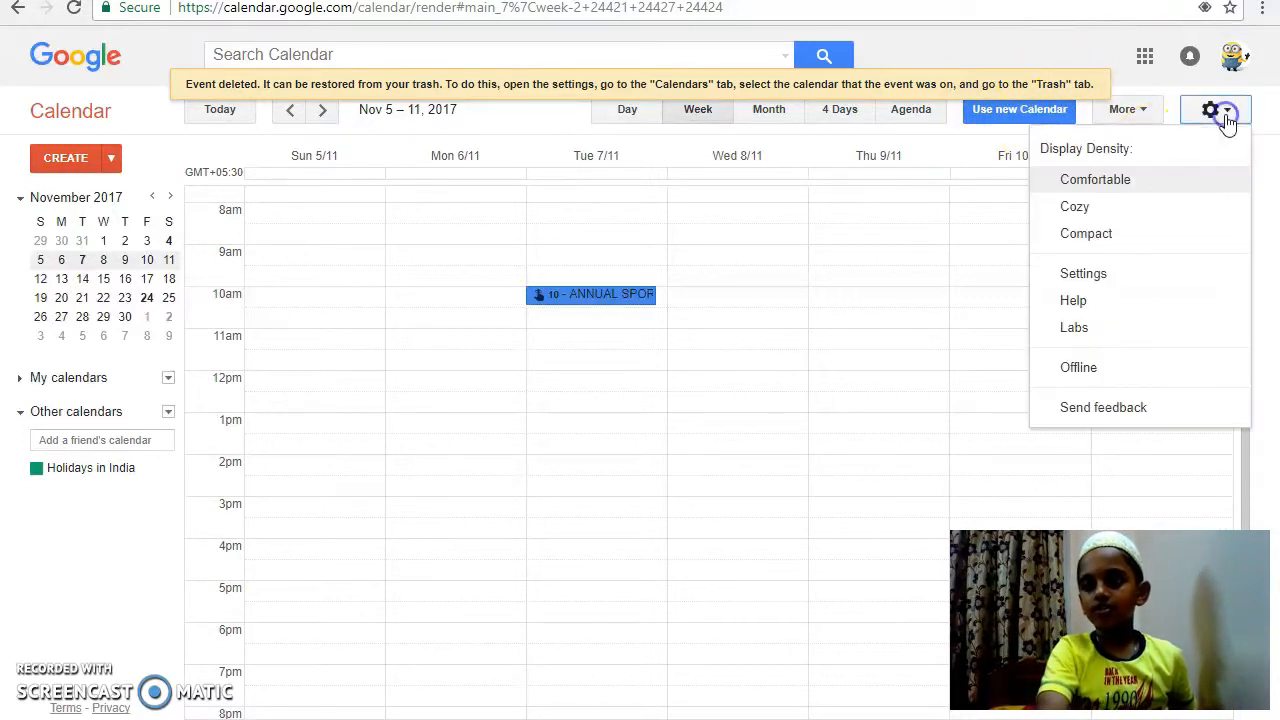
mouse_move(1180, 280)
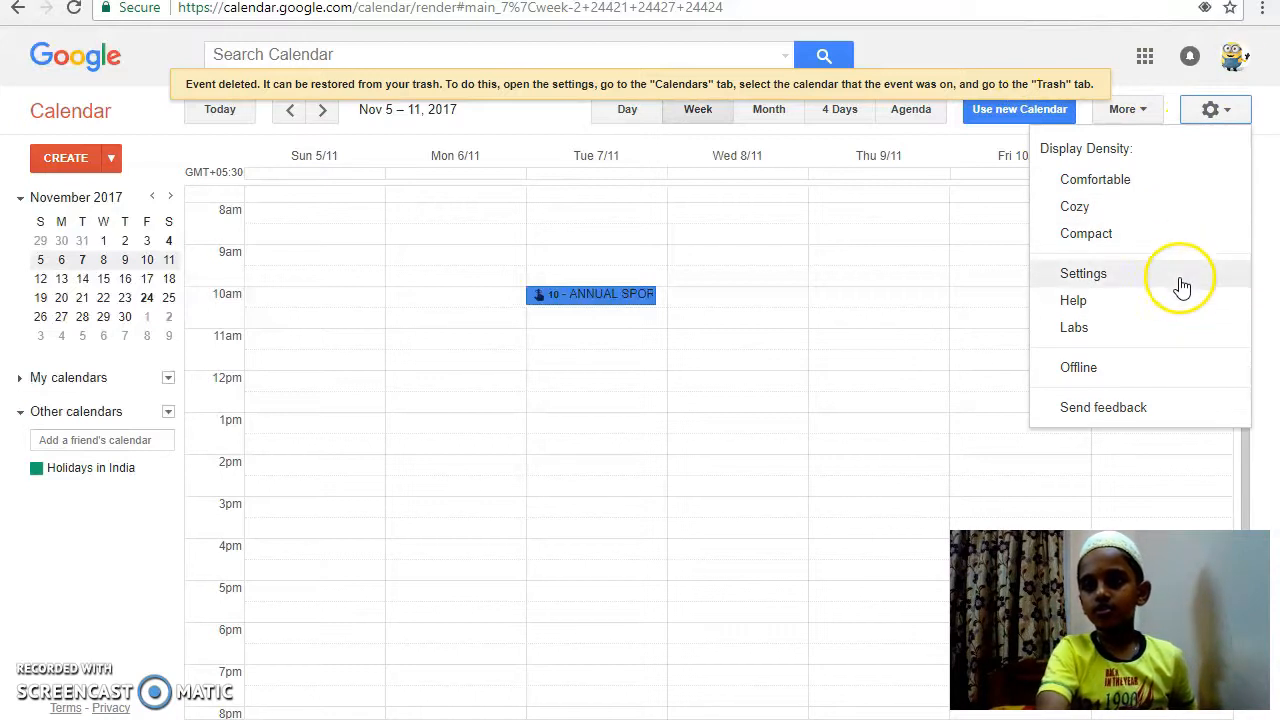
Step: Show the Mohammed Saifi calendar's trash listing the deleted events from Settings
click(1083, 273)
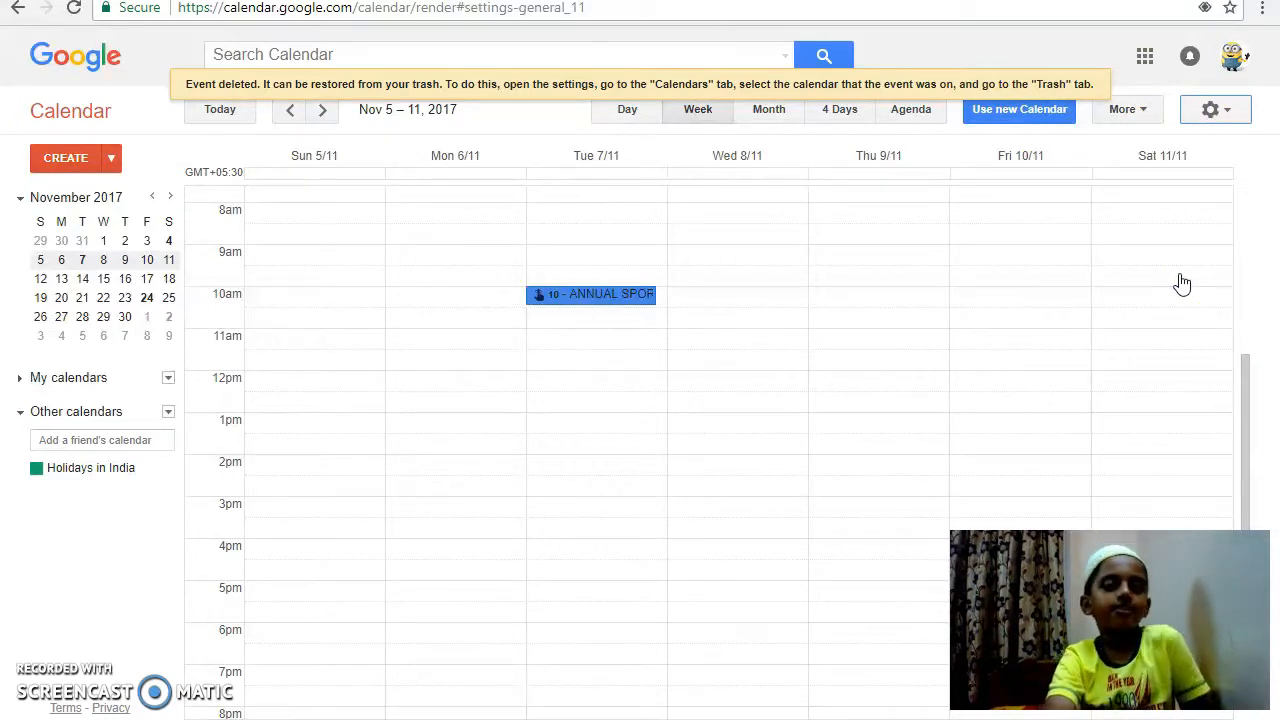
click(1209, 109)
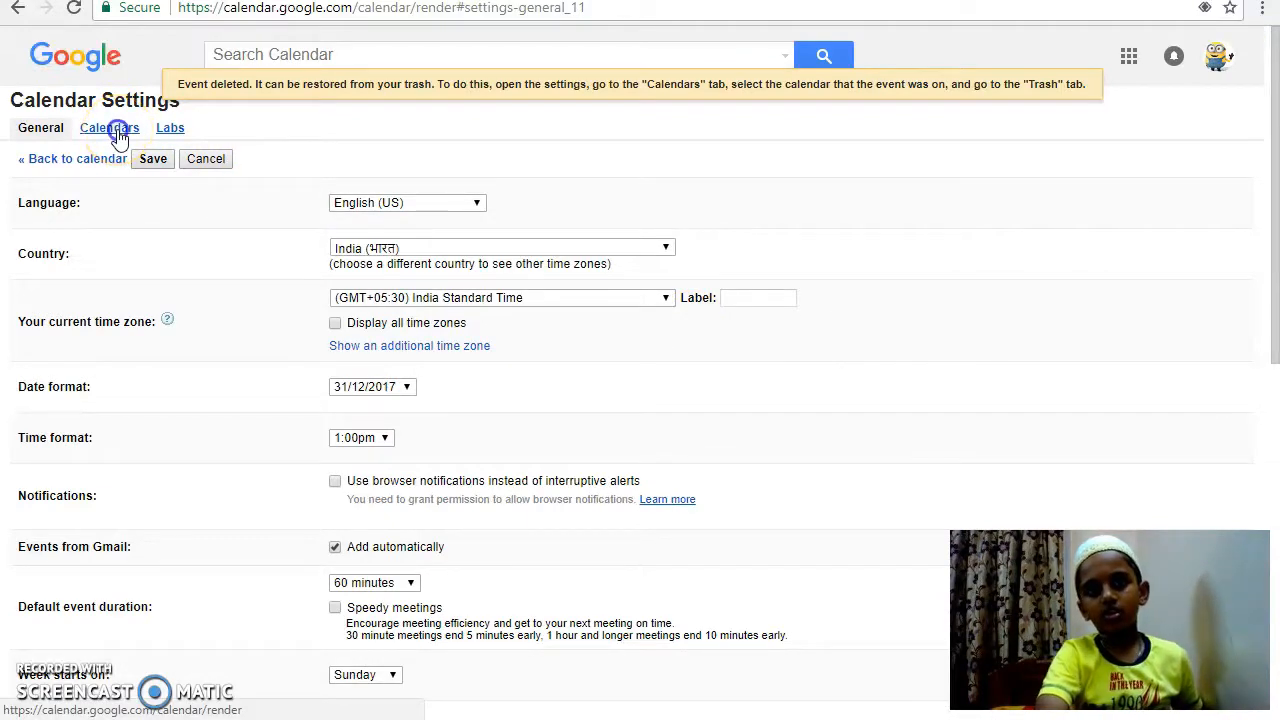
click(108, 127)
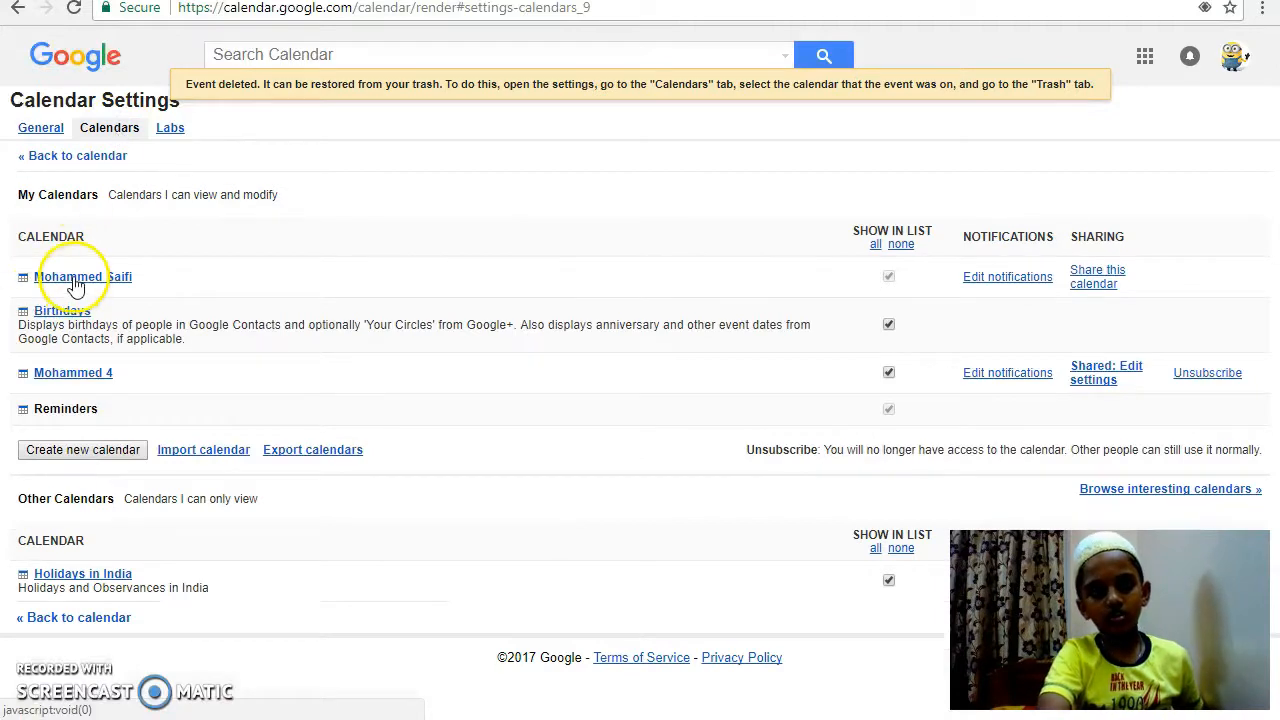
click(70, 277)
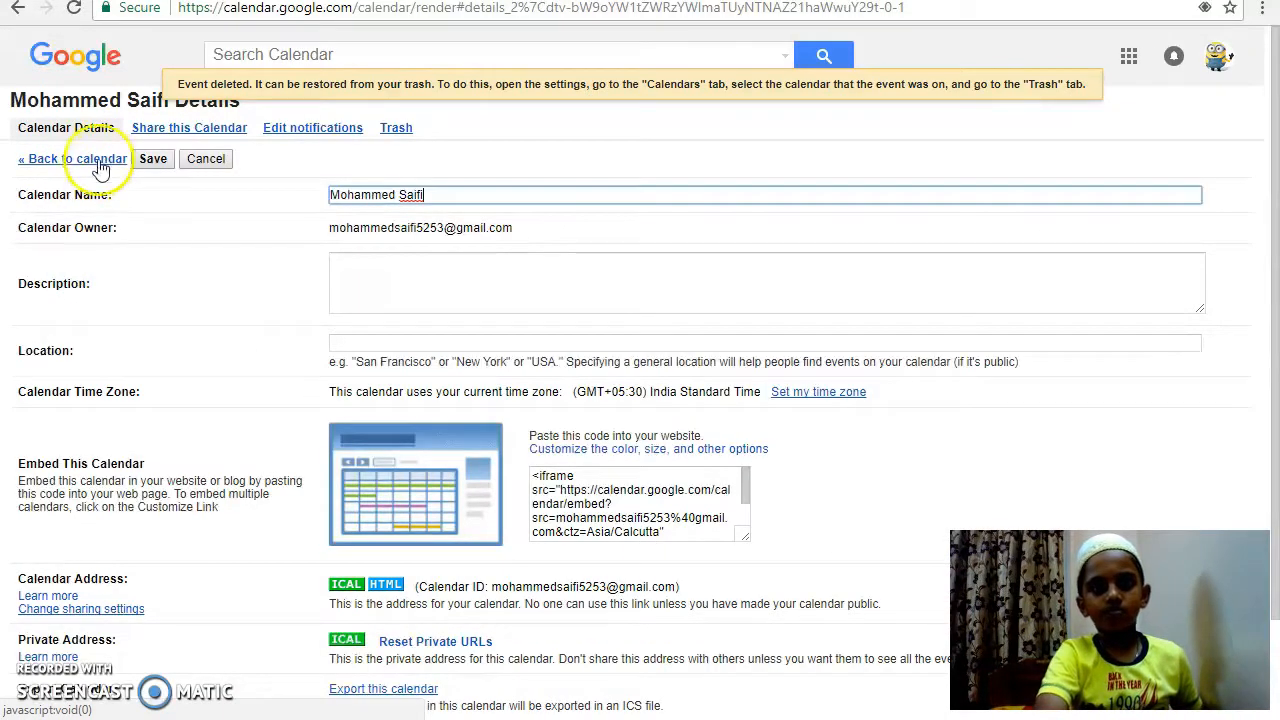
click(396, 127)
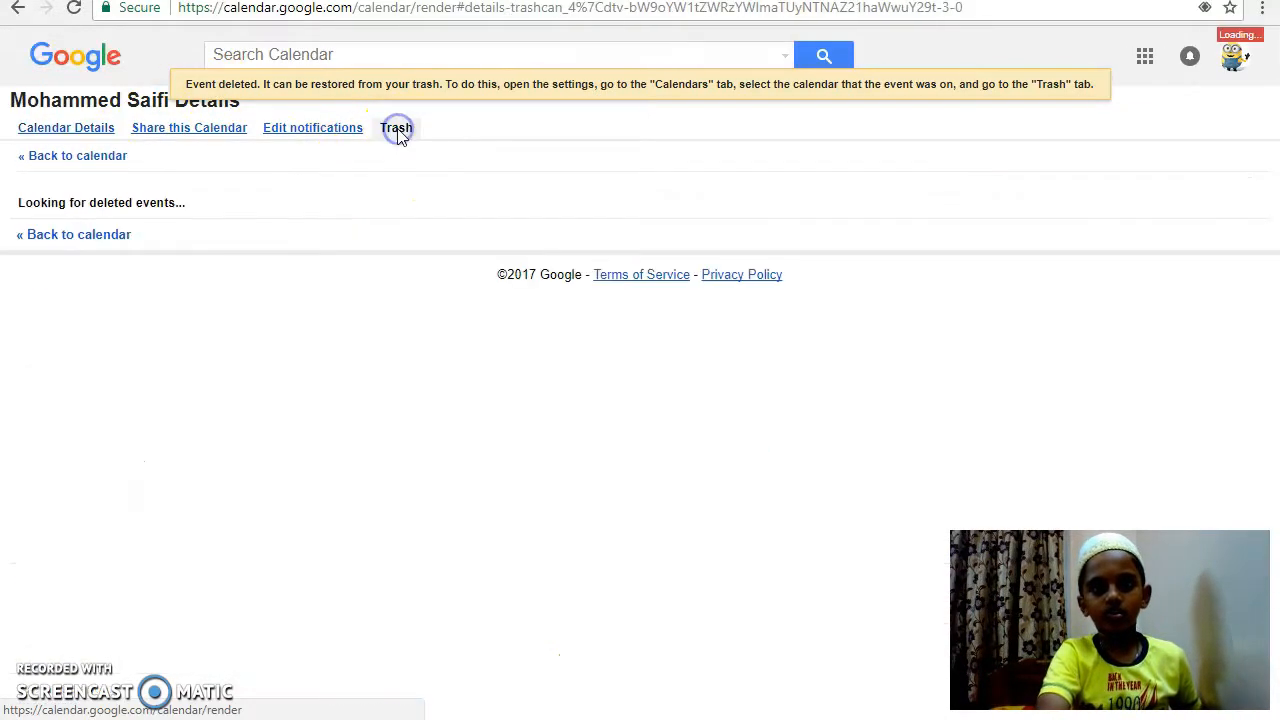
click(396, 127)
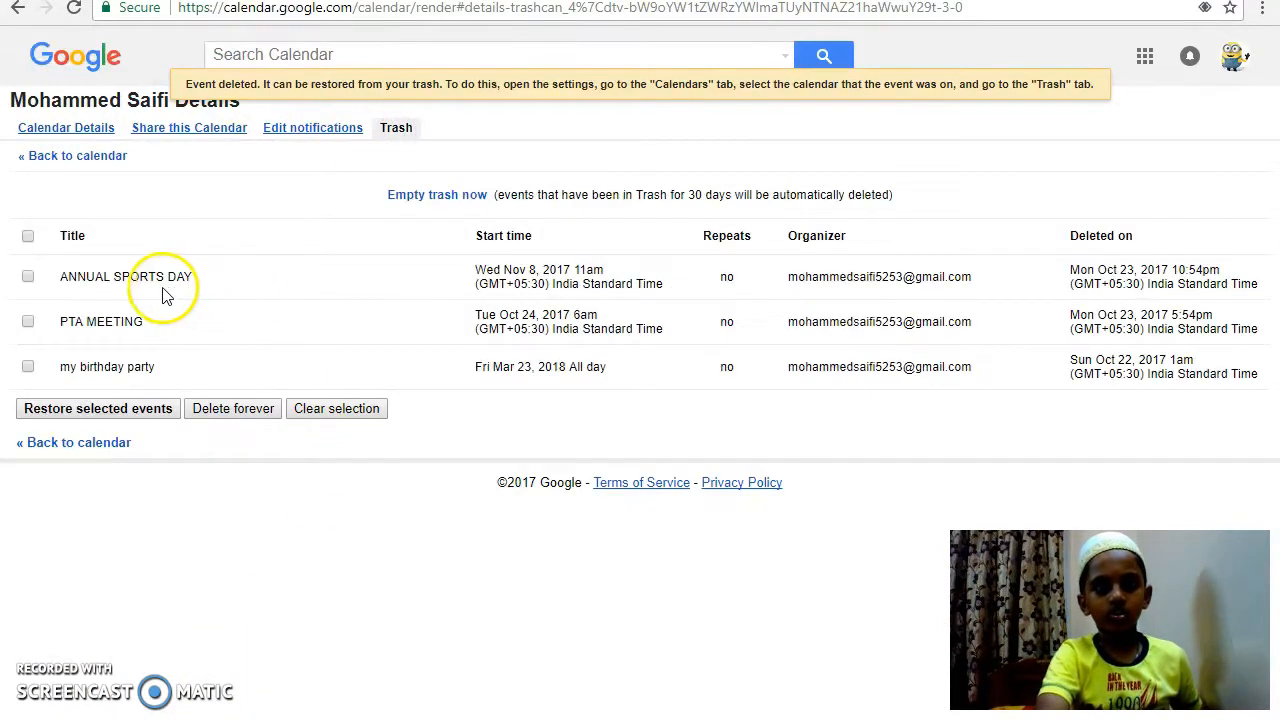
Step: Restore ANNUAL SPORTS DAY from trash and return to the week view
click(28, 276)
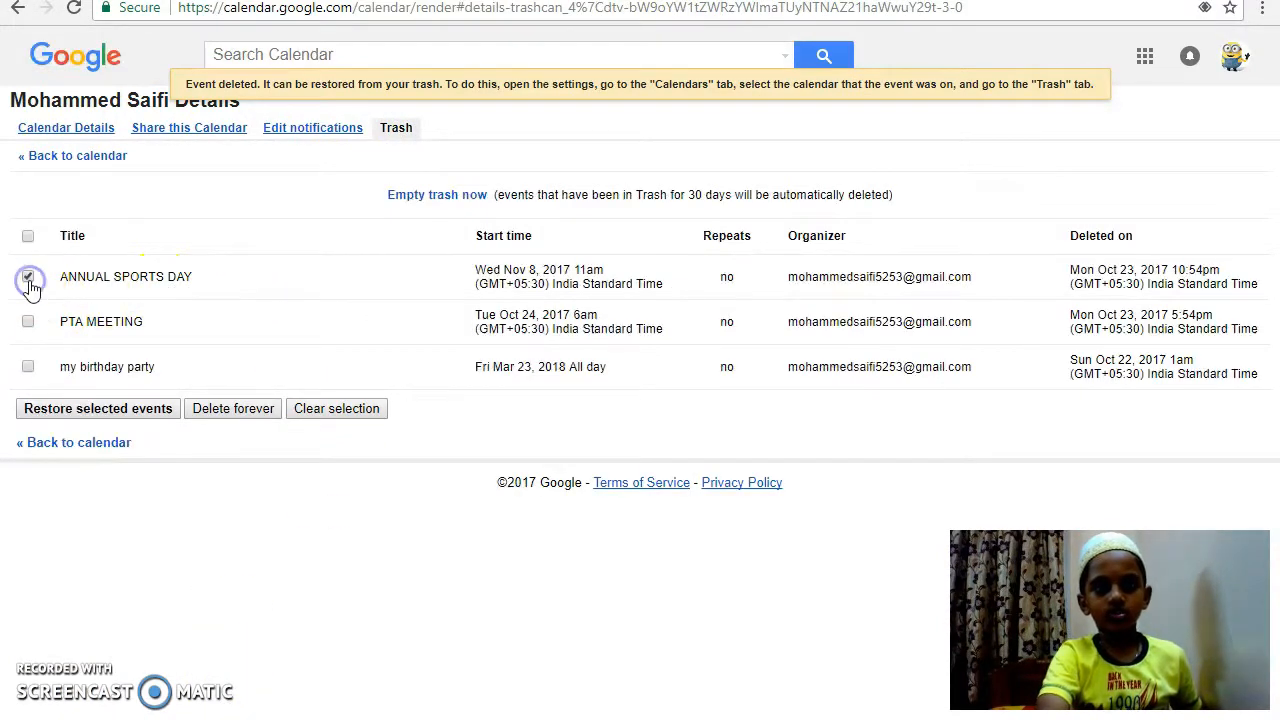
click(27, 277)
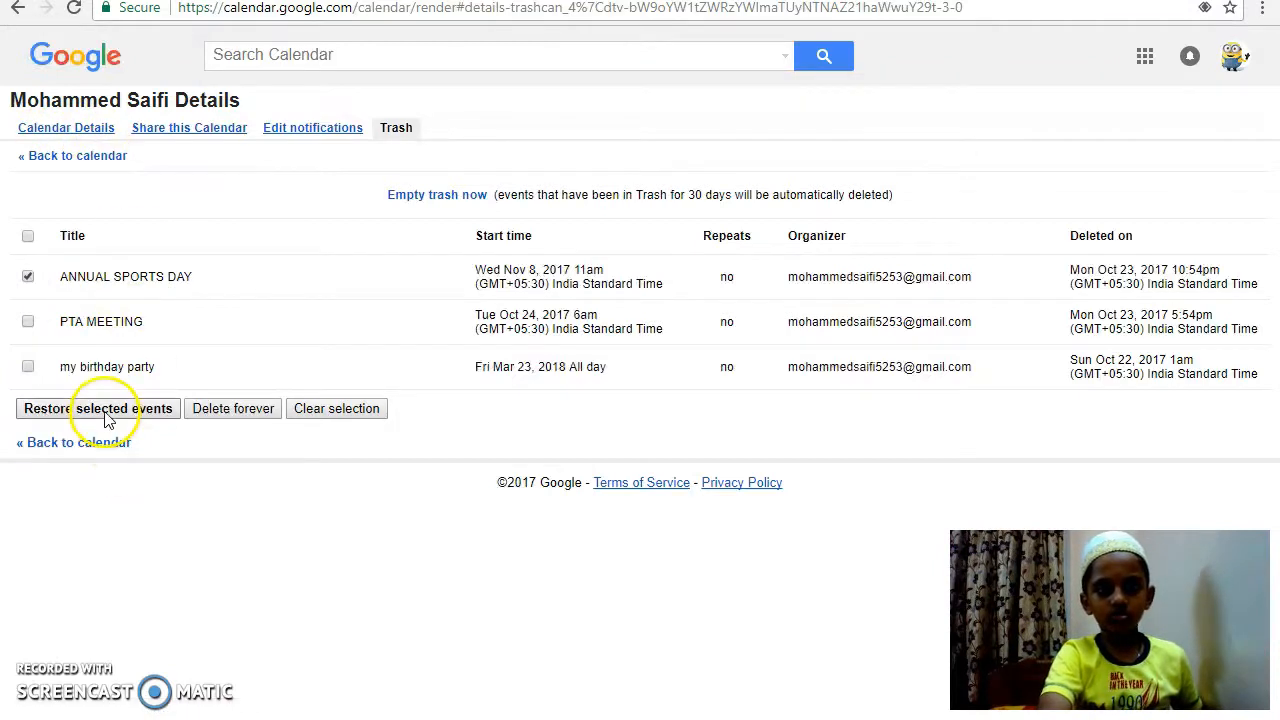
click(97, 408)
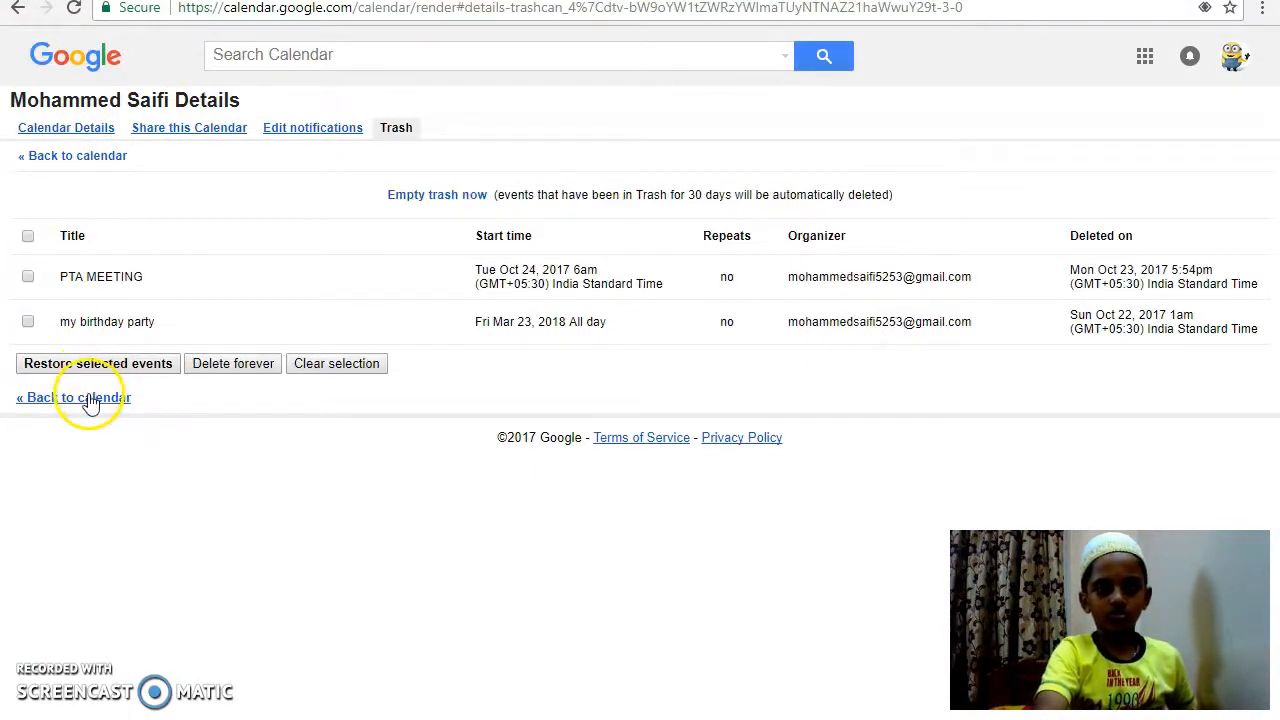
click(72, 397)
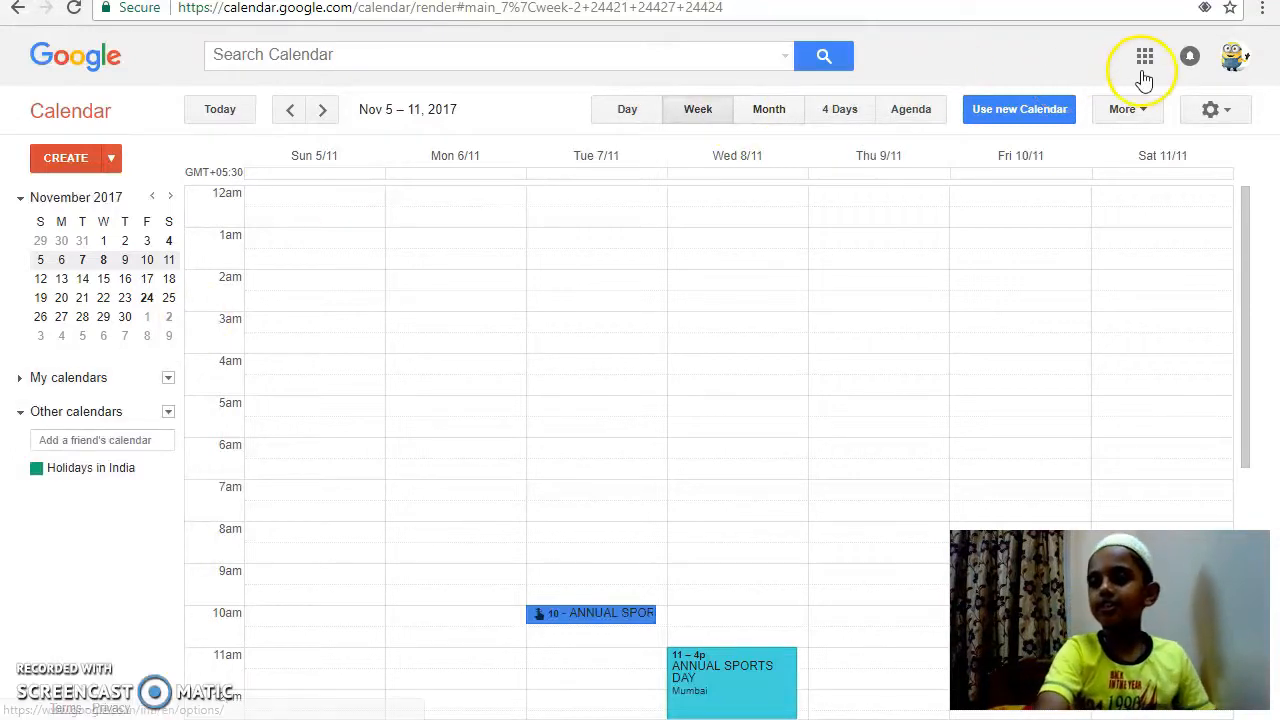
Step: In Settings, set the date format to 2017-12-31 and time format to 24-hour 13:00
click(1216, 109)
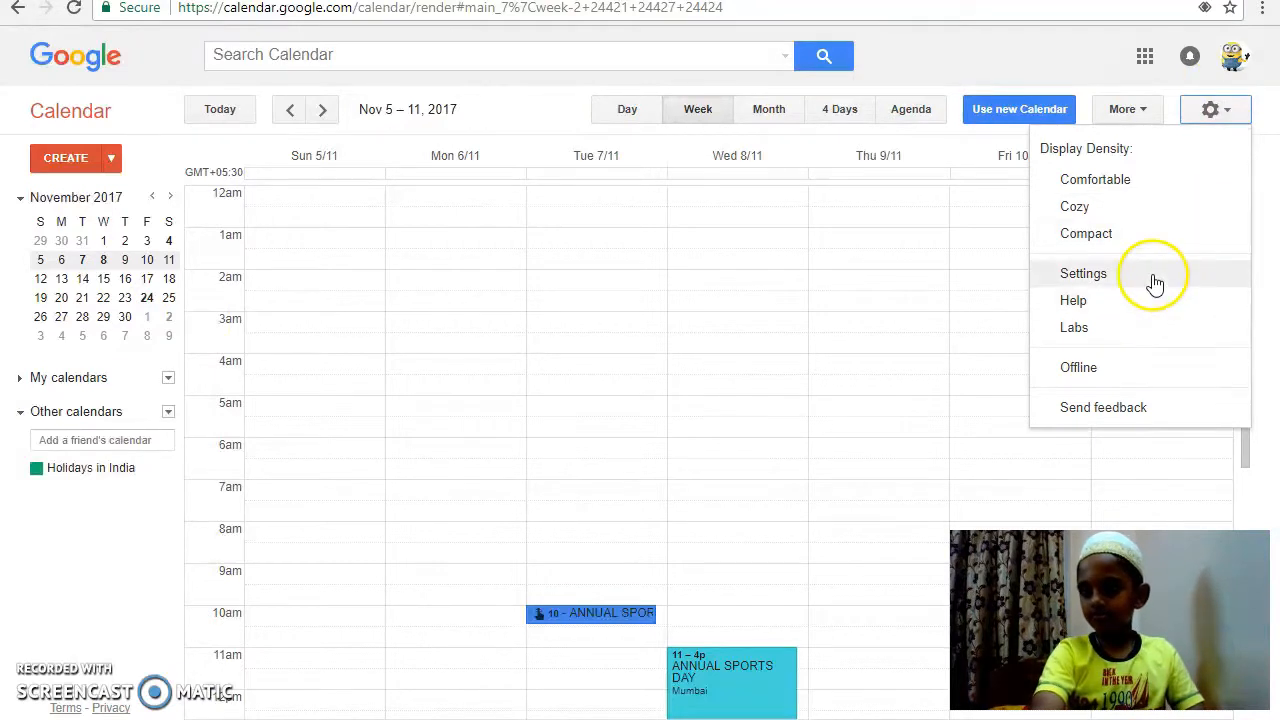
click(1083, 273)
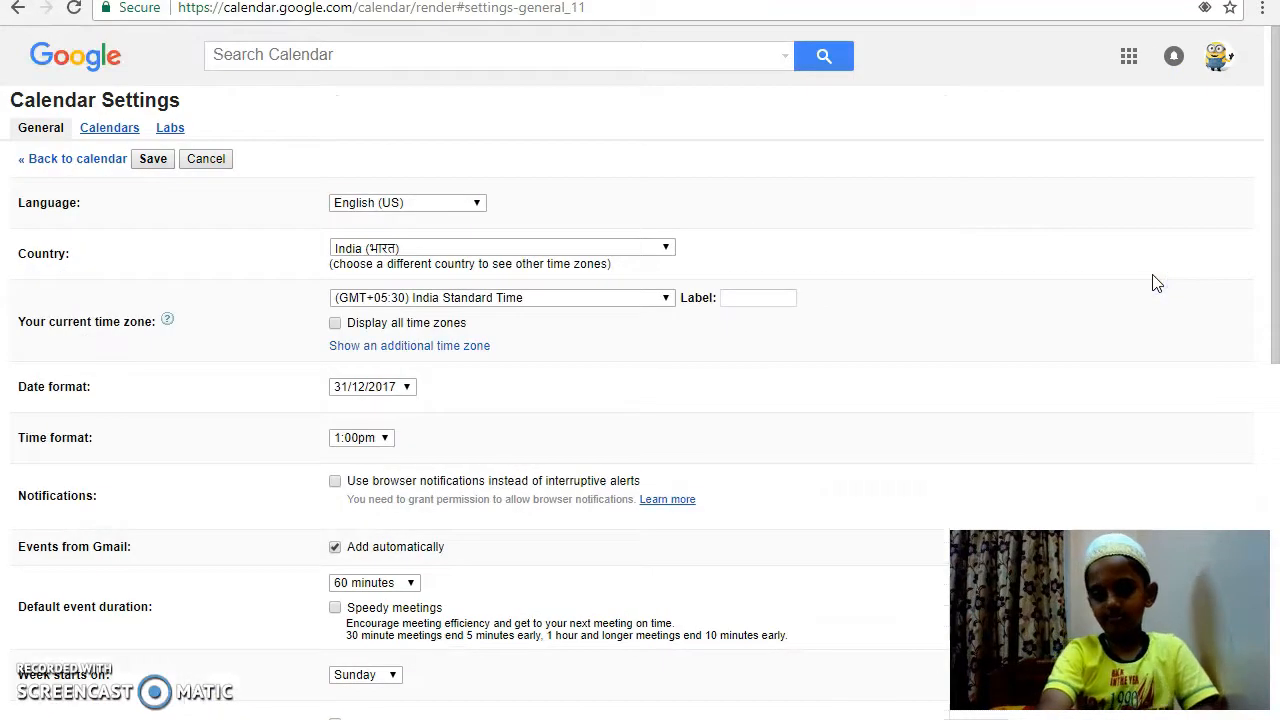
click(371, 386)
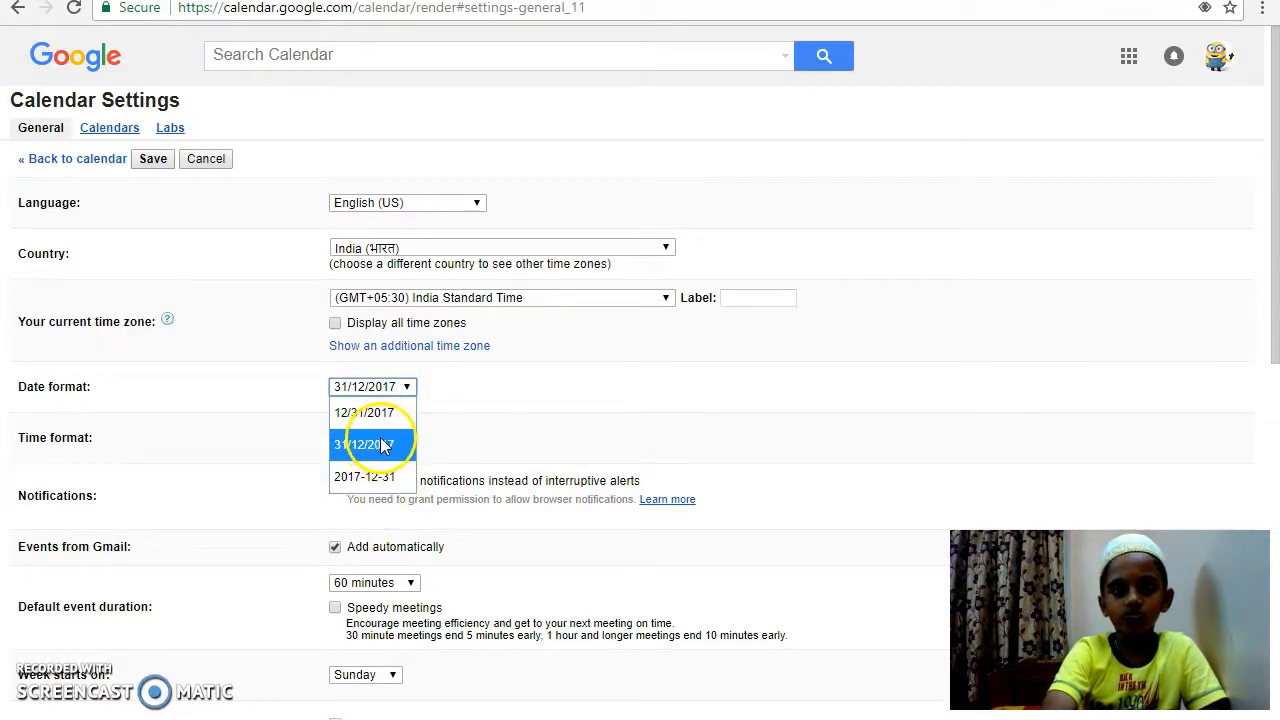
mouse_move(364, 476)
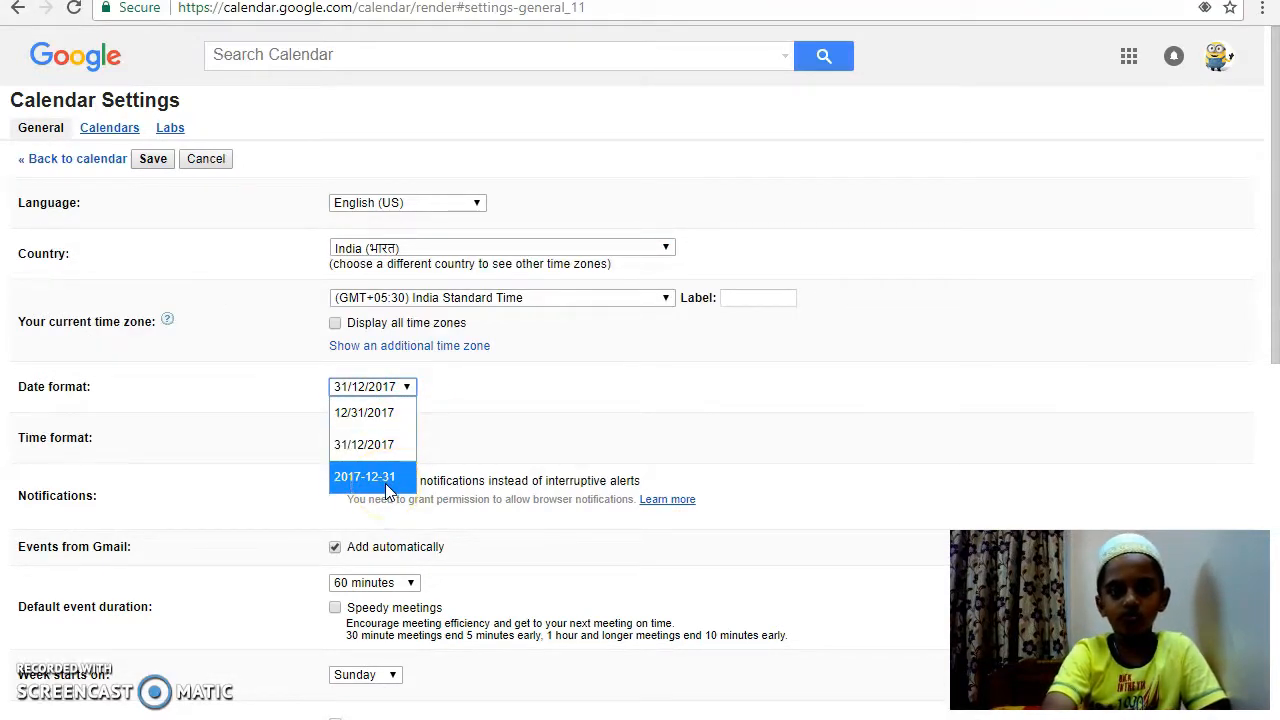
click(364, 476)
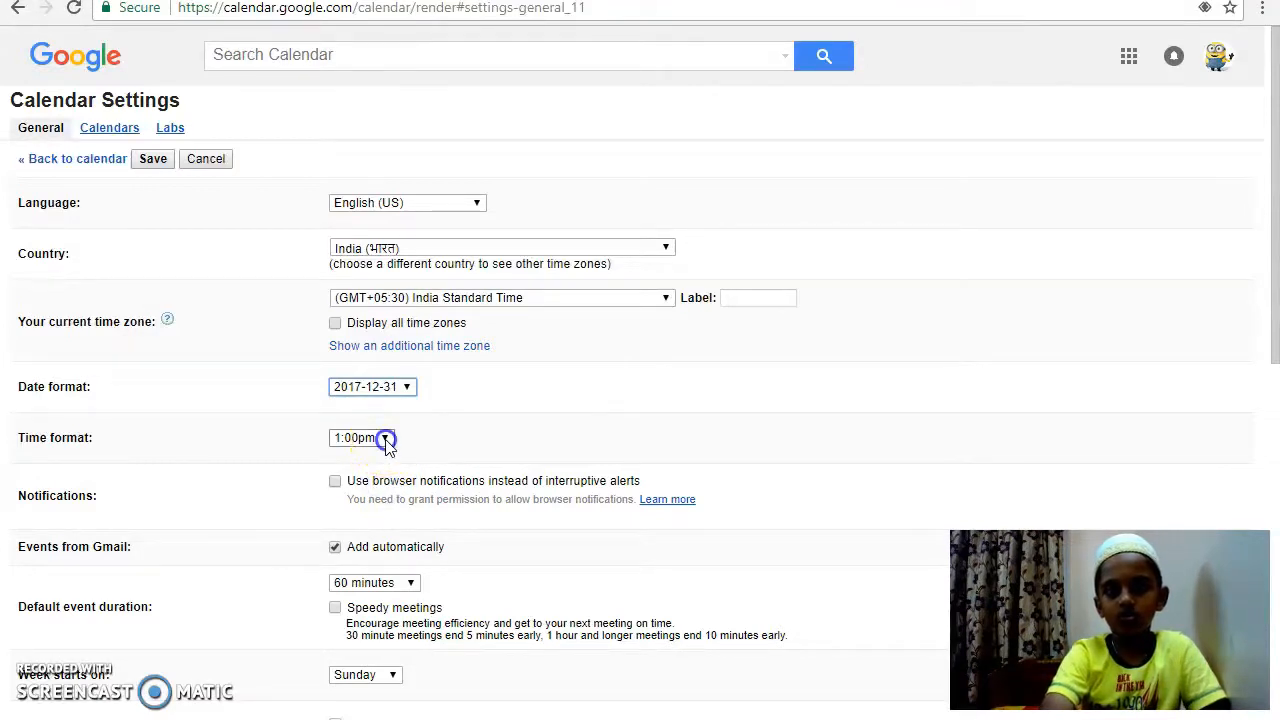
click(362, 437)
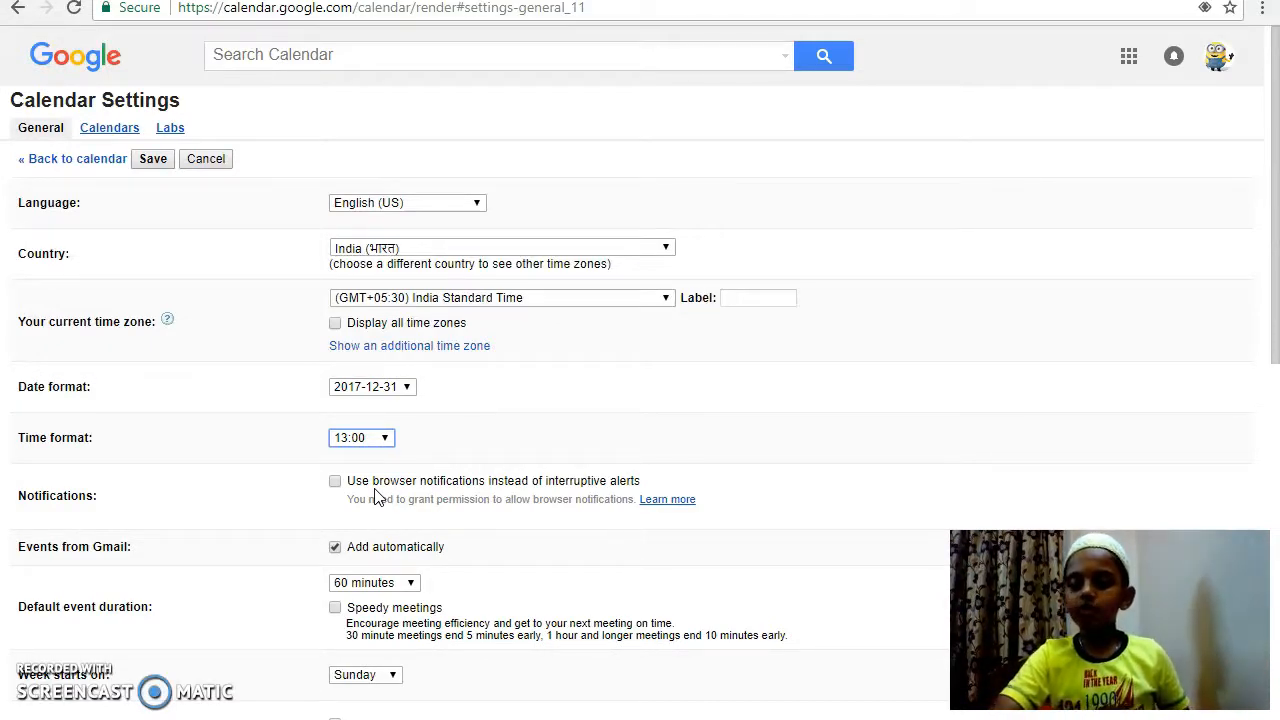
mouse_move(325, 595)
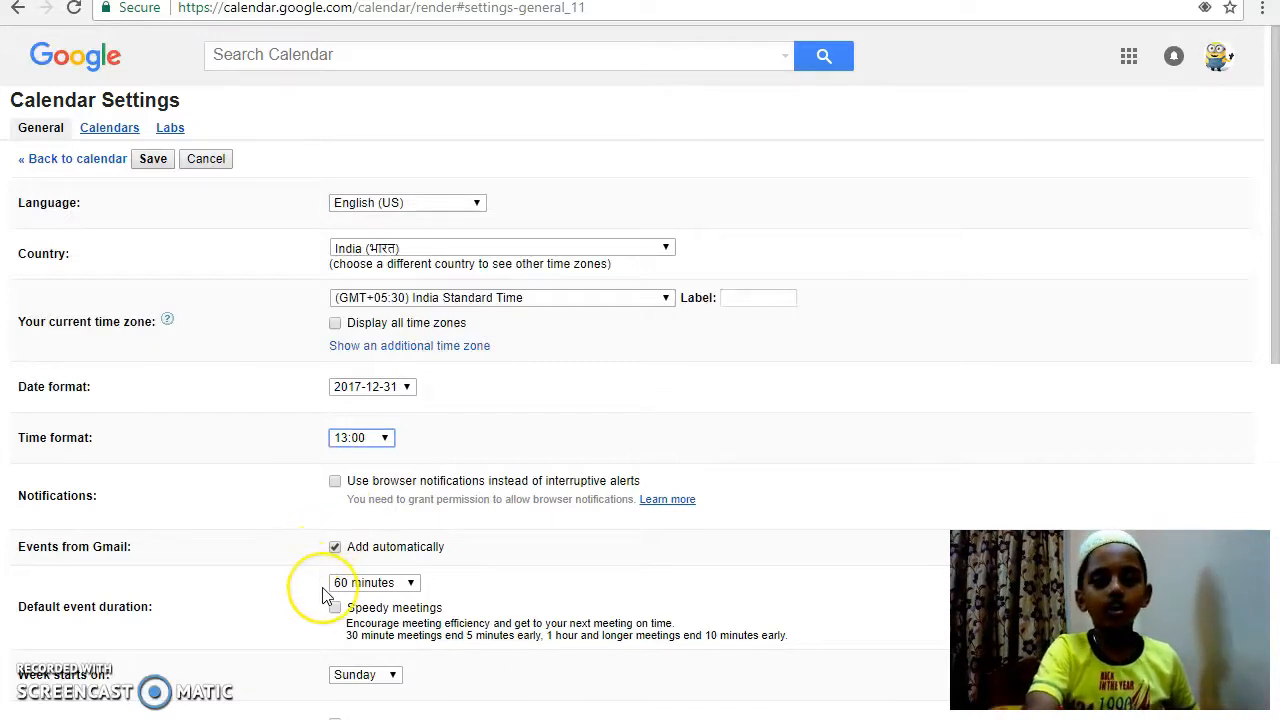
Step: Leave Settings discarding the unsaved format changes, returning to the Nov 5–11 week
scroll(down, 3)
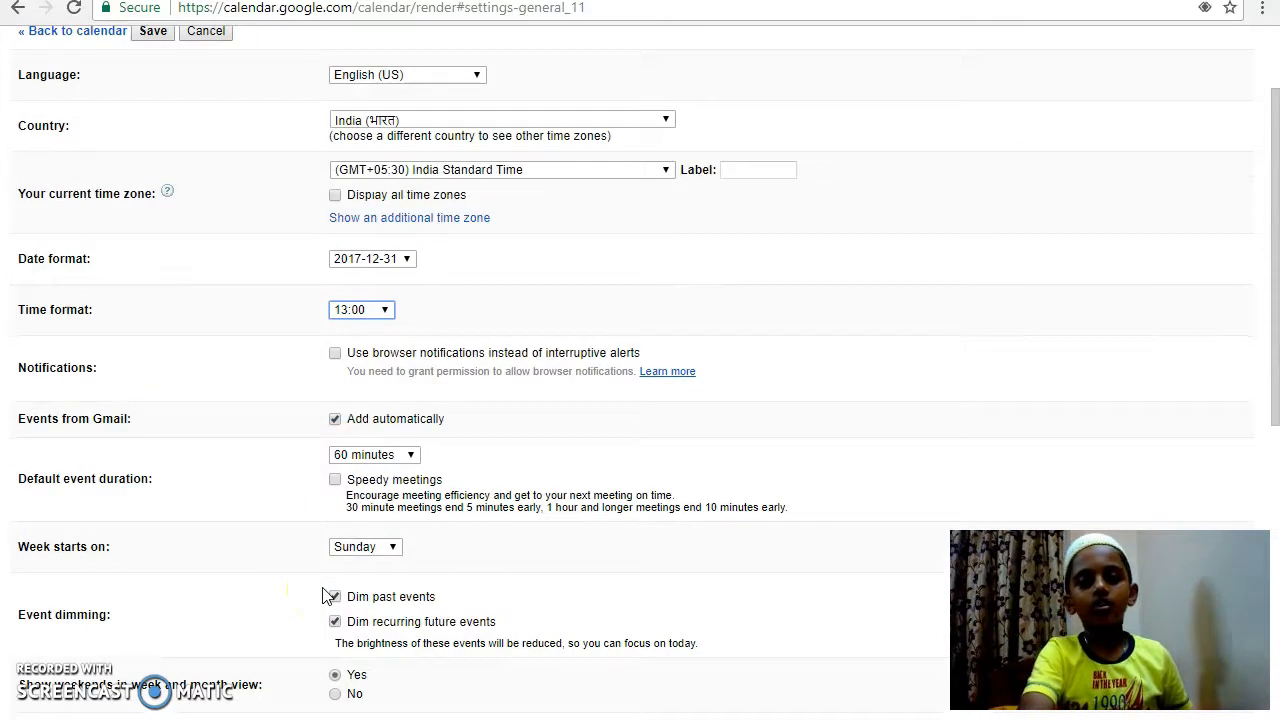
scroll(down, 3)
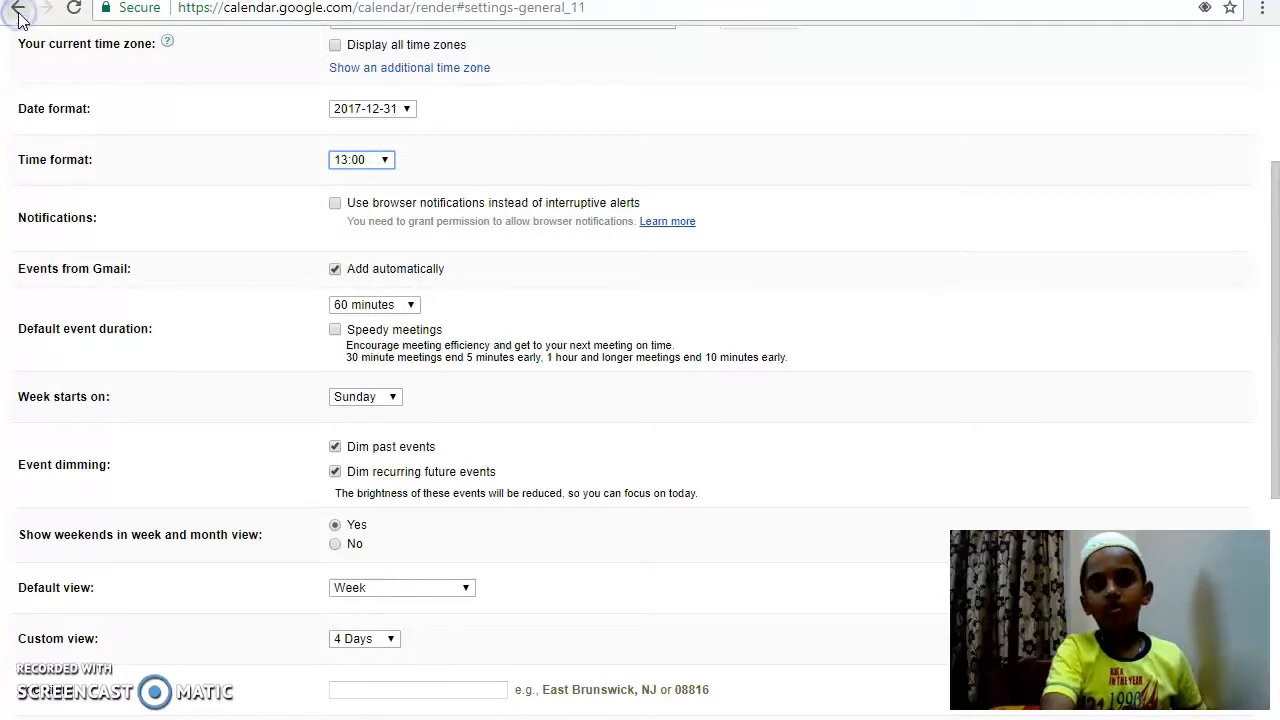
click(18, 8)
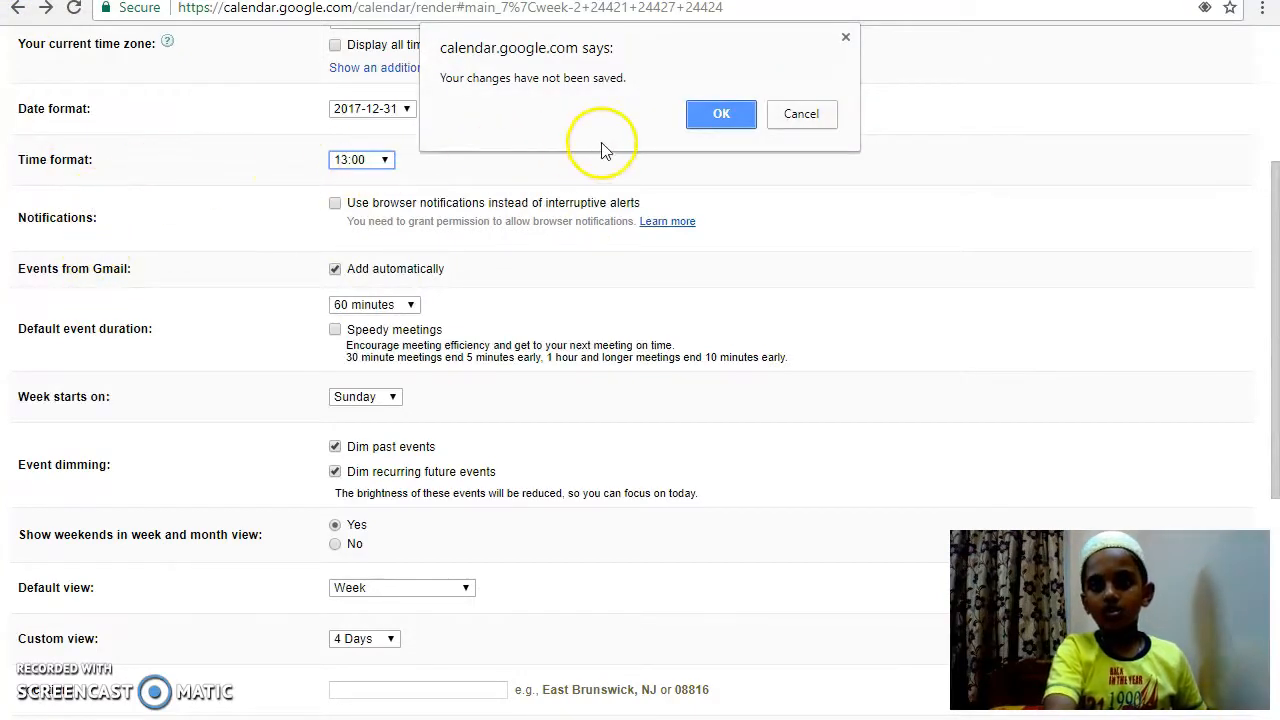
mouse_move(715, 118)
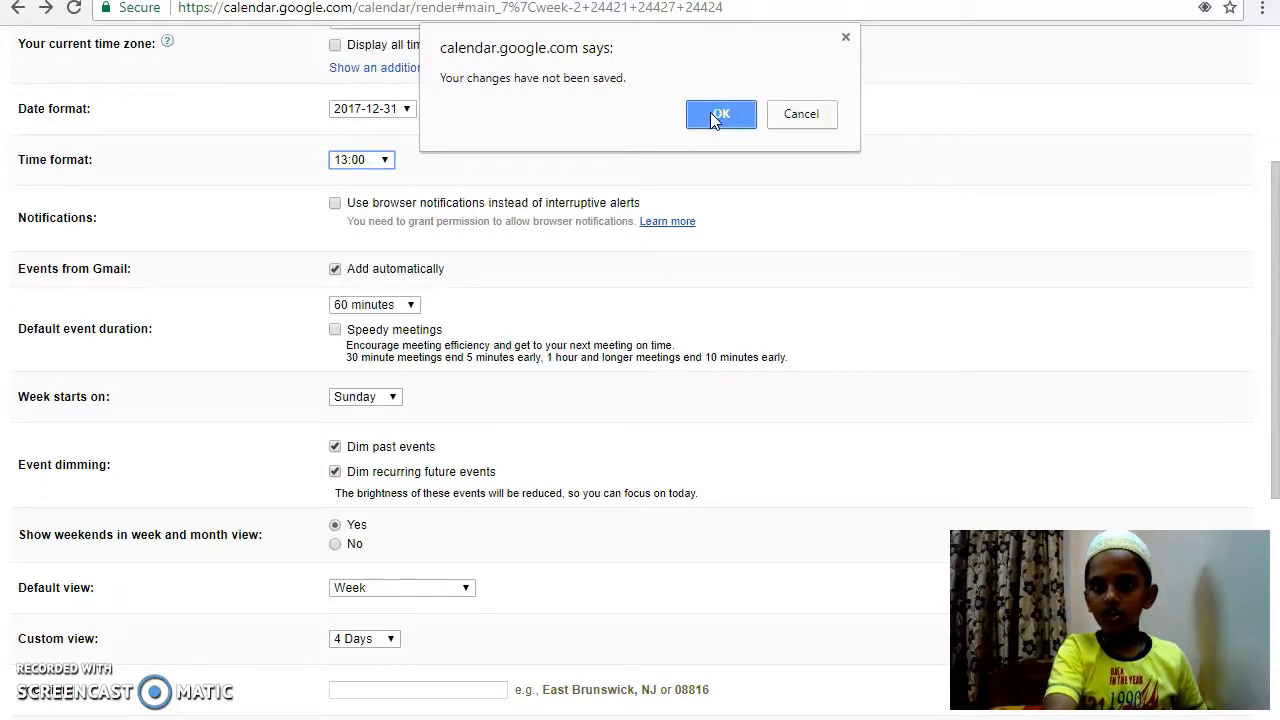
click(720, 113)
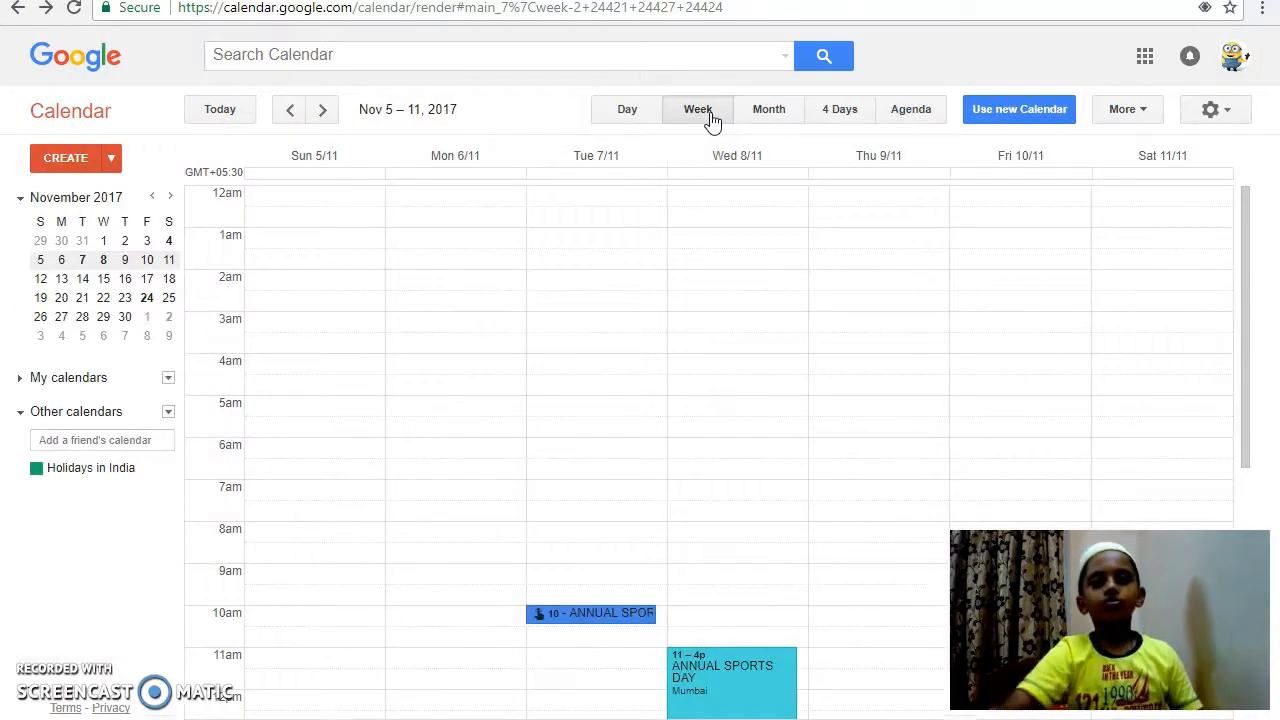